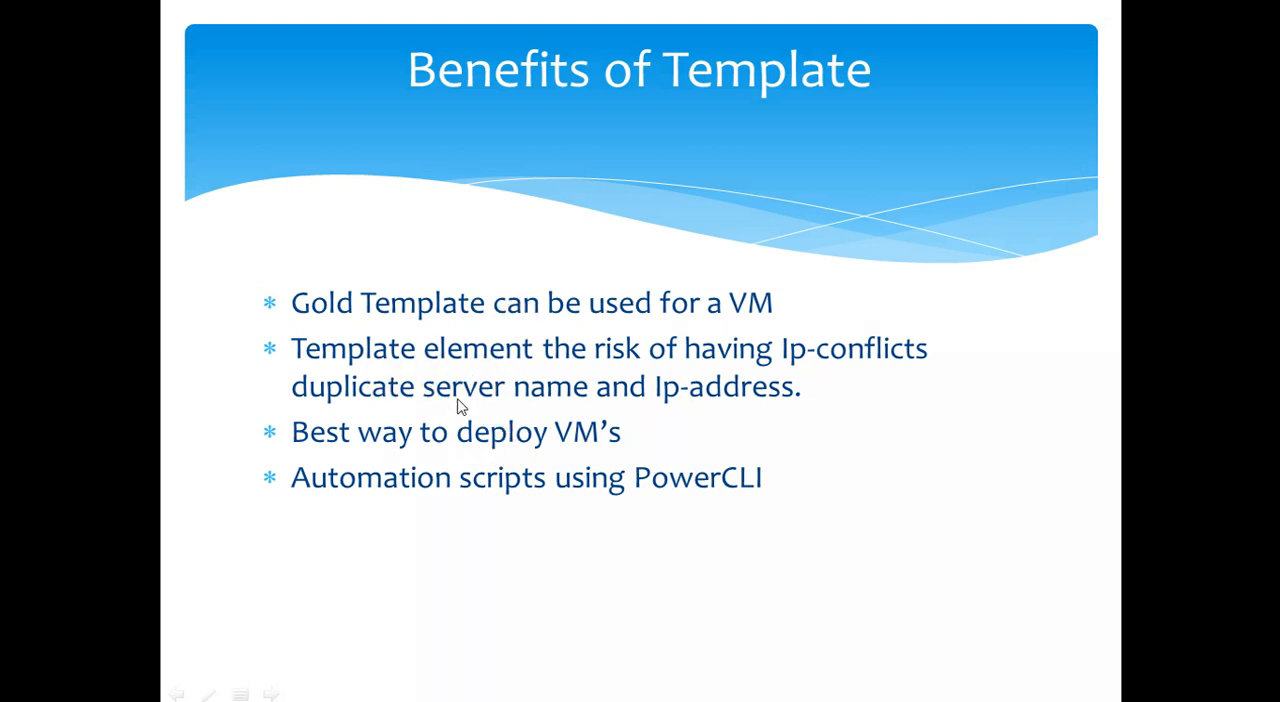
mouse_move(816, 368)
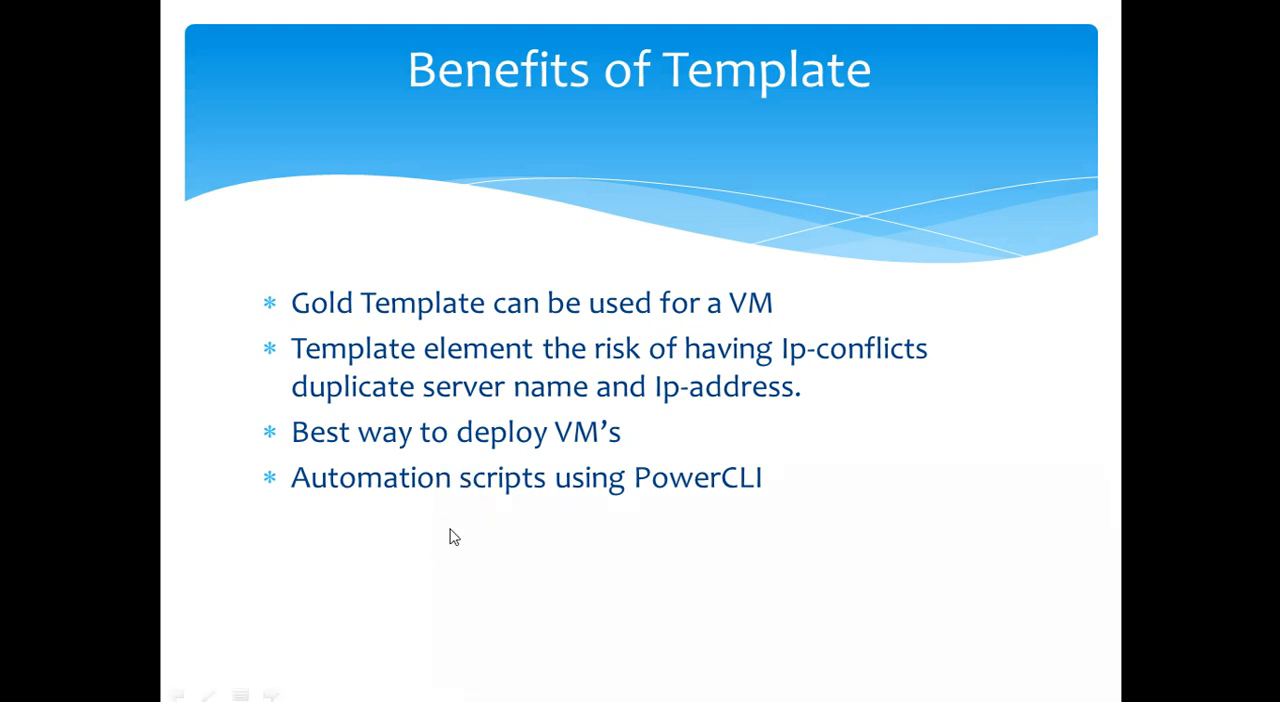
mouse_move(532, 538)
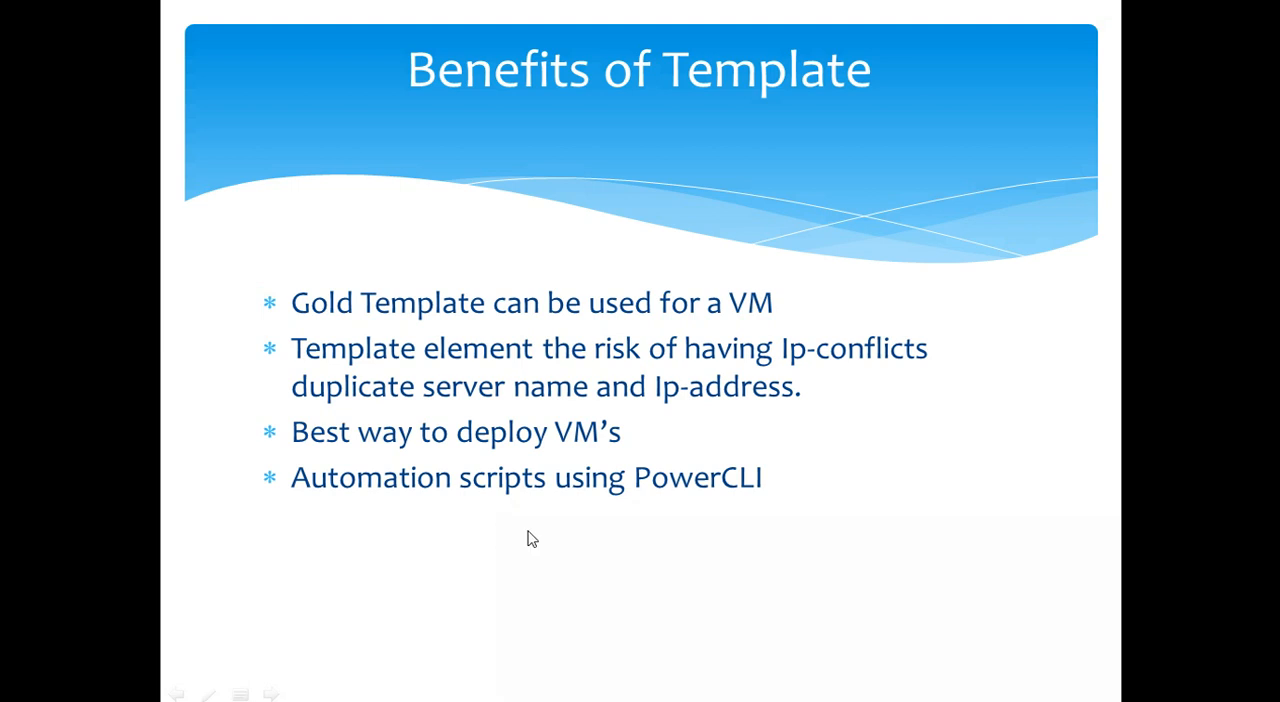
mouse_move(672, 528)
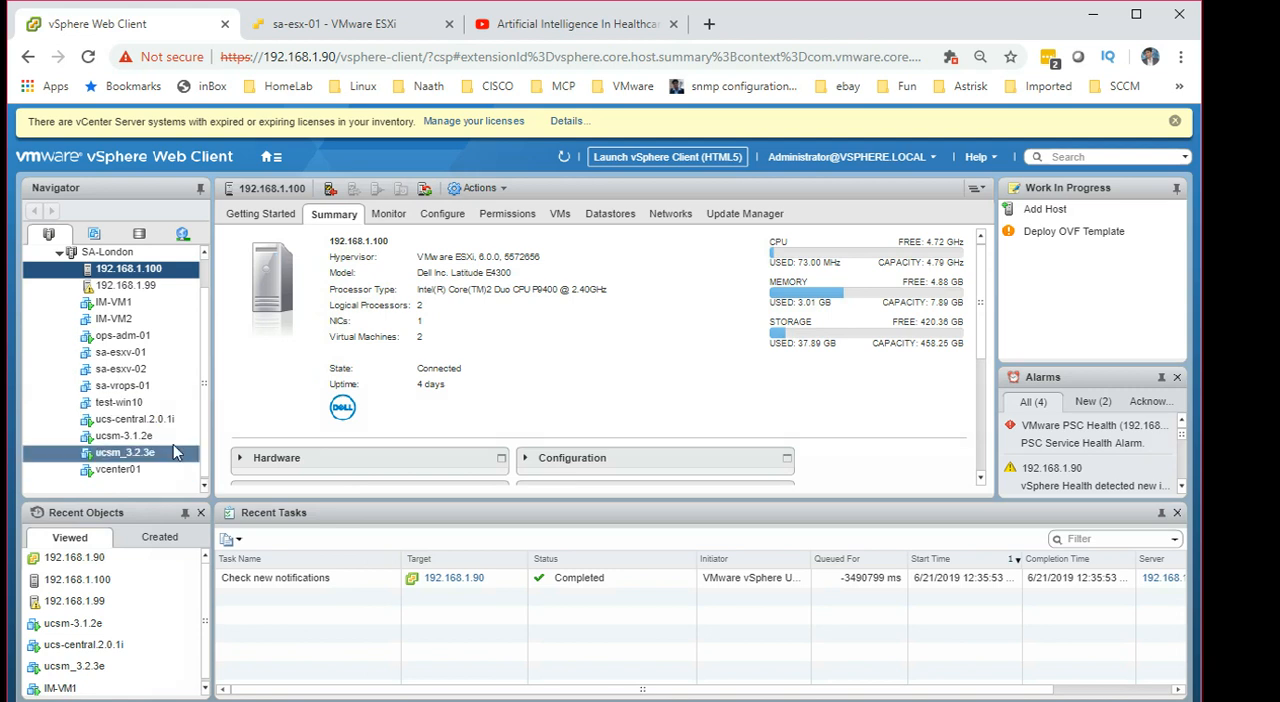
Browse the VMs and Templates inventory entries while keeping the vCenter summary displayed
click(118, 402)
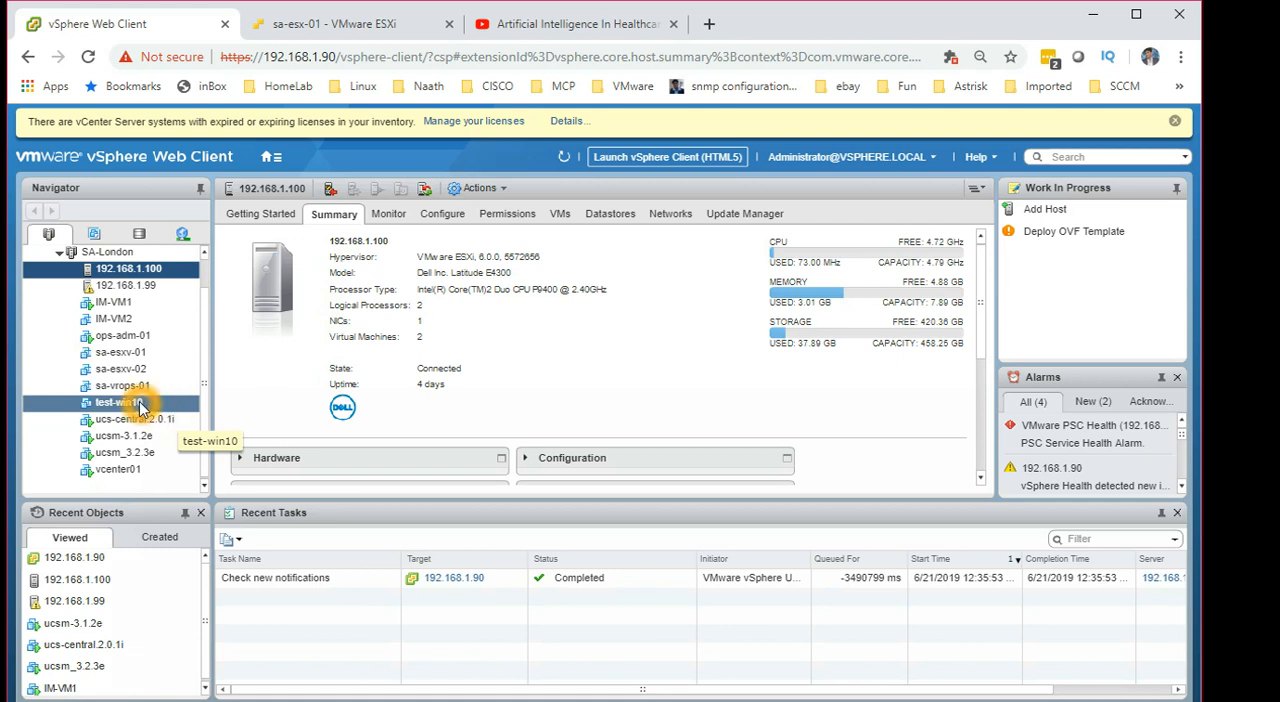
mouse_move(156, 410)
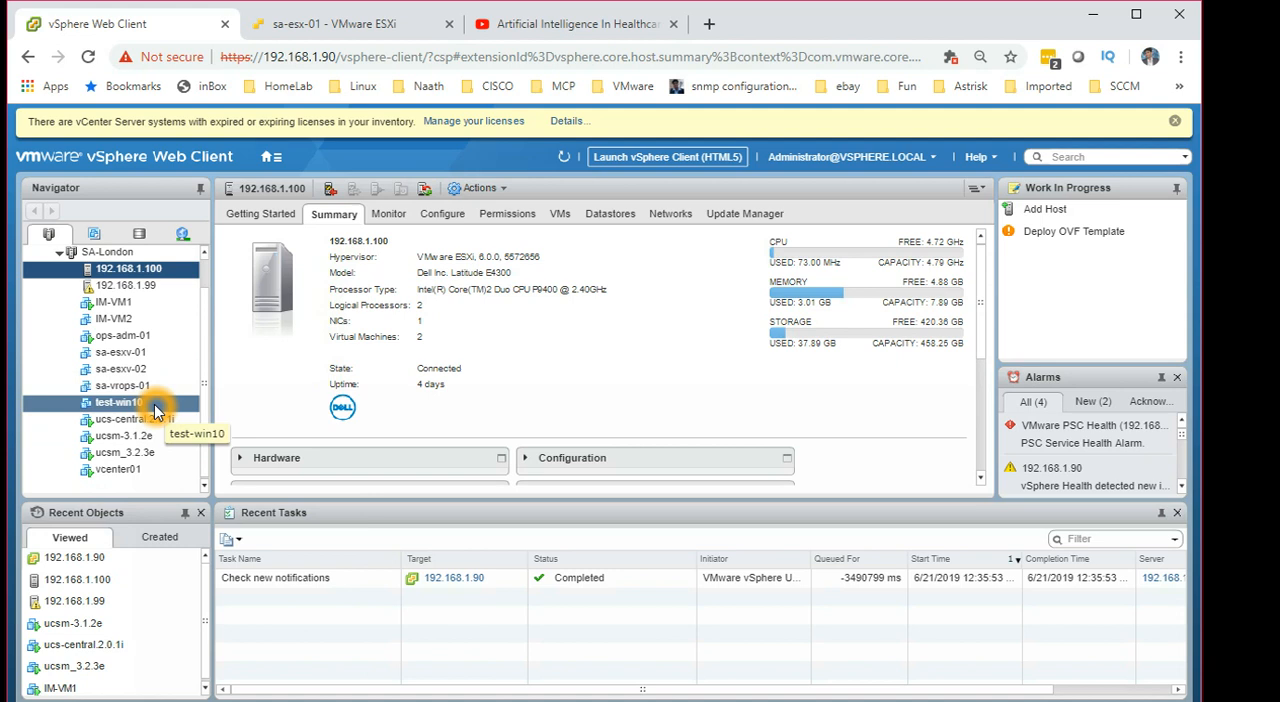
click(122, 436)
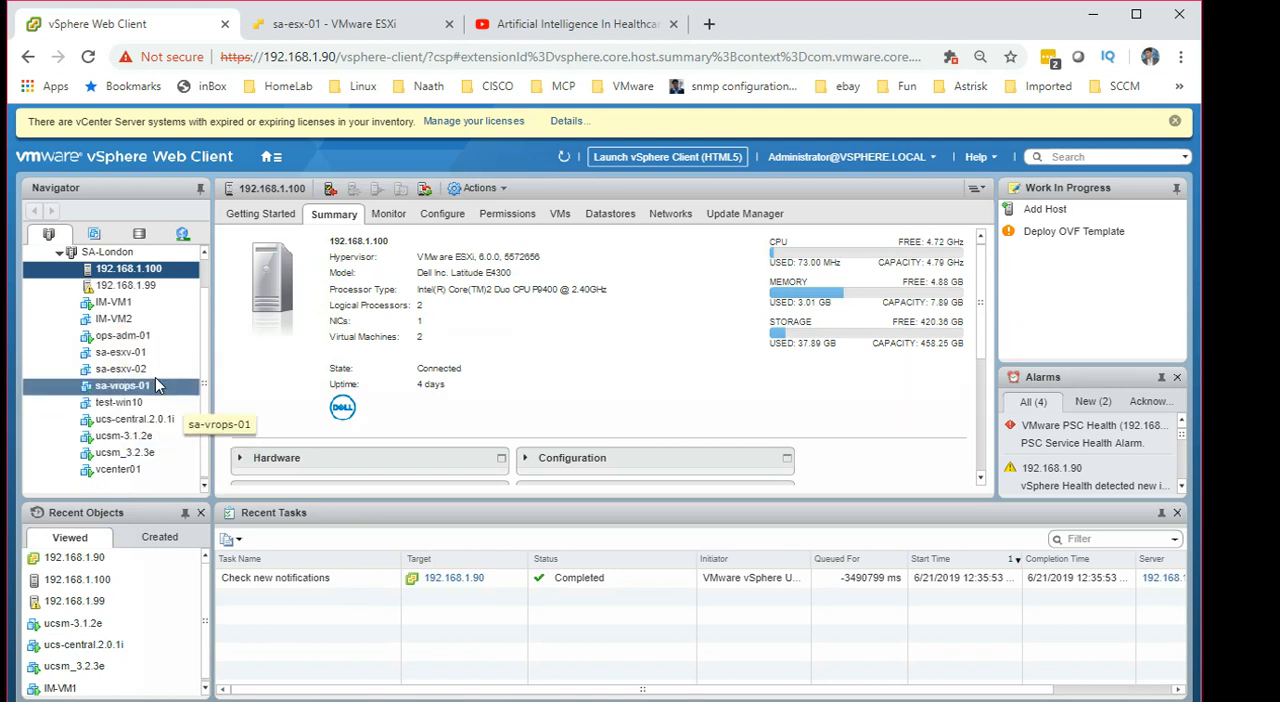
mouse_move(116, 400)
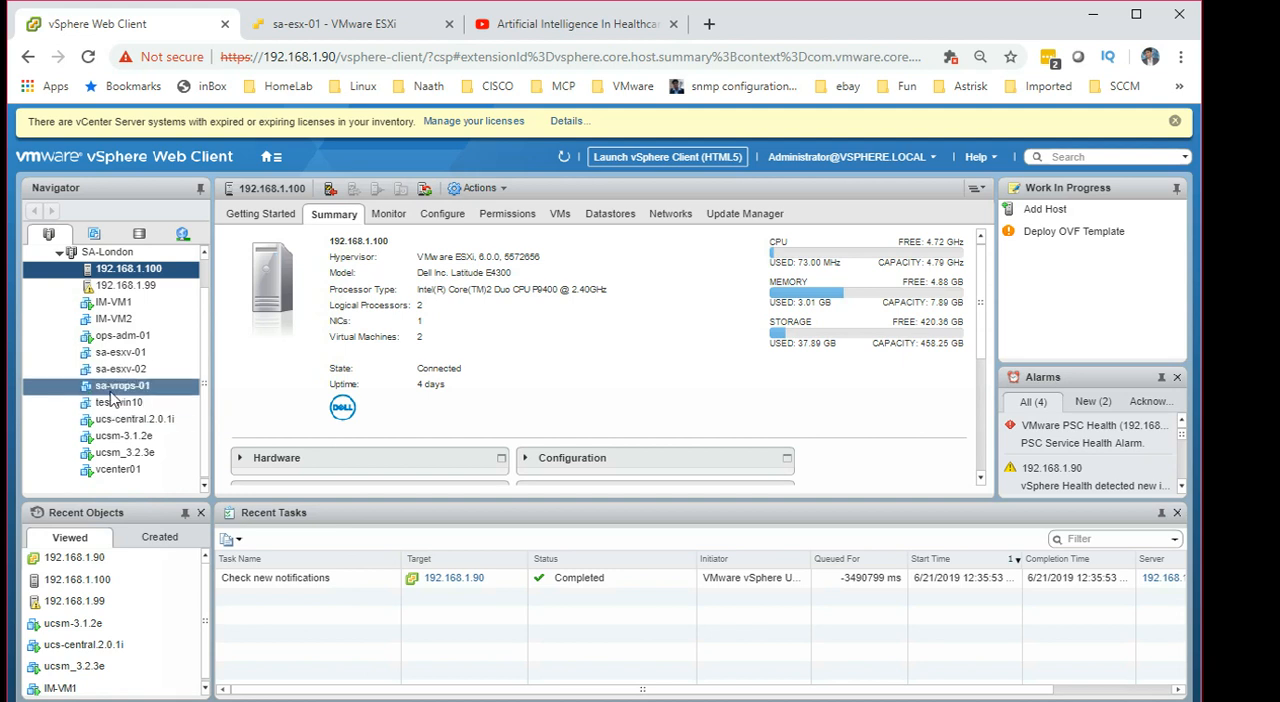
click(120, 402)
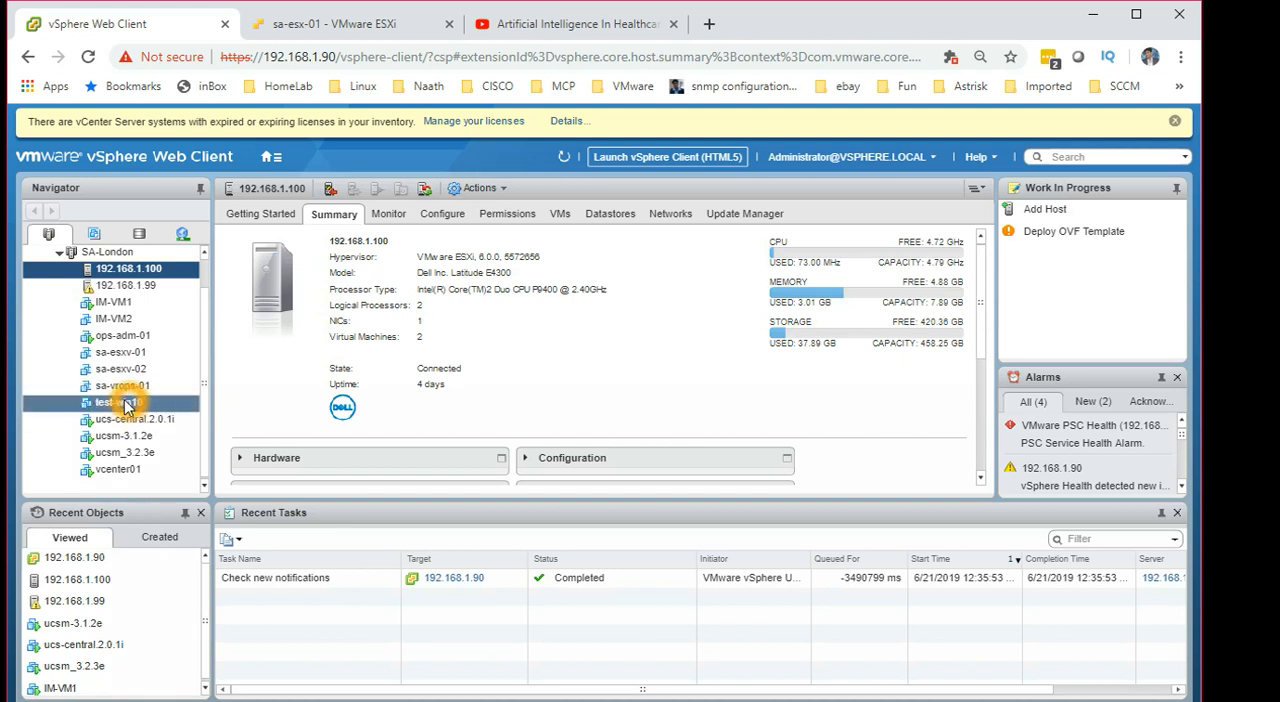
click(124, 452)
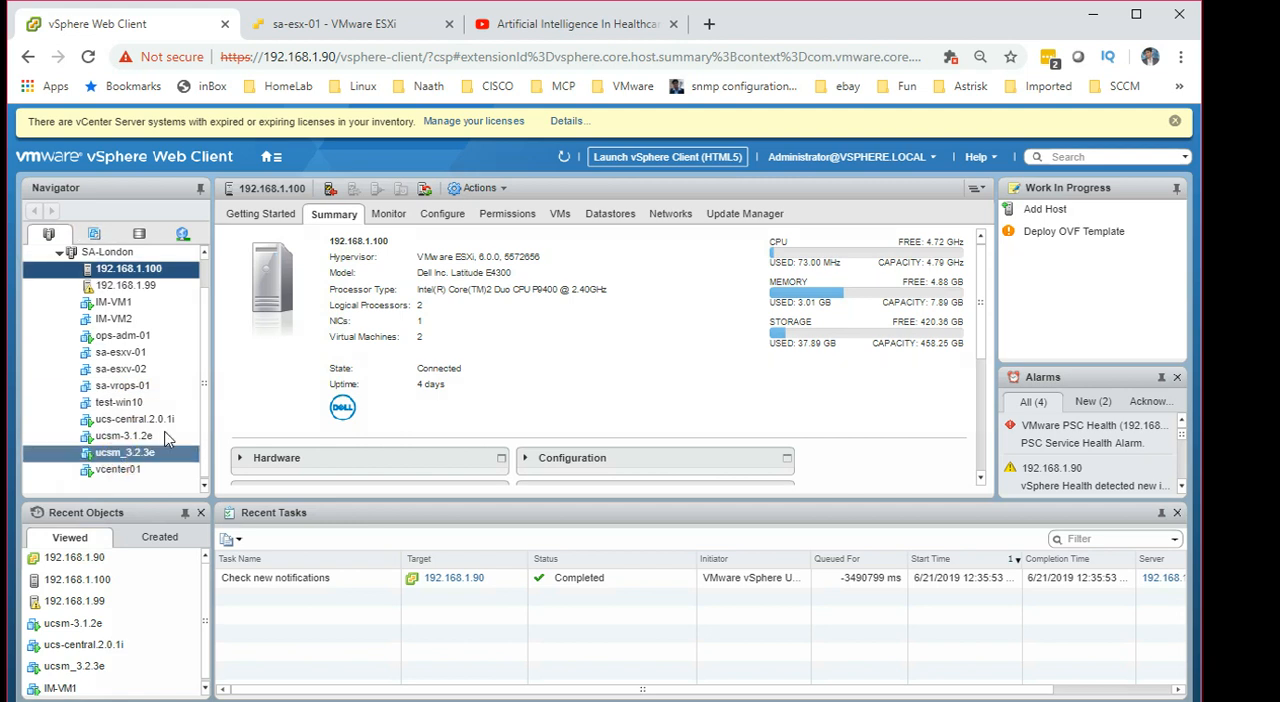
click(118, 402)
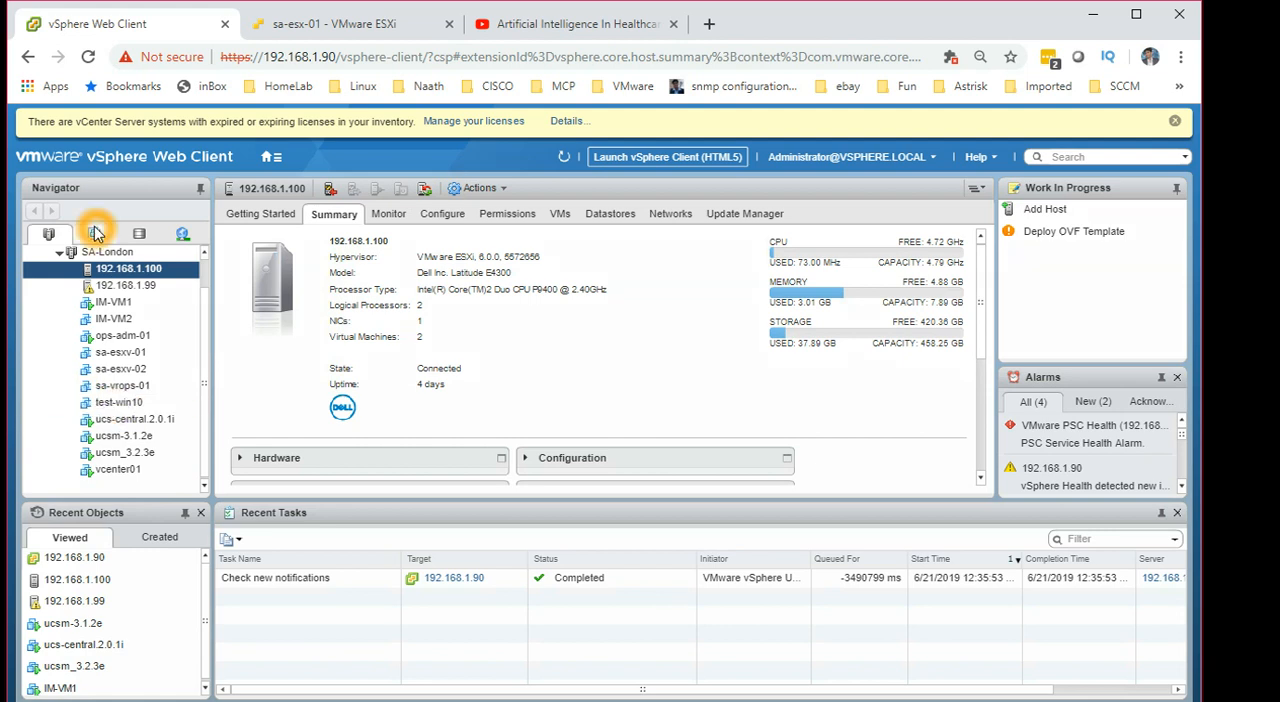
mouse_move(92, 234)
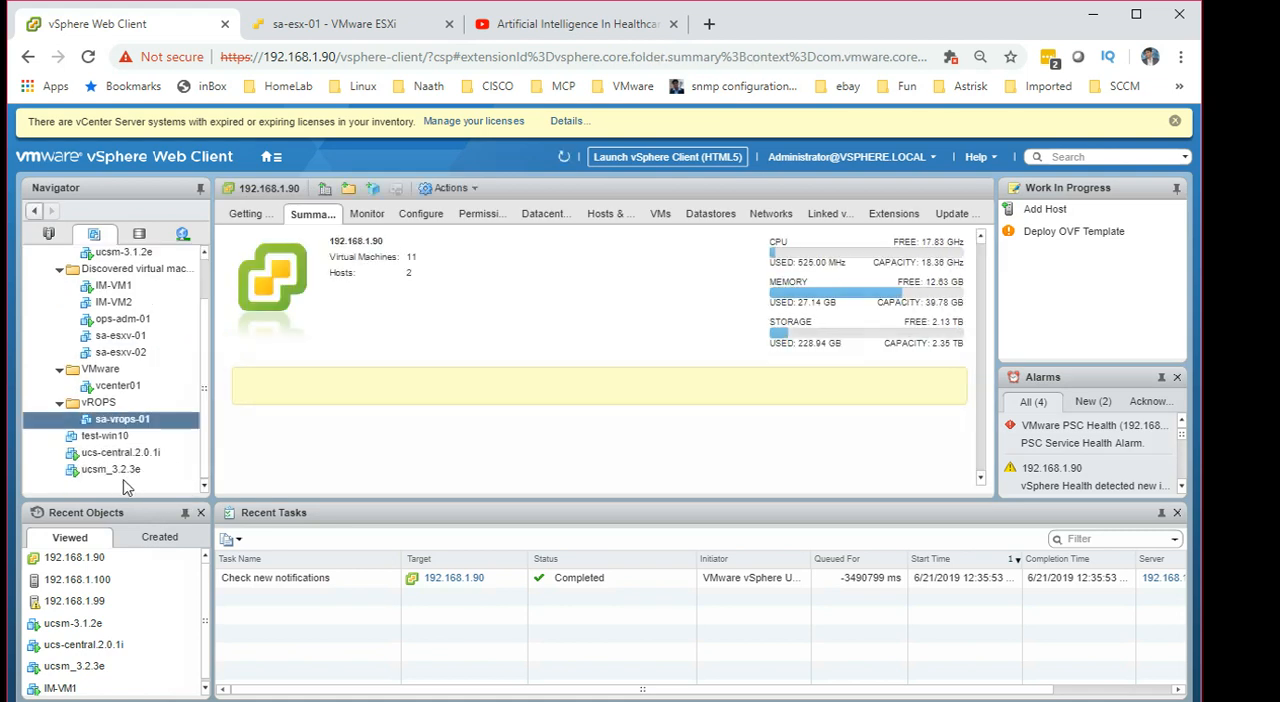
Convert the test-win10 virtual machine to a template and confirm the conversion
click(104, 436)
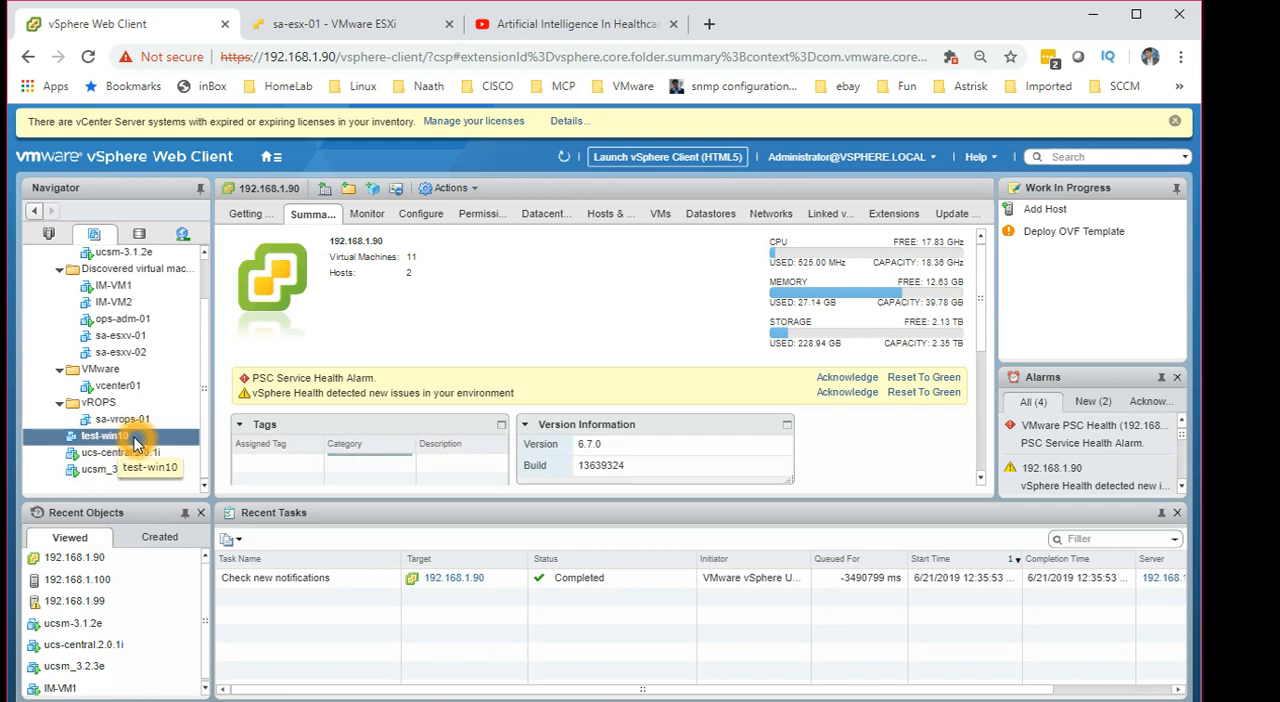
click(100, 436)
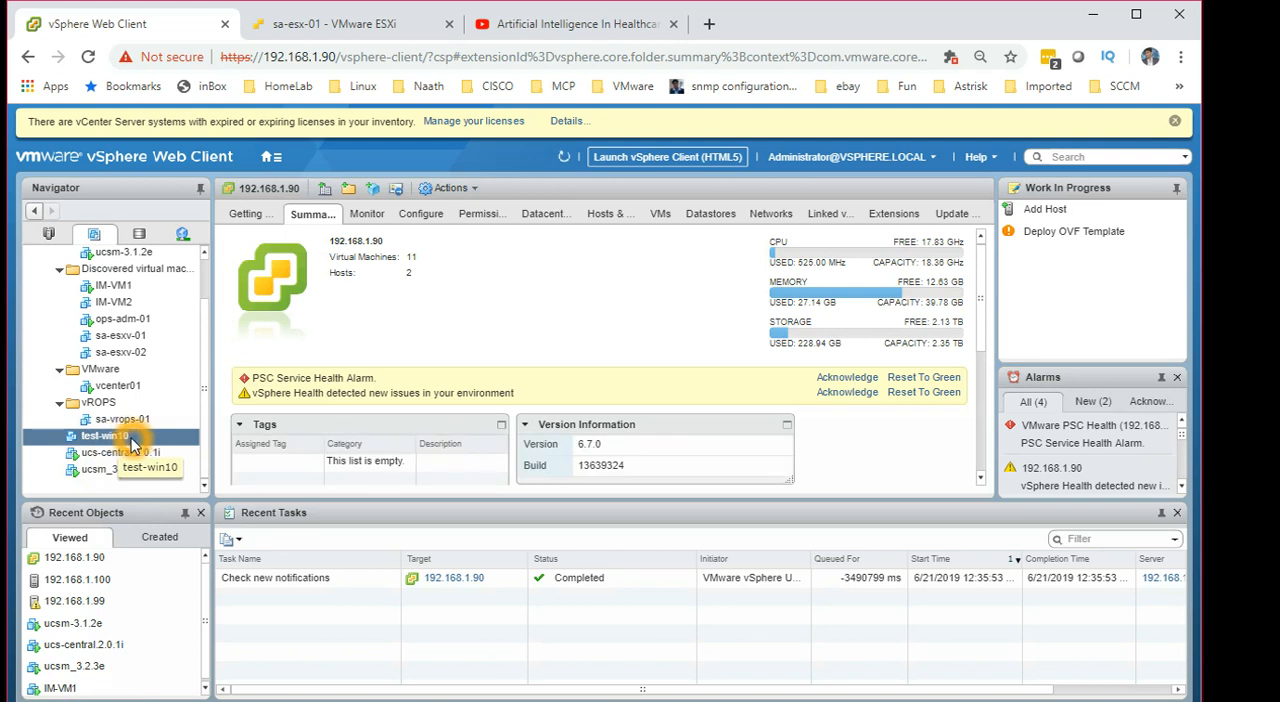
right_click(104, 436)
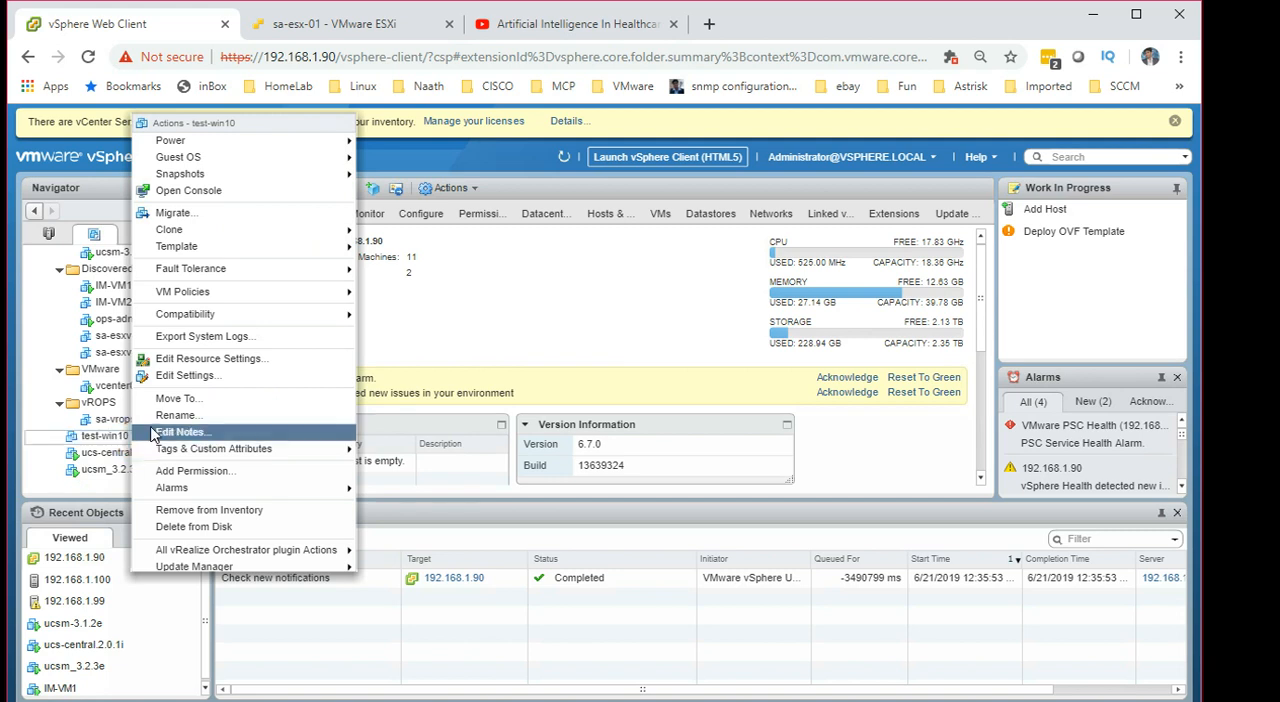
mouse_move(176, 246)
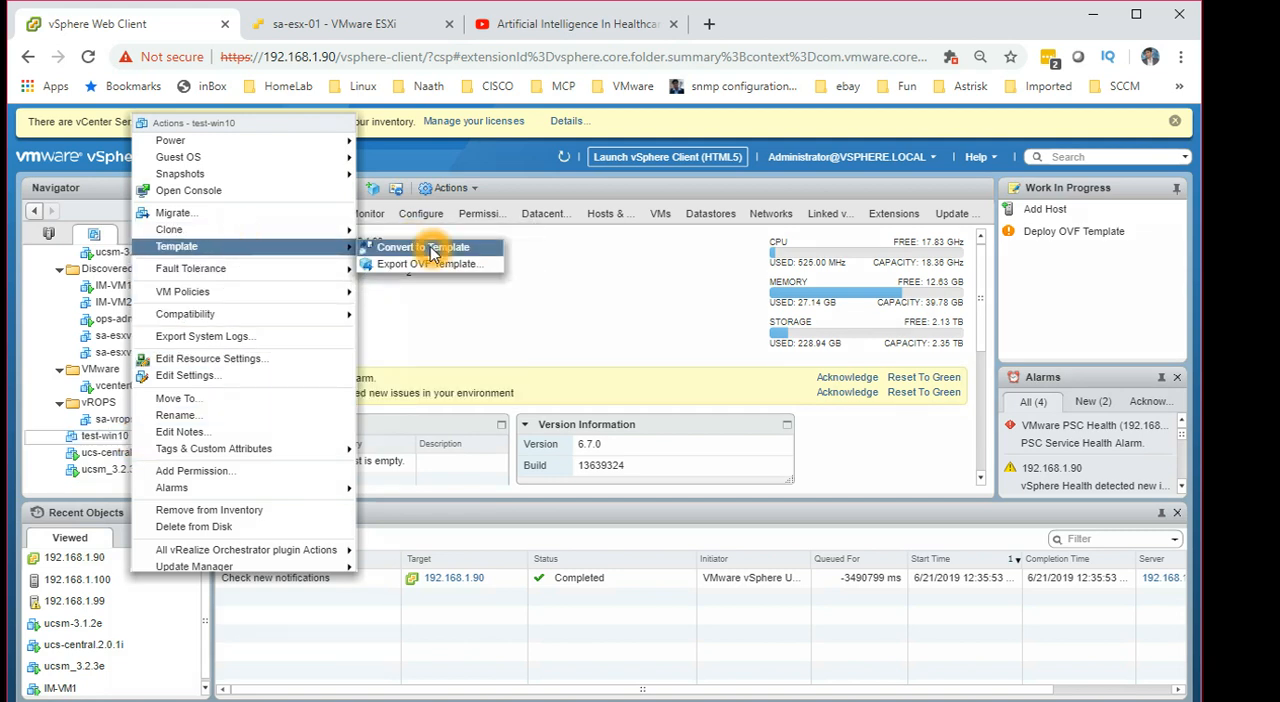
click(422, 248)
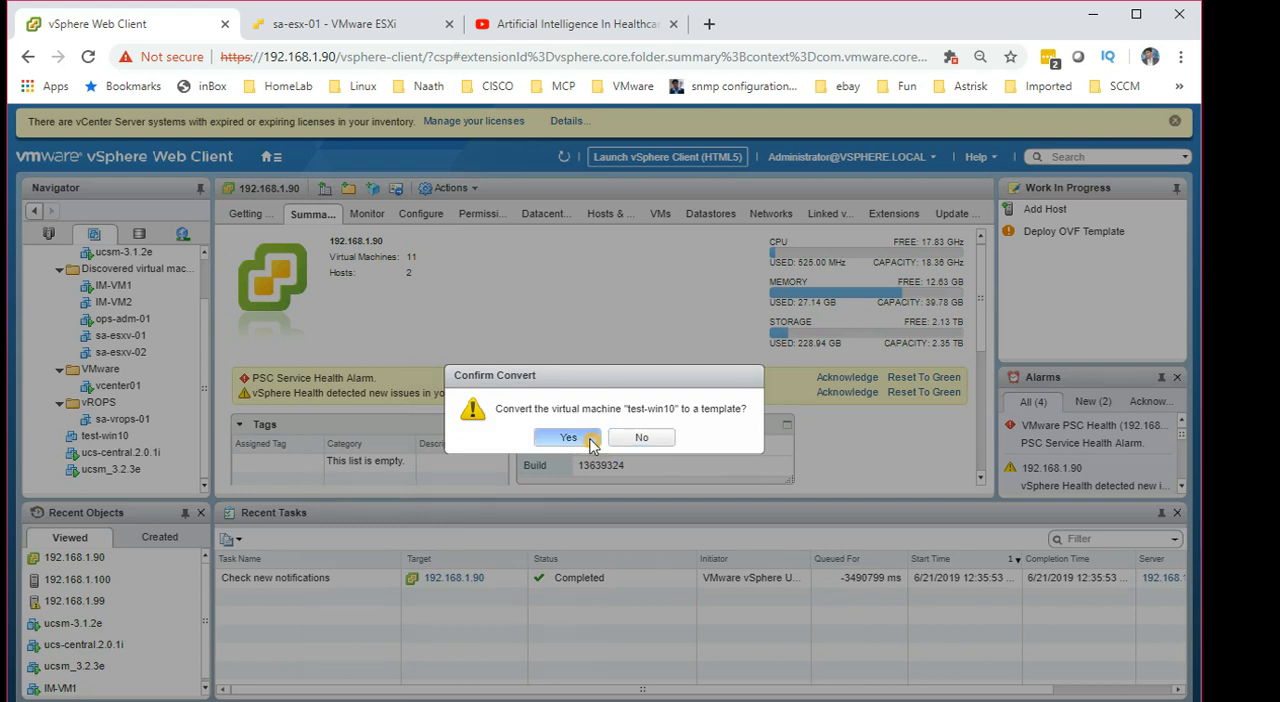
click(568, 436)
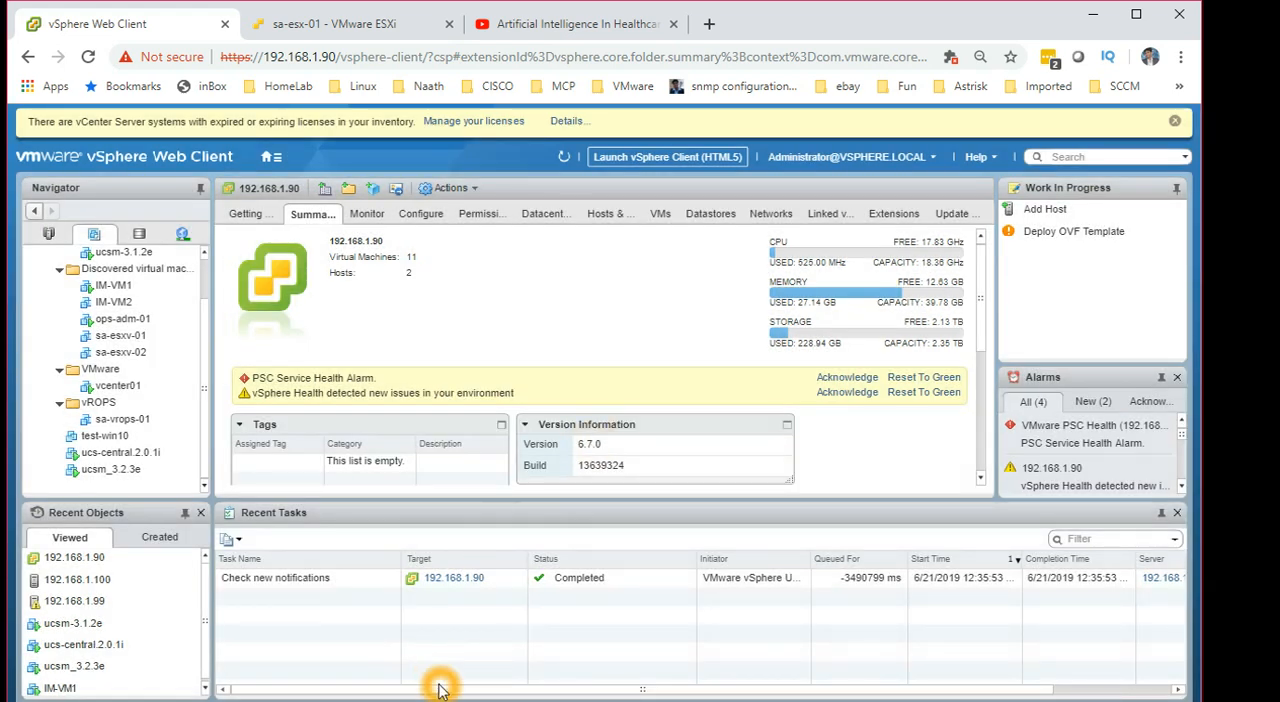
mouse_move(398, 660)
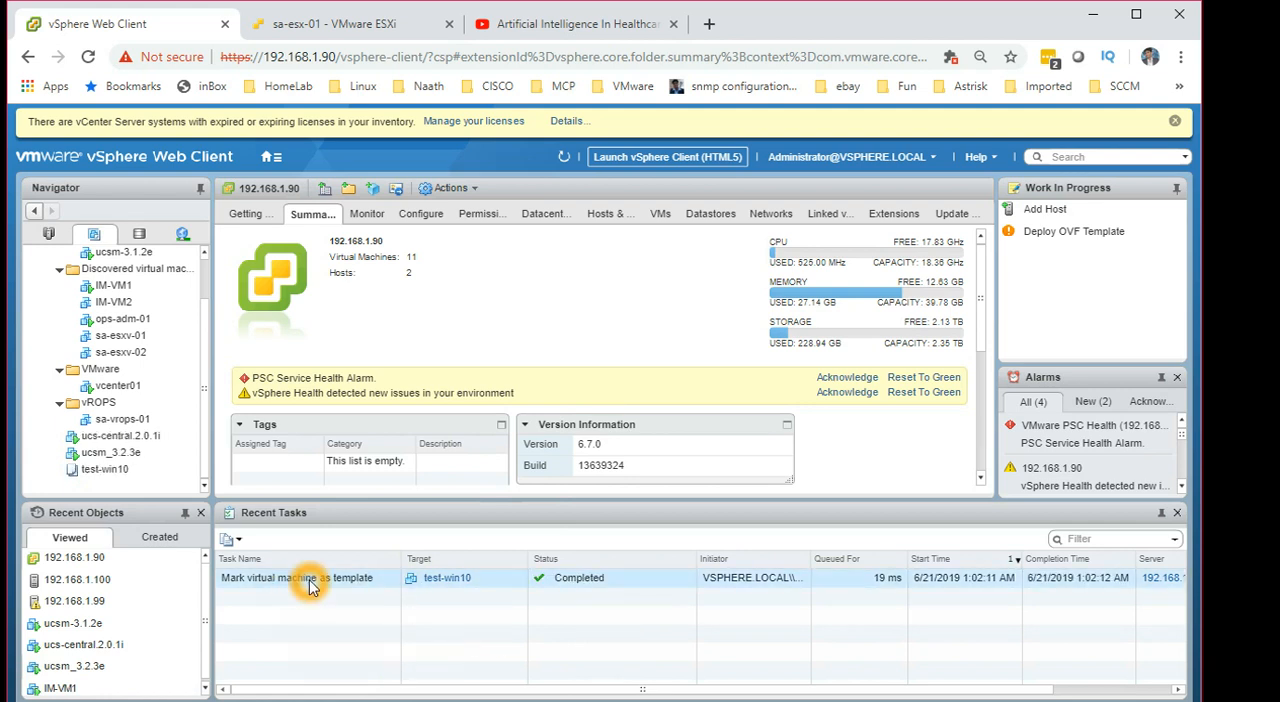
Select the newly converted test-win10 template in the inventory
click(104, 468)
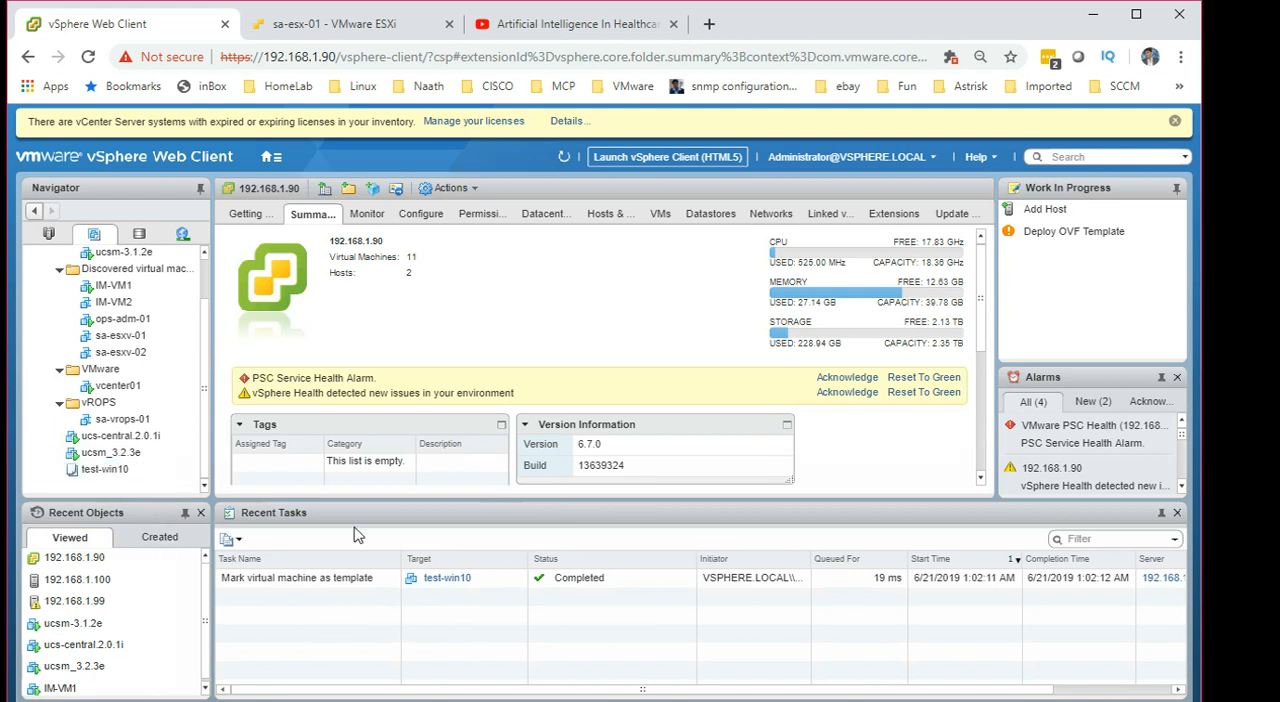
mouse_move(146, 492)
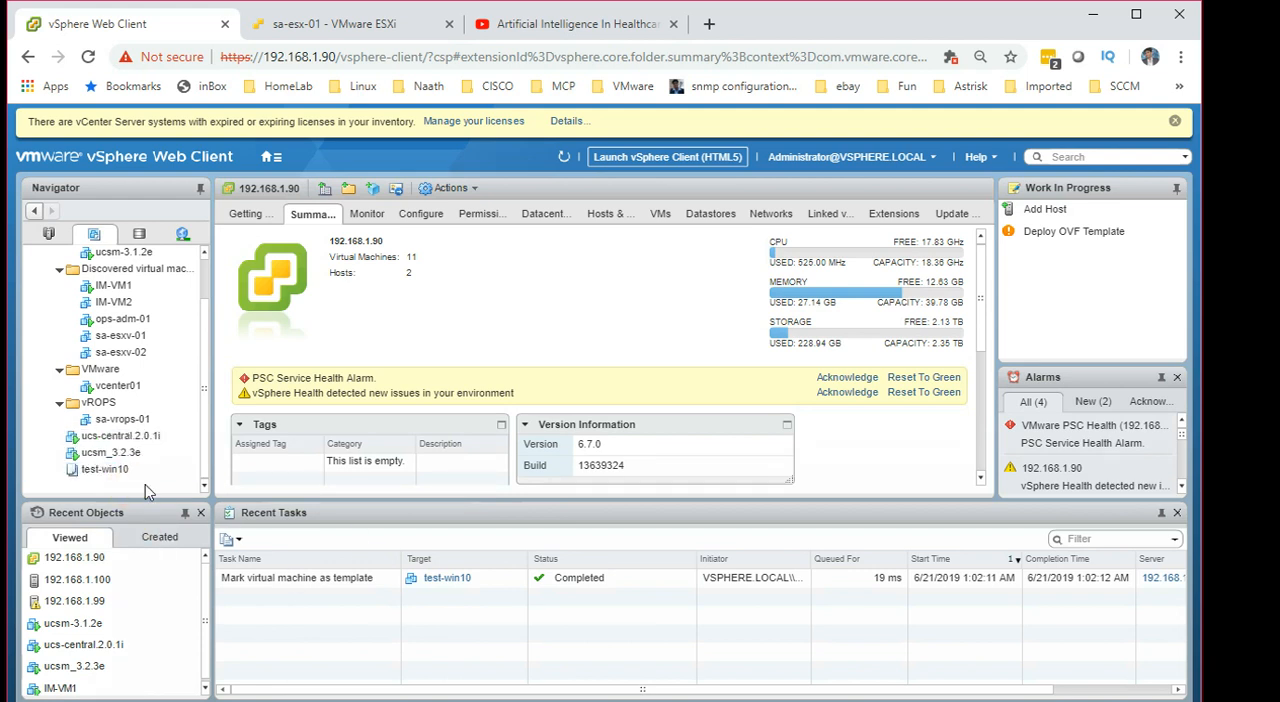
click(110, 452)
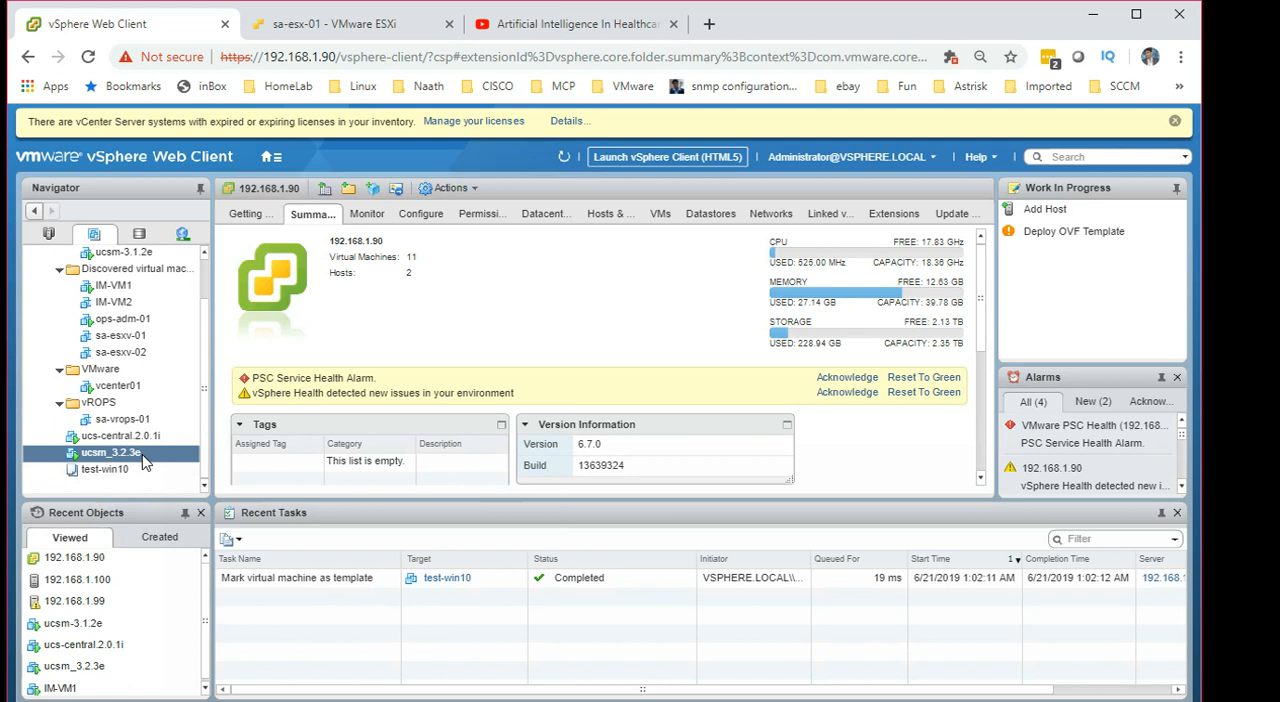
click(104, 468)
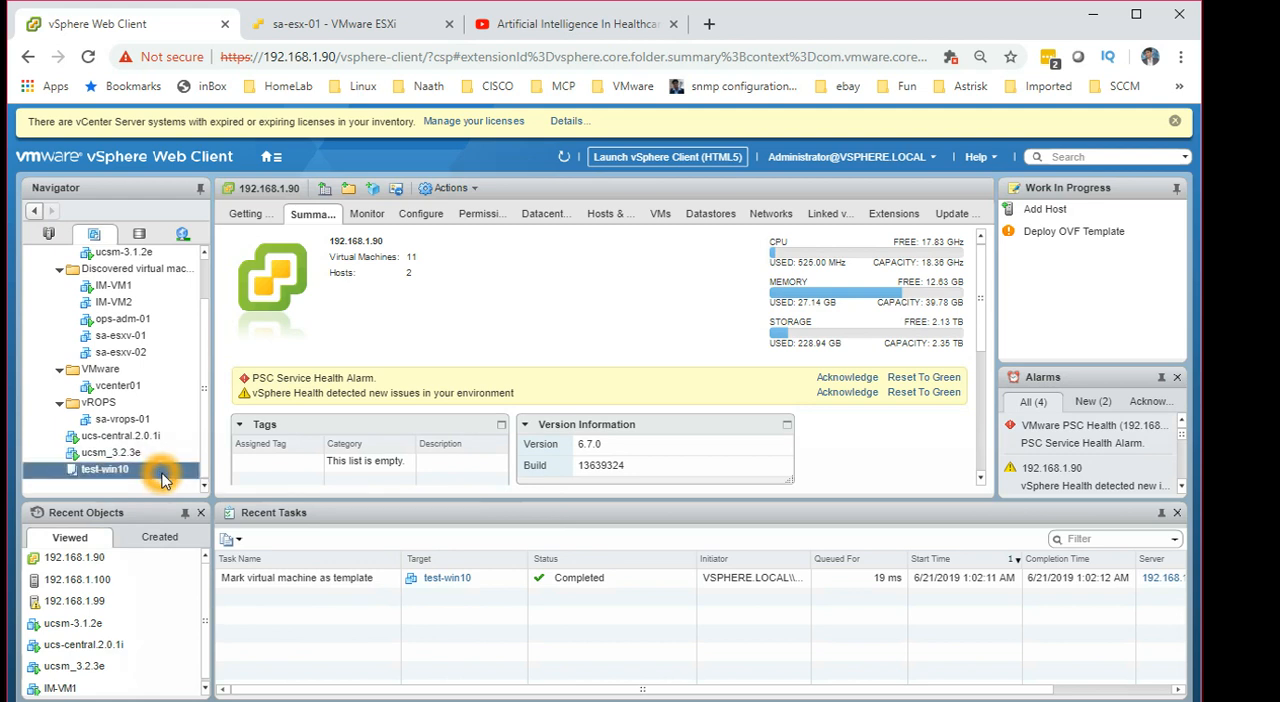
mouse_move(164, 468)
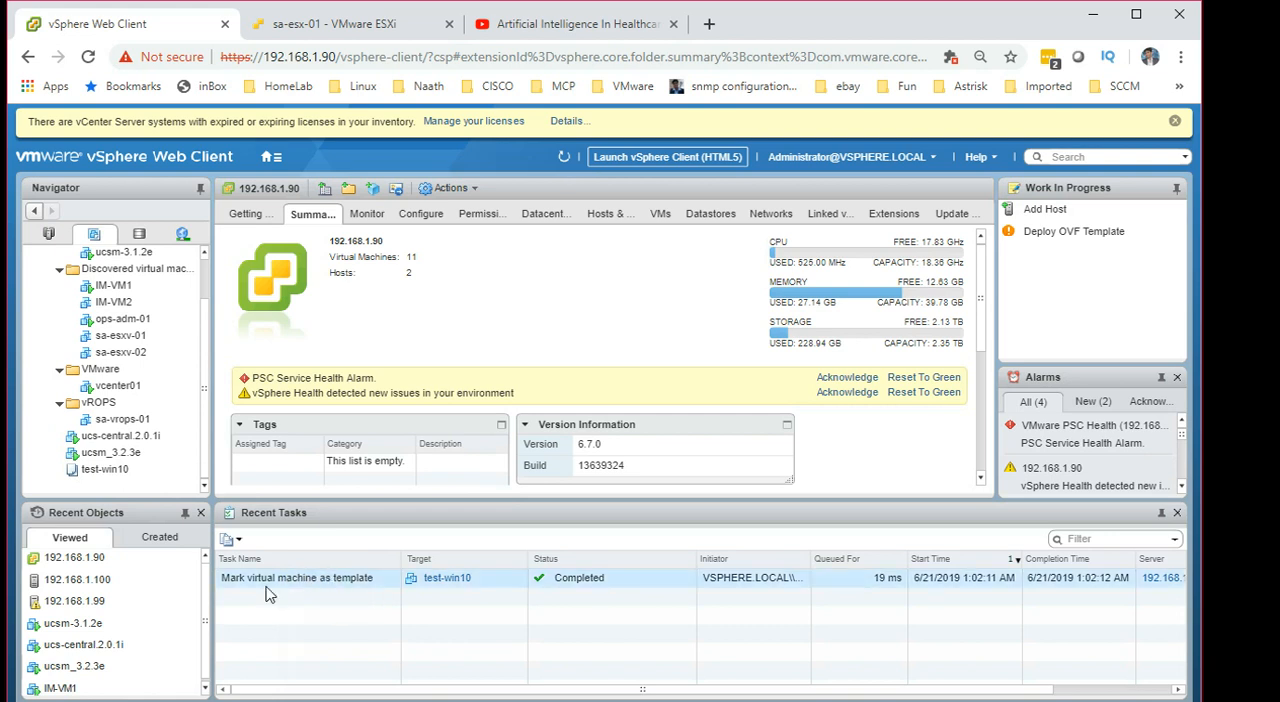
mouse_move(340, 596)
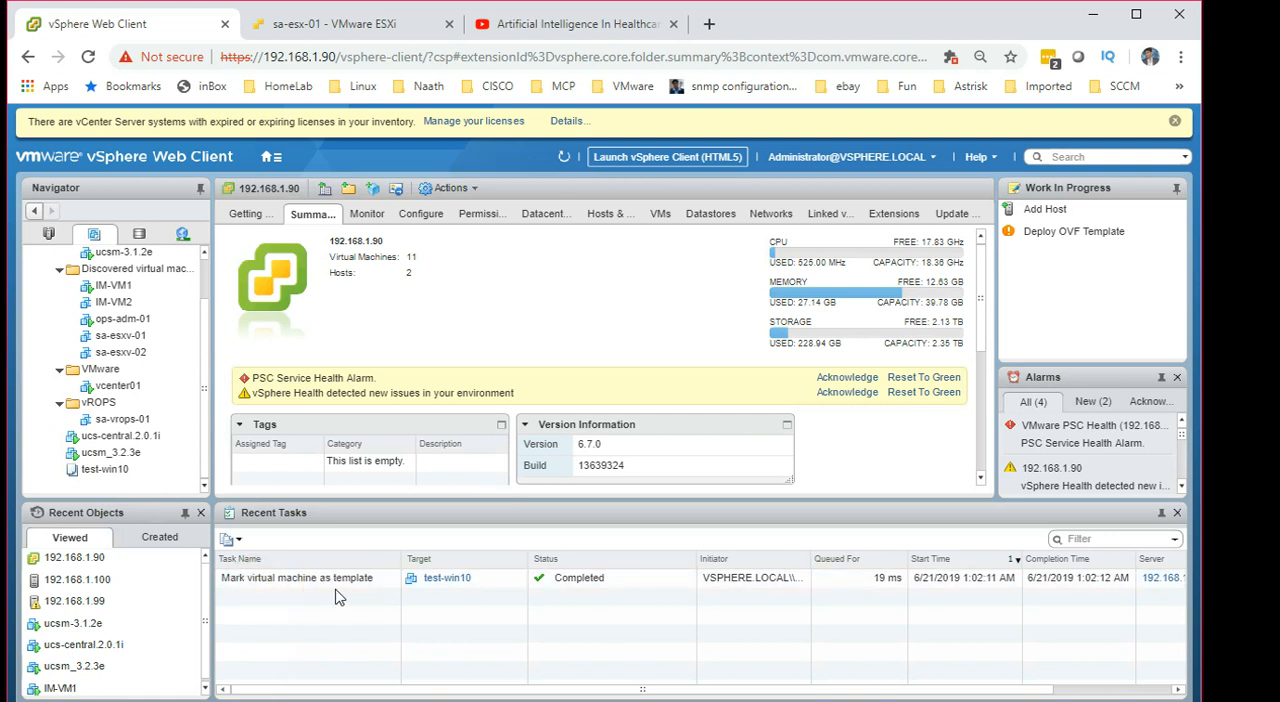
From the test-win10 template's datastores, browse to datastore_99's Files view
click(104, 468)
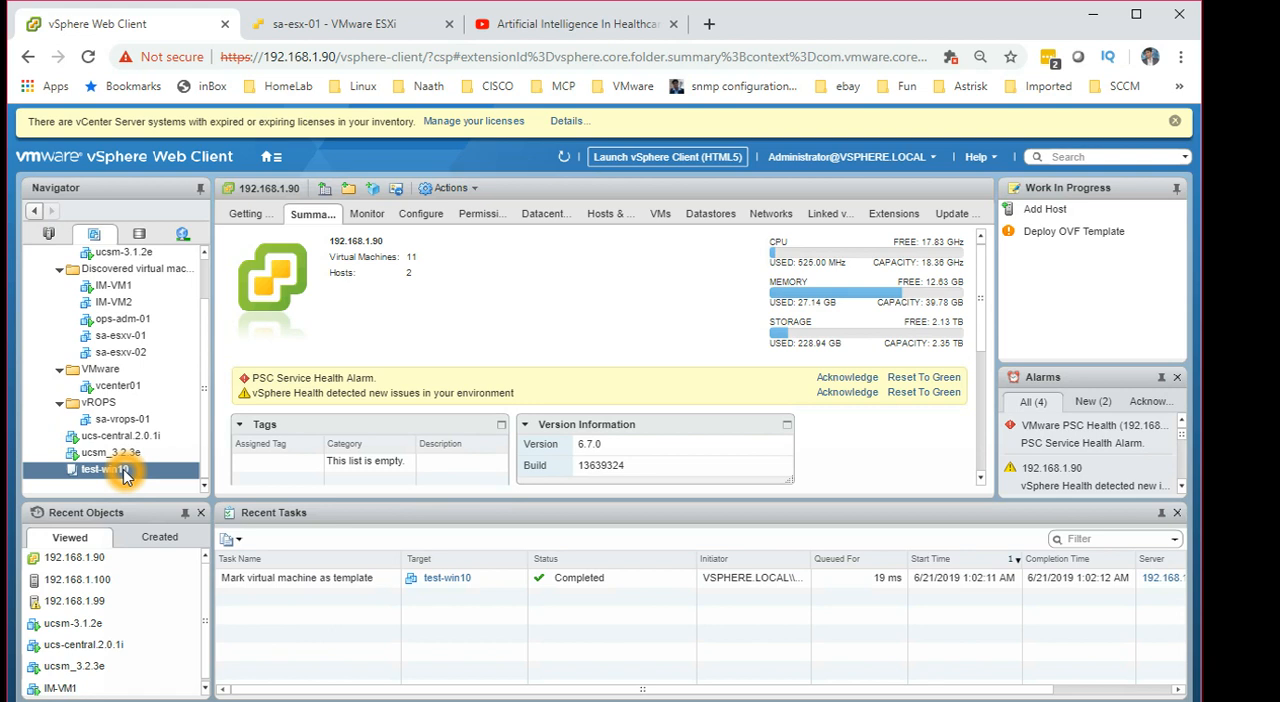
click(104, 468)
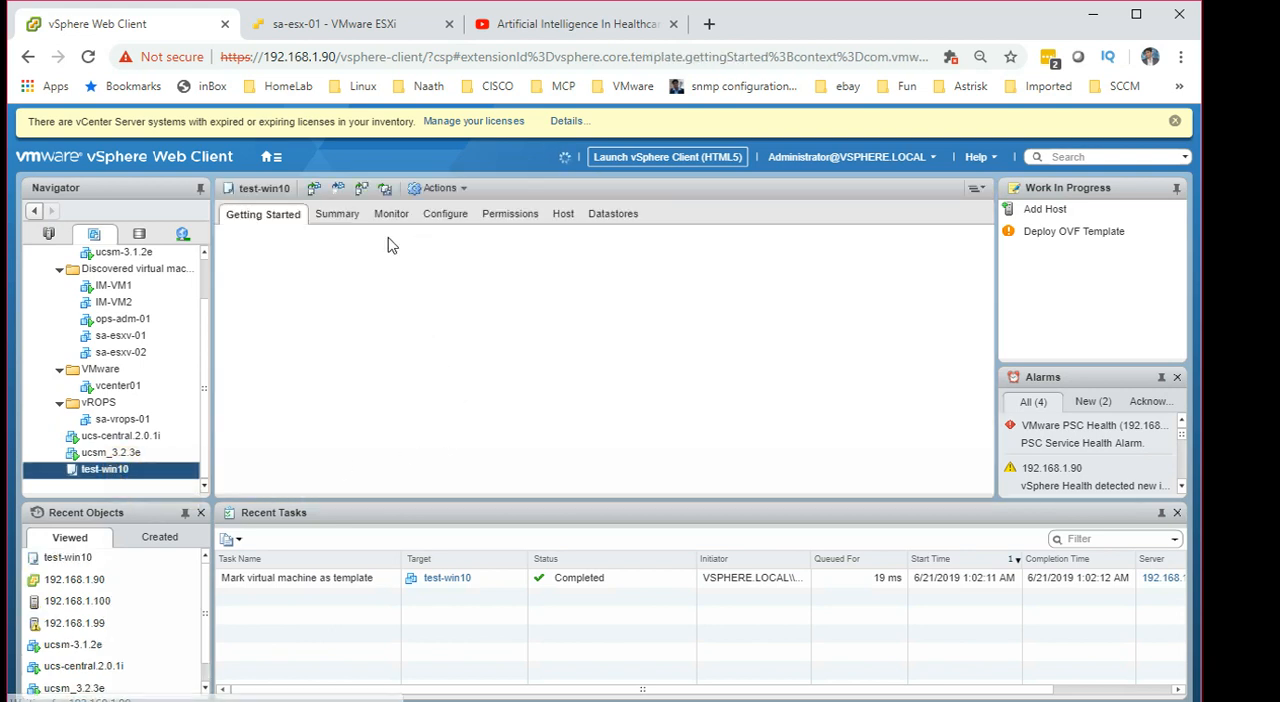
click(334, 212)
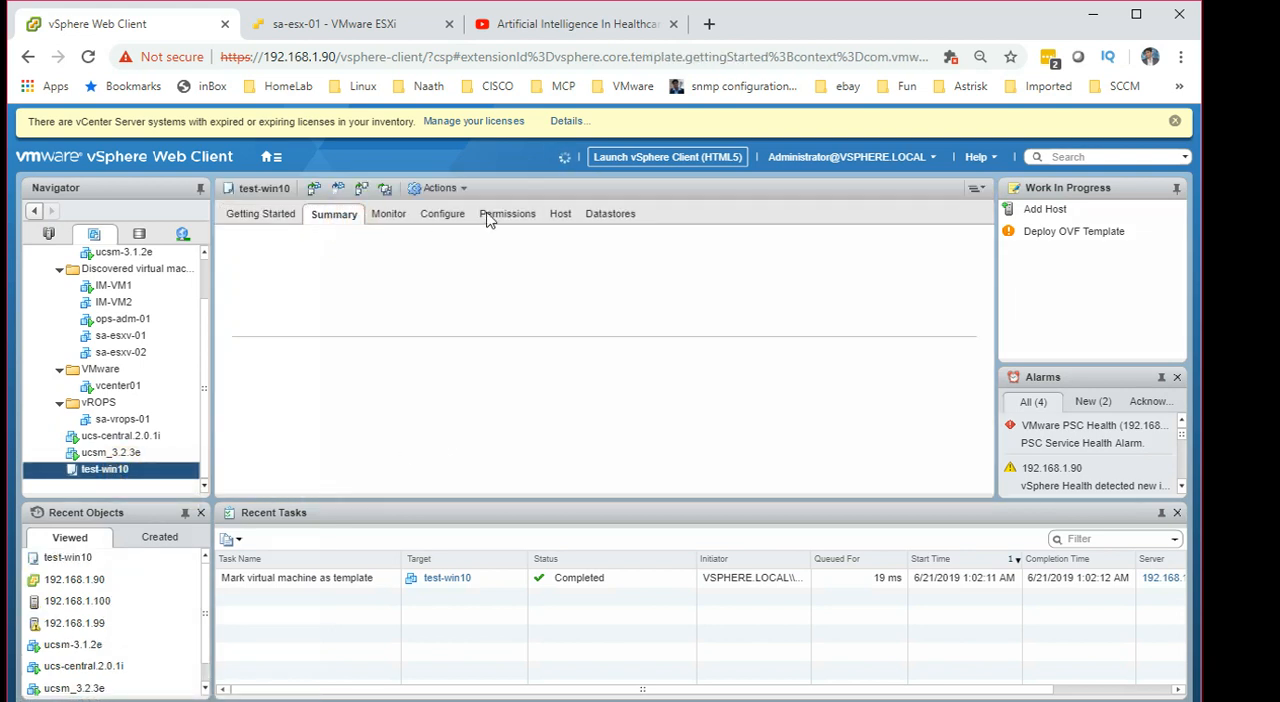
click(608, 212)
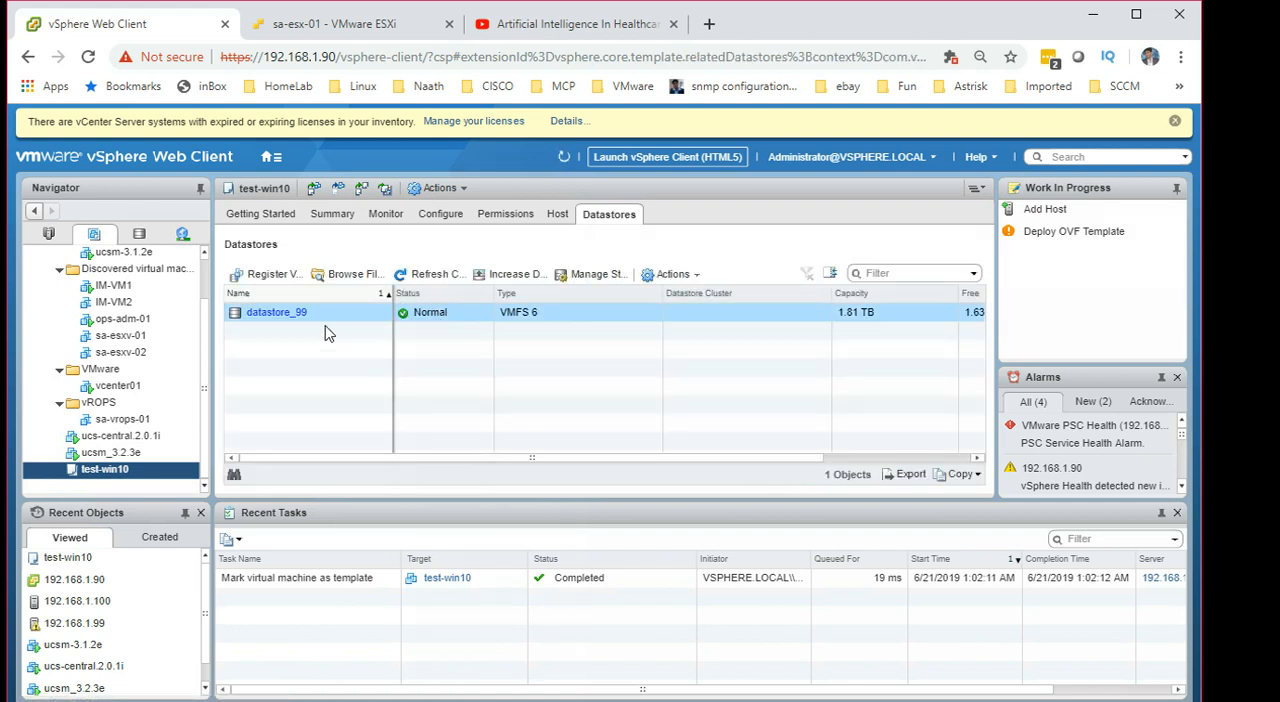
click(140, 232)
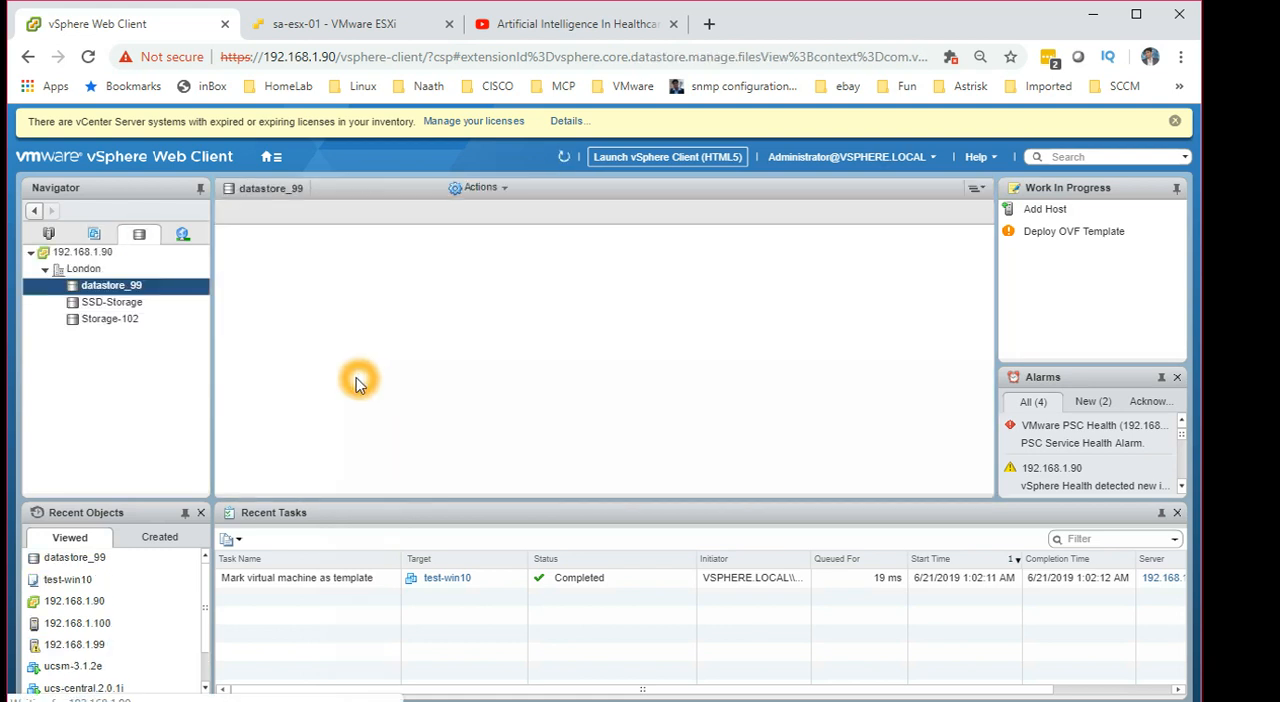
click(558, 212)
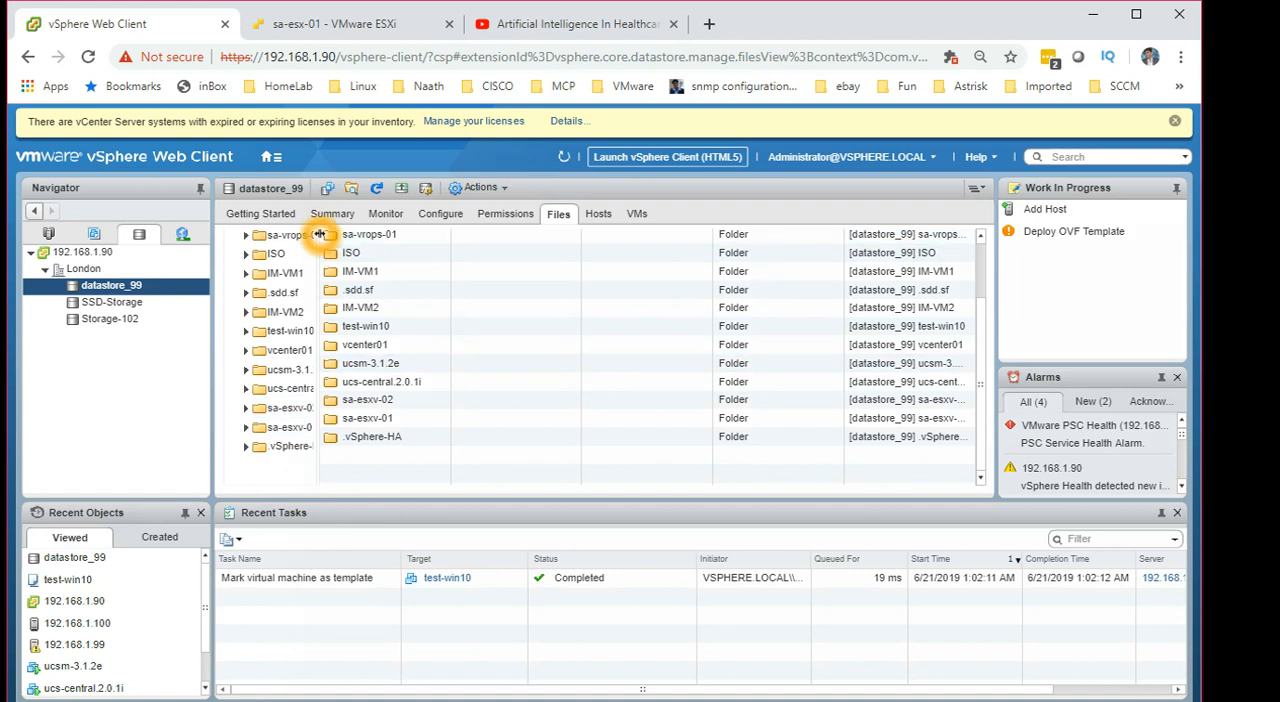
Show the test-win10 folder's contents on datastore_99 and select the test-win10.vmtx template file
click(290, 330)
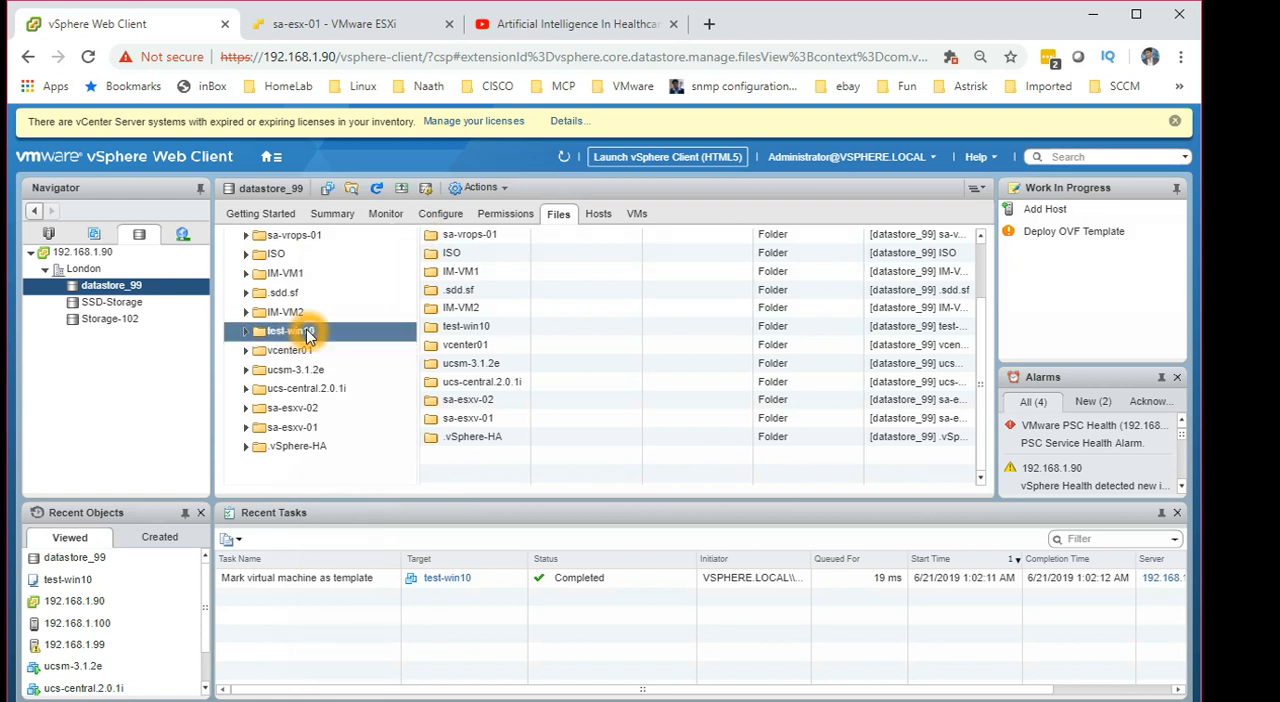
click(290, 330)
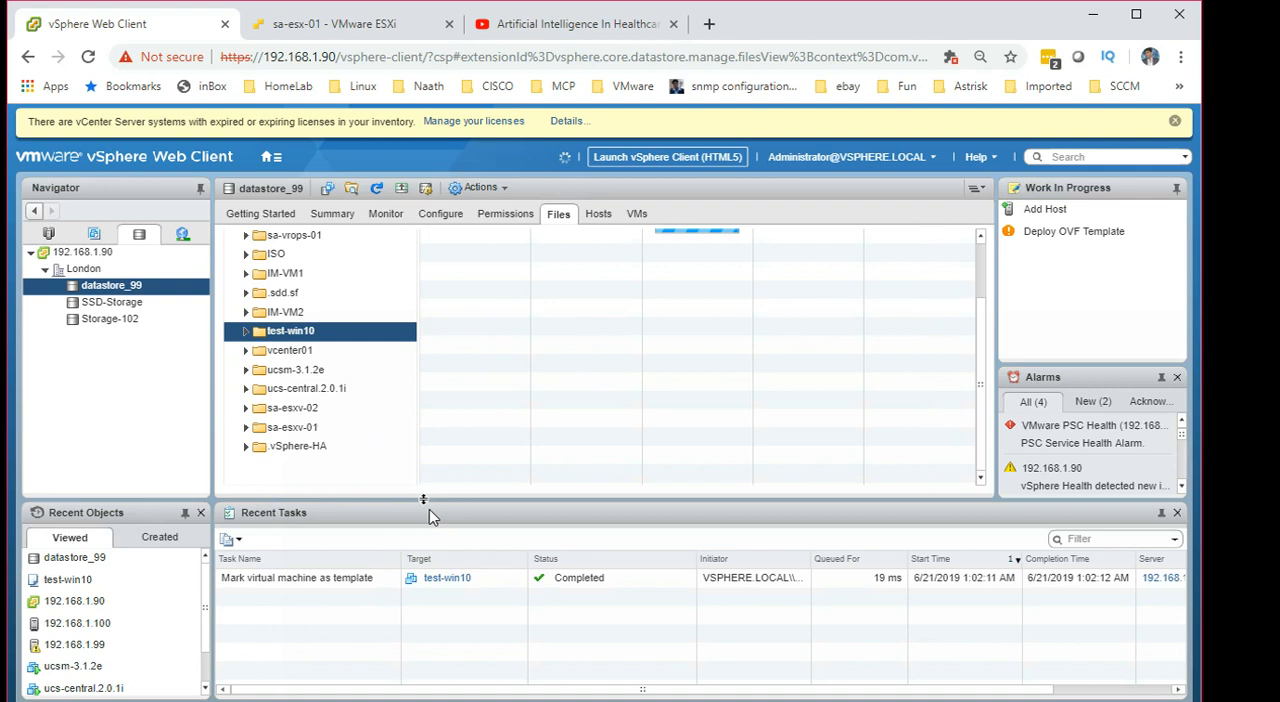
click(290, 330)
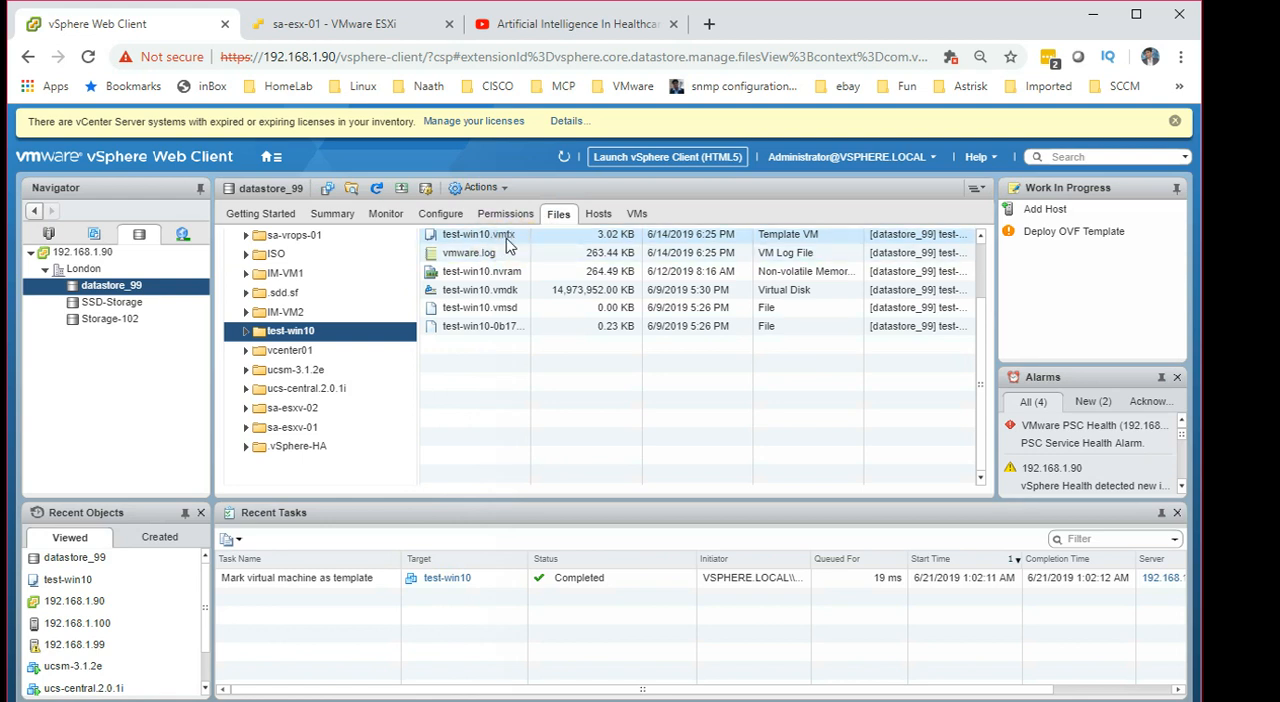
click(478, 234)
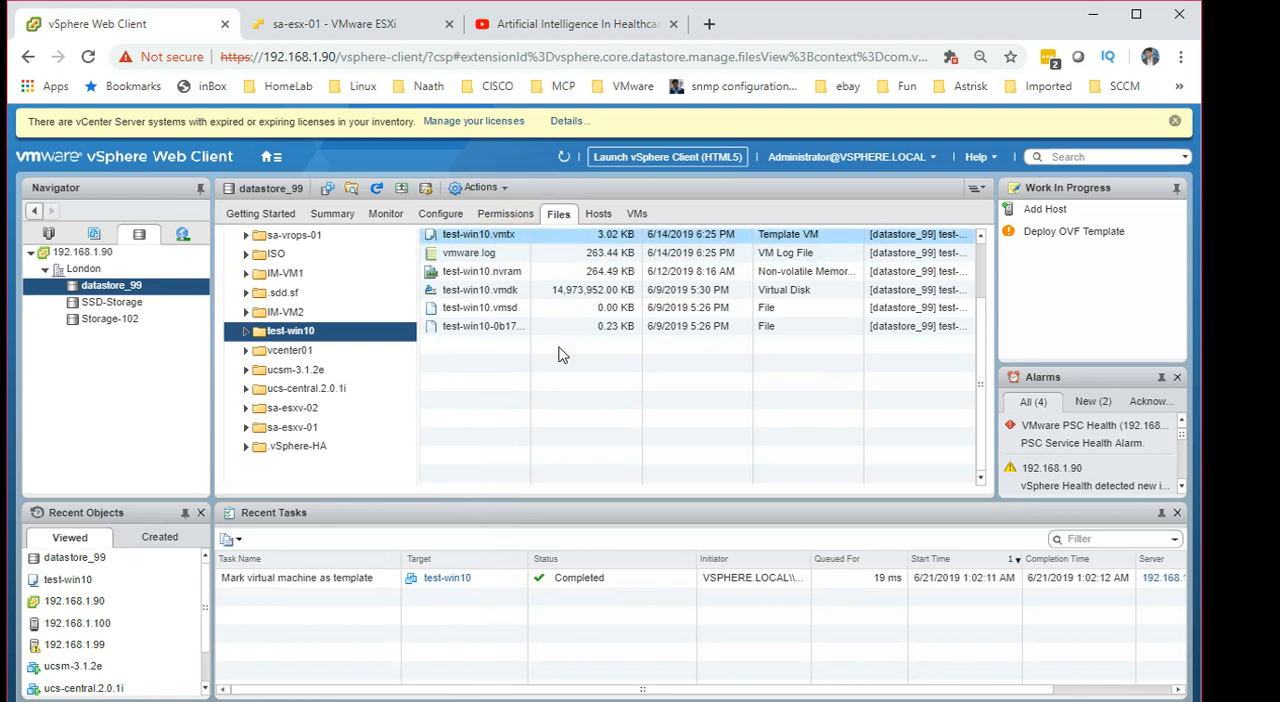
click(468, 252)
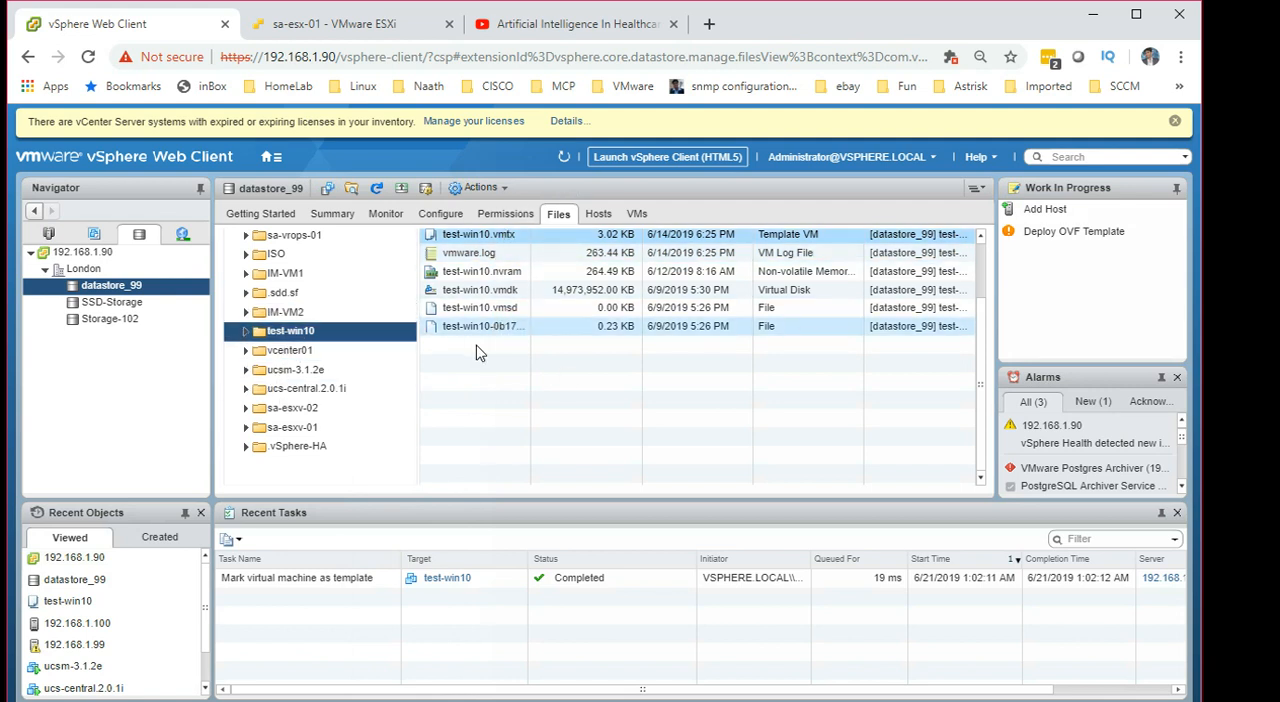
Show the IM-VM2 folder's files on datastore_99, including its .vmx, for comparison
click(288, 312)
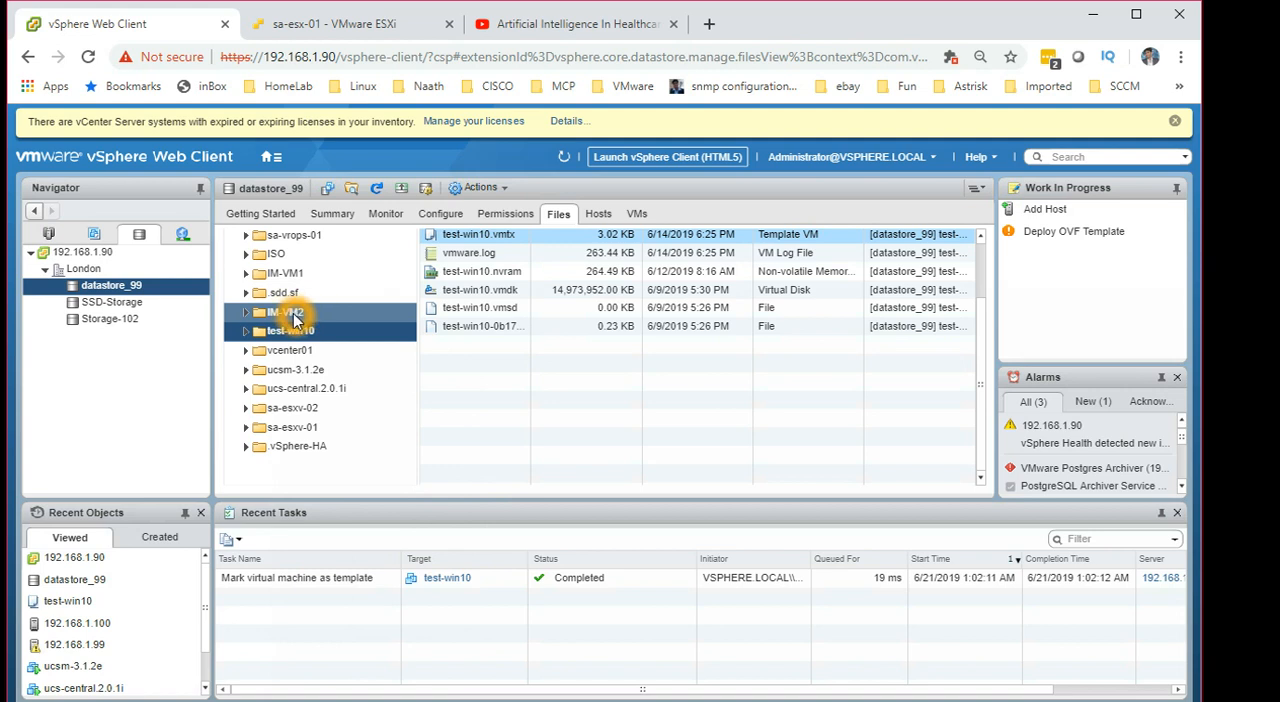
click(284, 312)
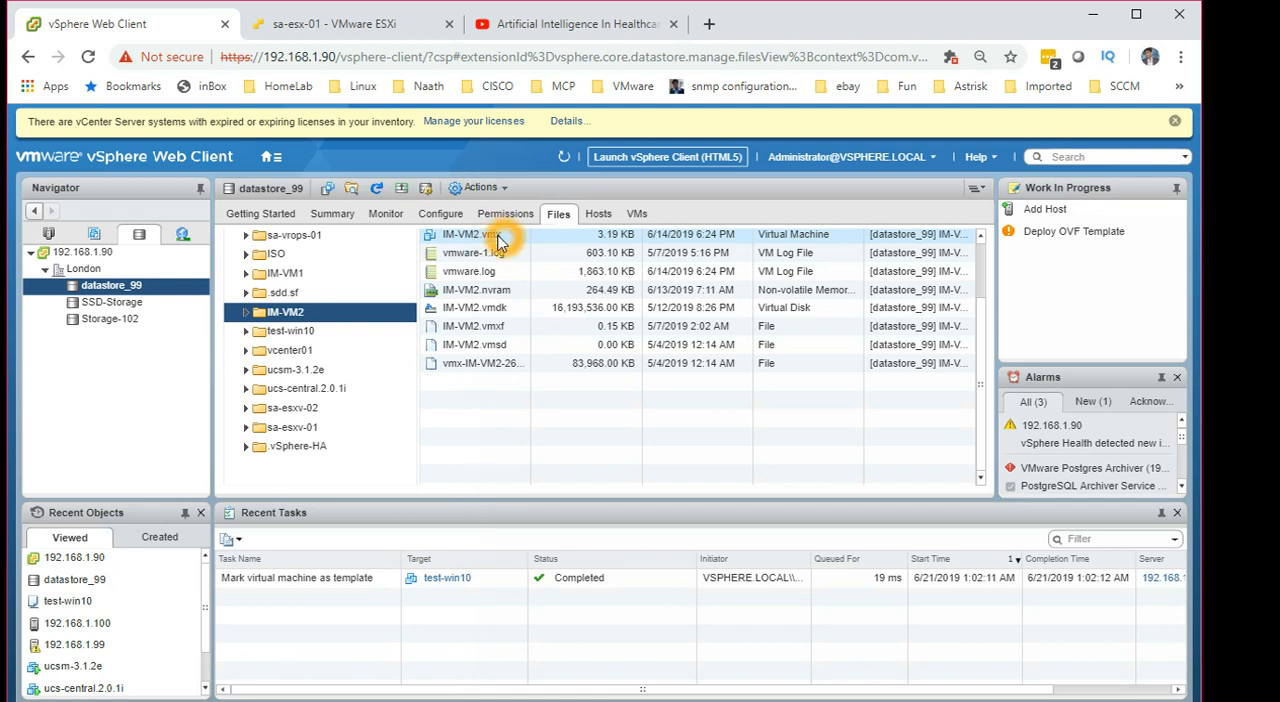
mouse_move(490, 226)
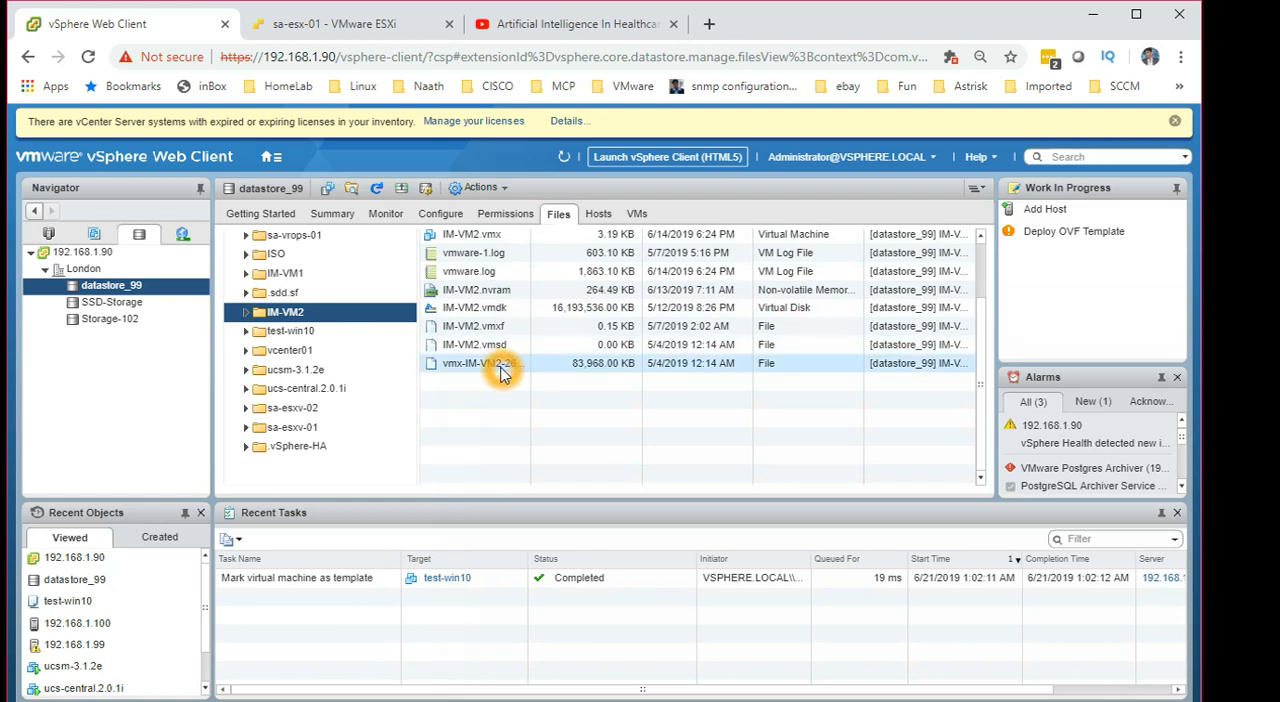
click(290, 330)
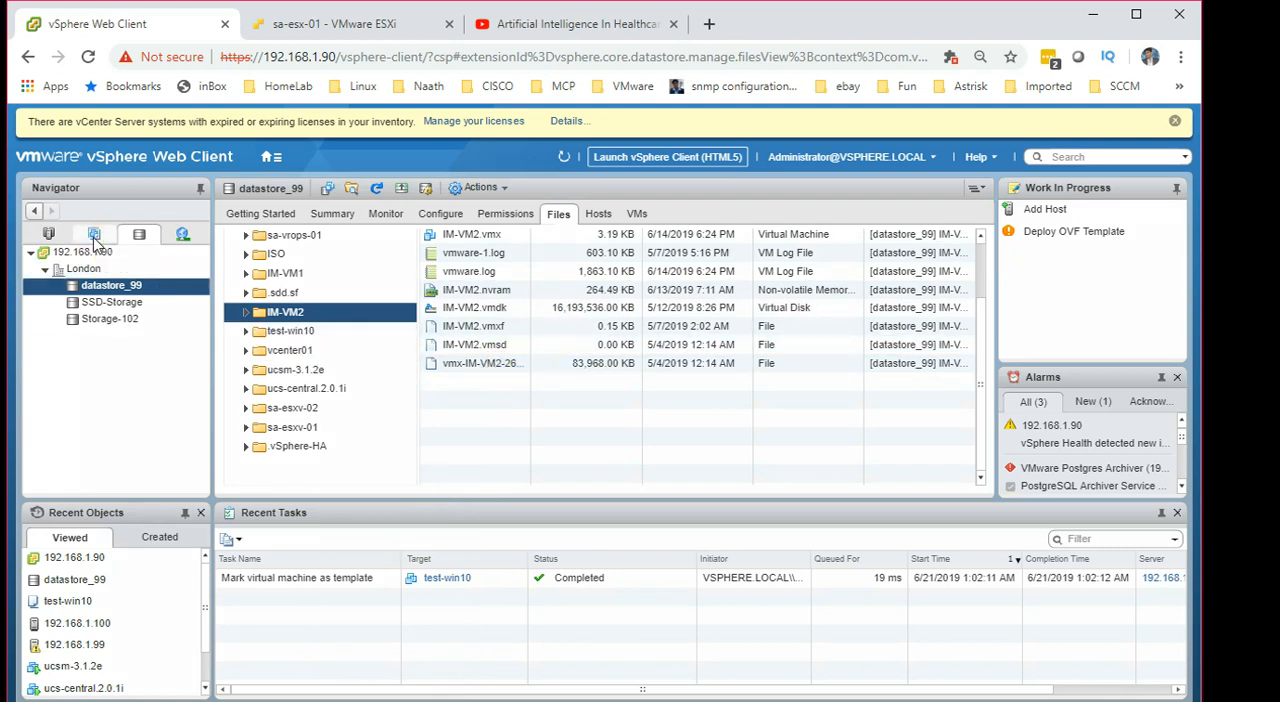
Create a Templates VM and template folder under London and move test-win10 into it
click(94, 234)
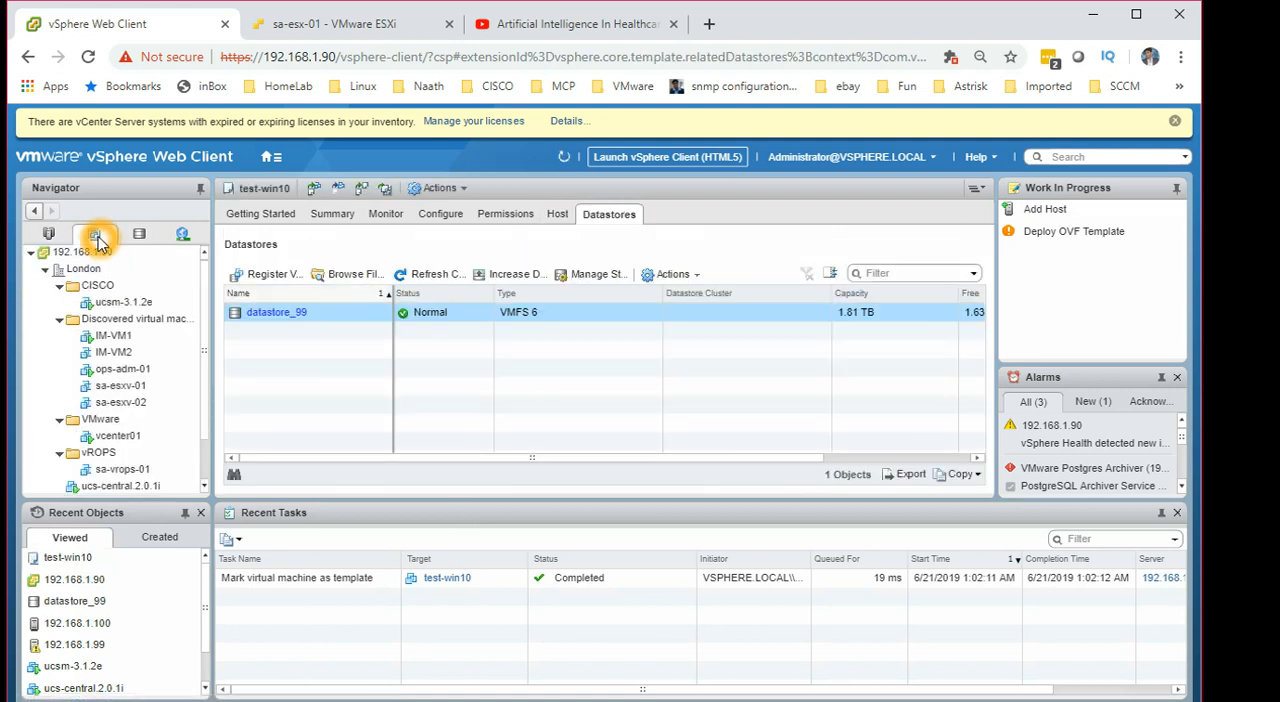
mouse_move(94, 232)
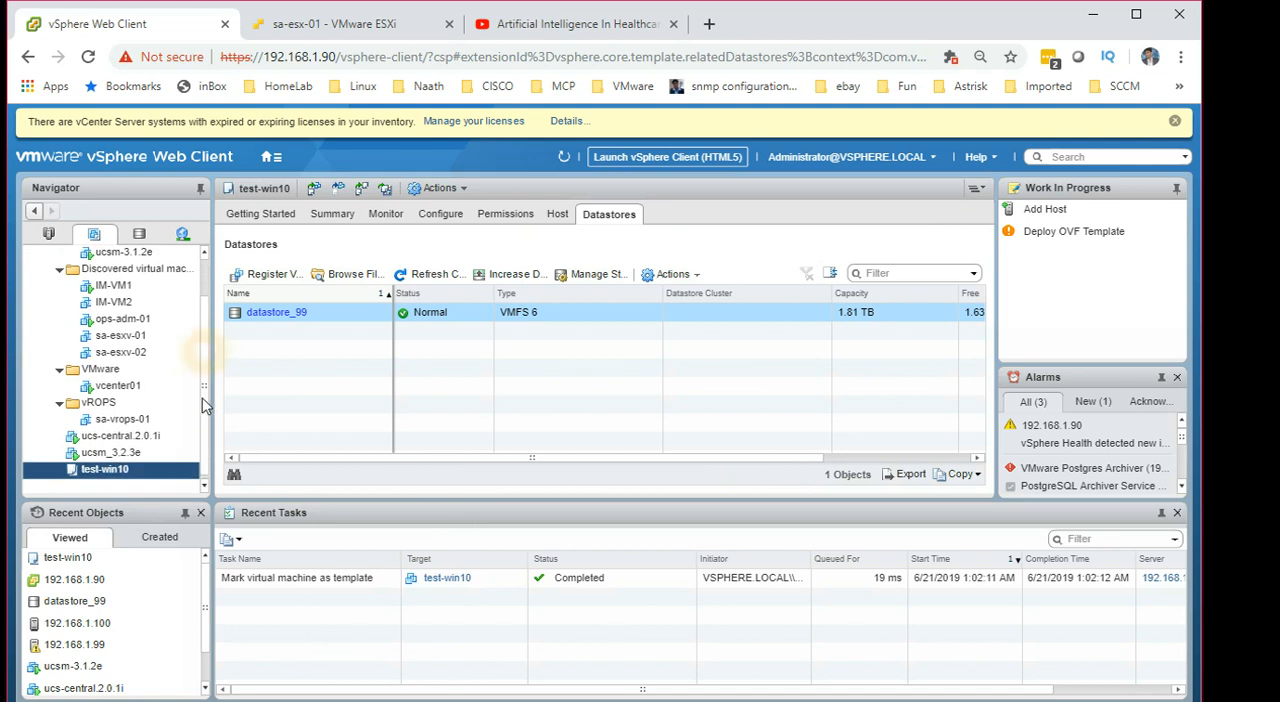
mouse_move(104, 468)
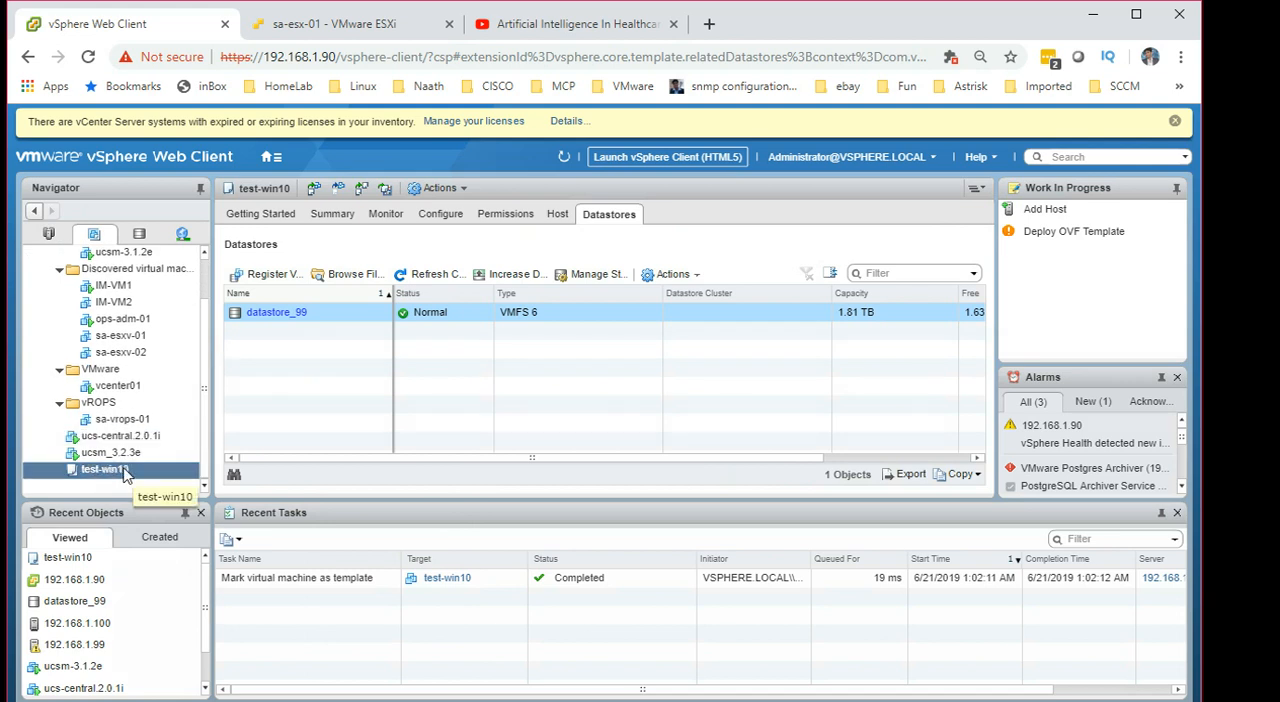
mouse_move(208, 316)
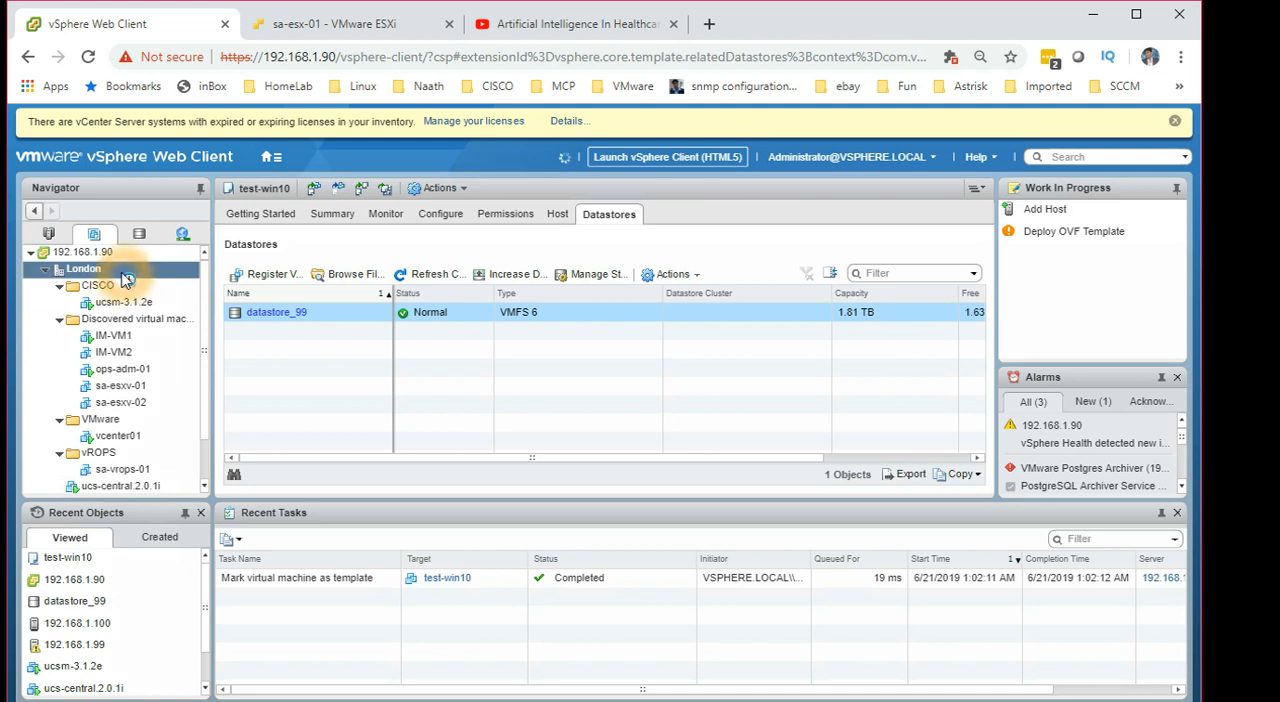
right_click(84, 268)
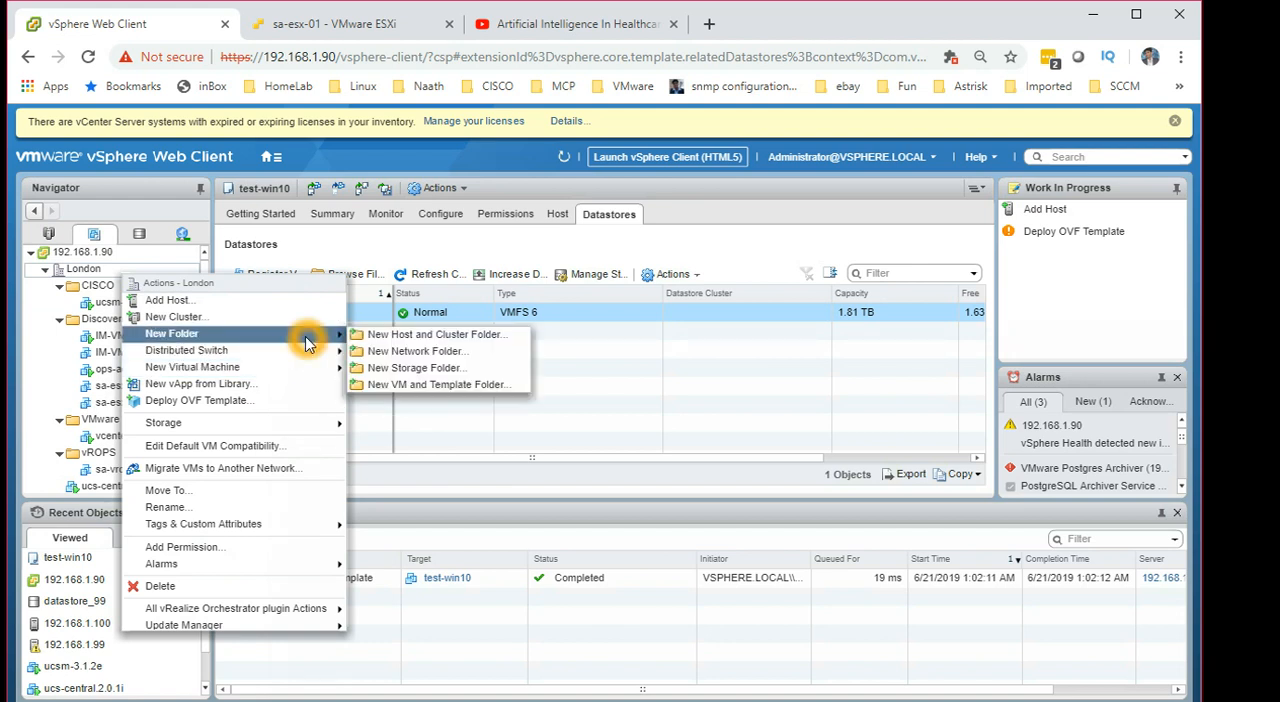
mouse_move(436, 384)
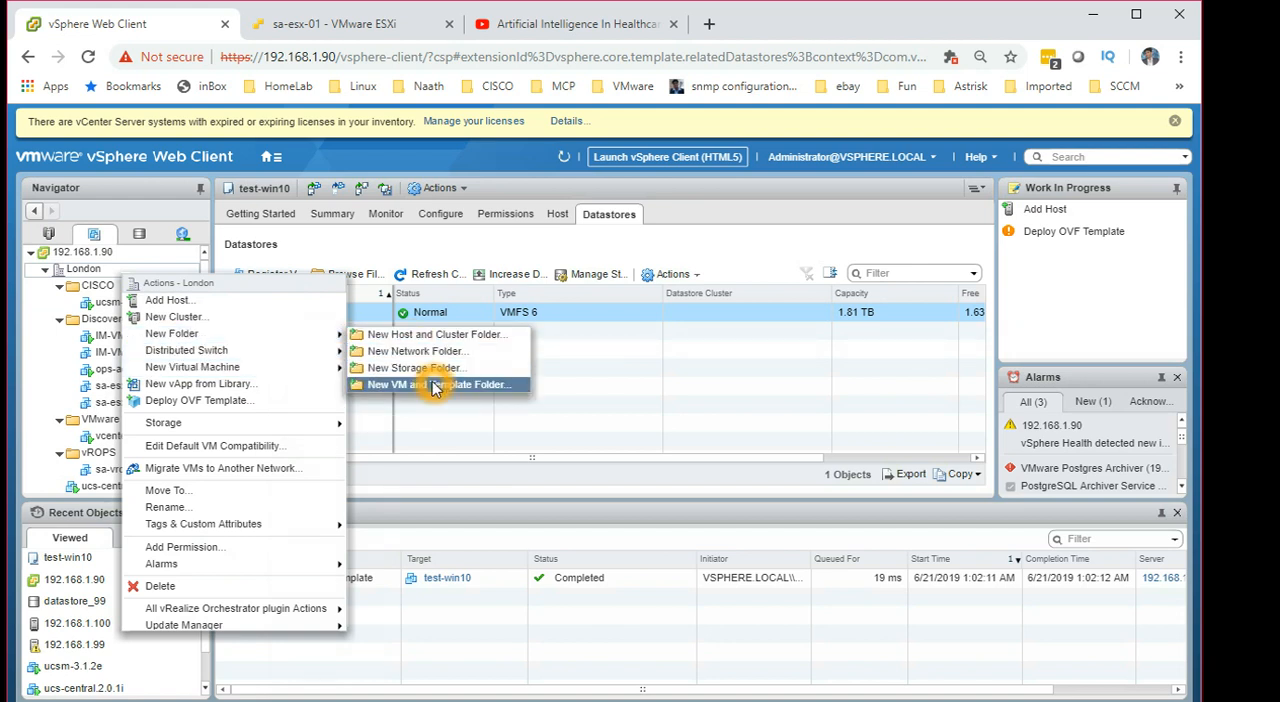
click(416, 366)
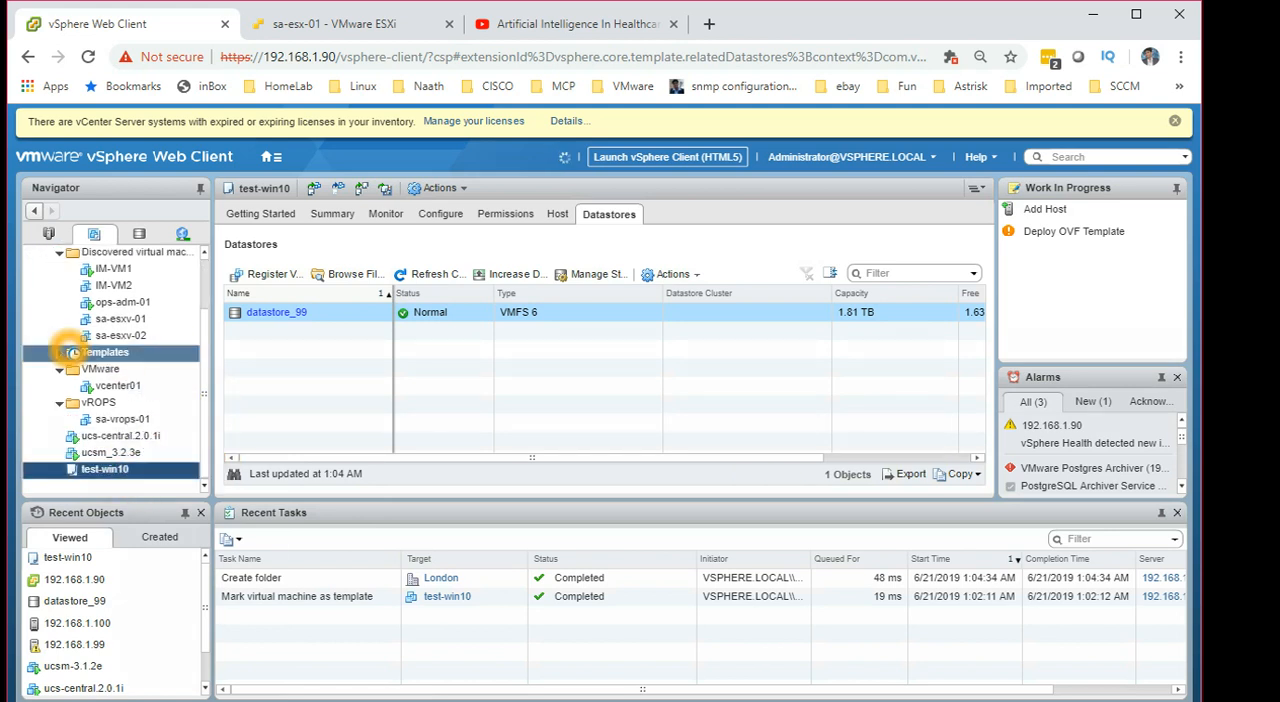
click(120, 336)
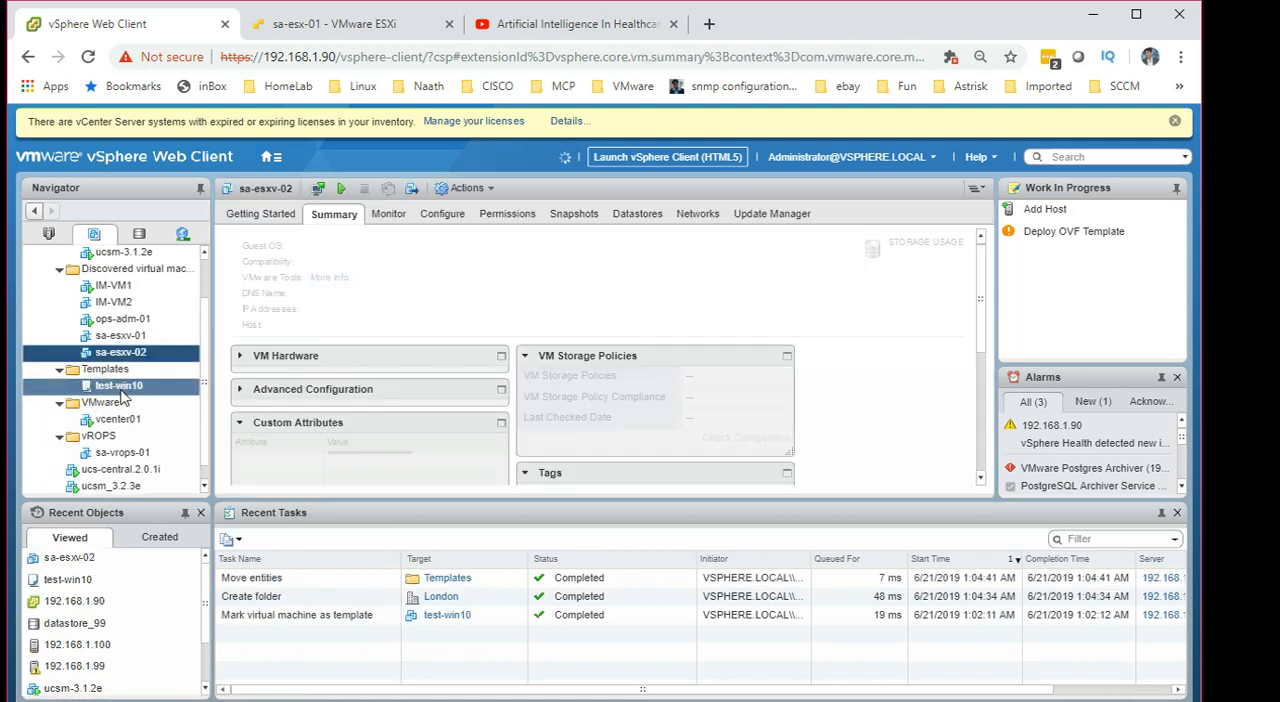
Start a new VM from the test-win10 template named test-Template-vm01
right_click(120, 384)
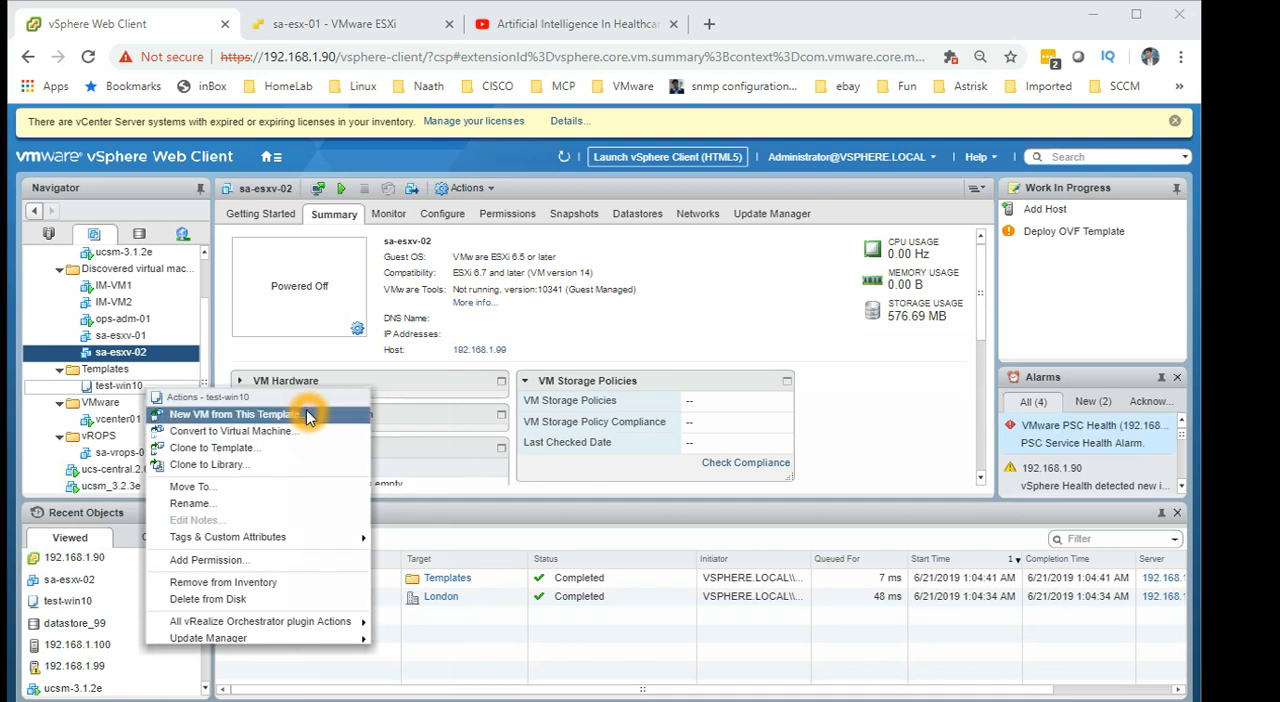
click(232, 414)
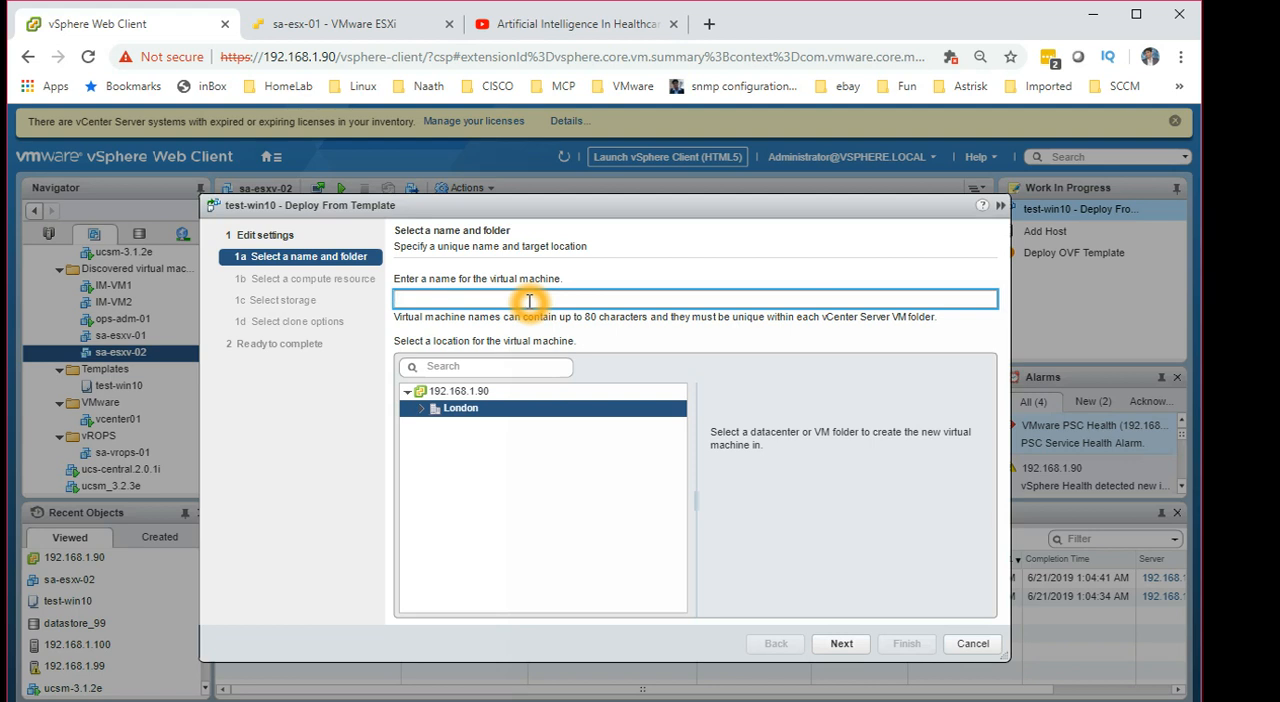
text(test)
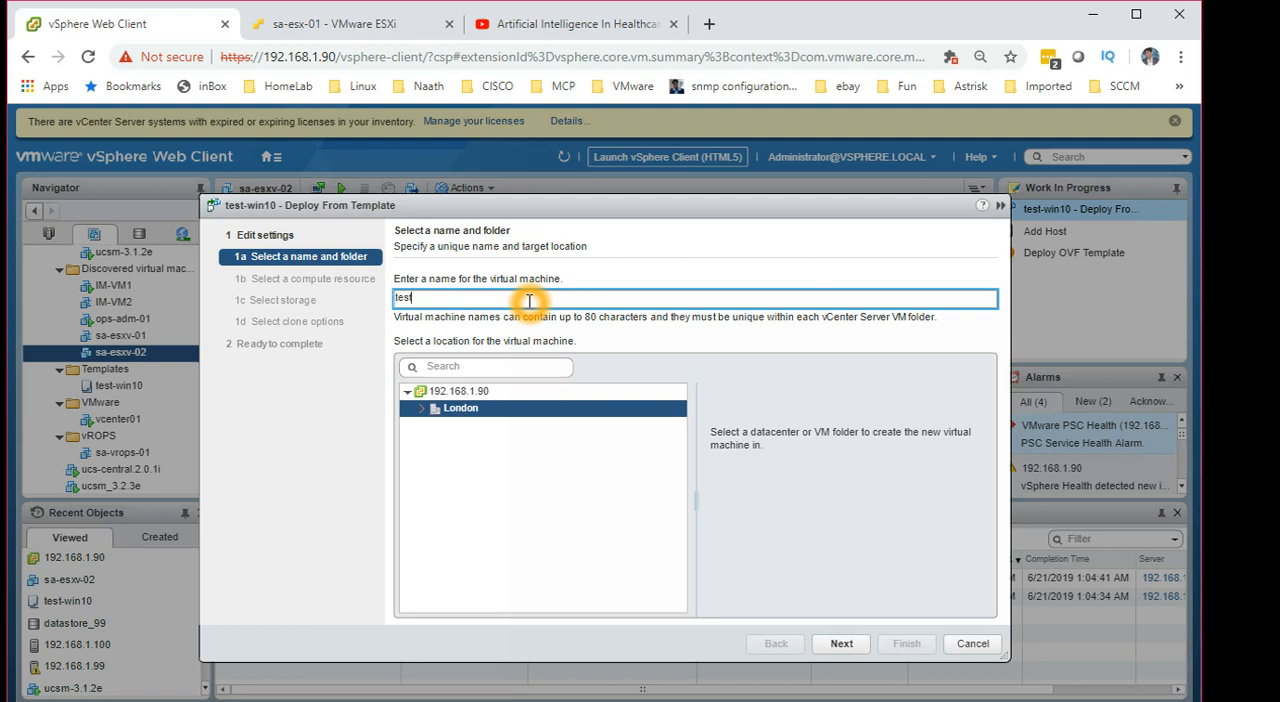
text(-)
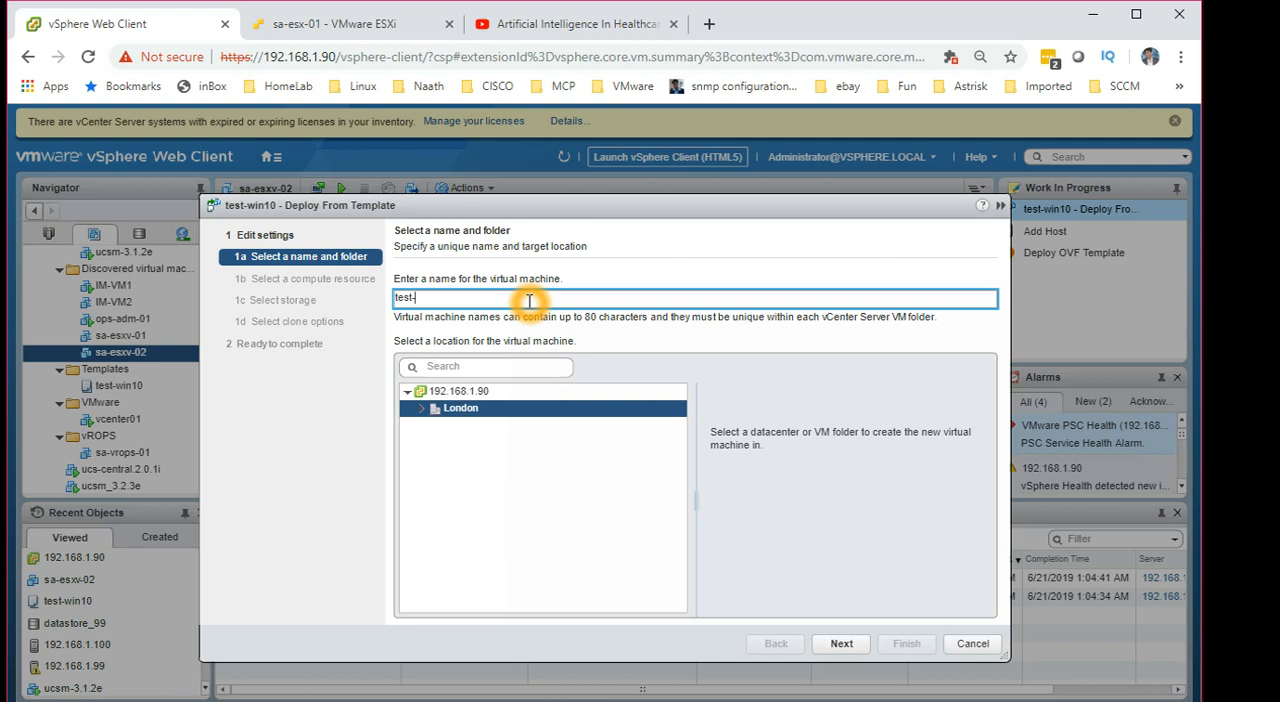
text(Template)
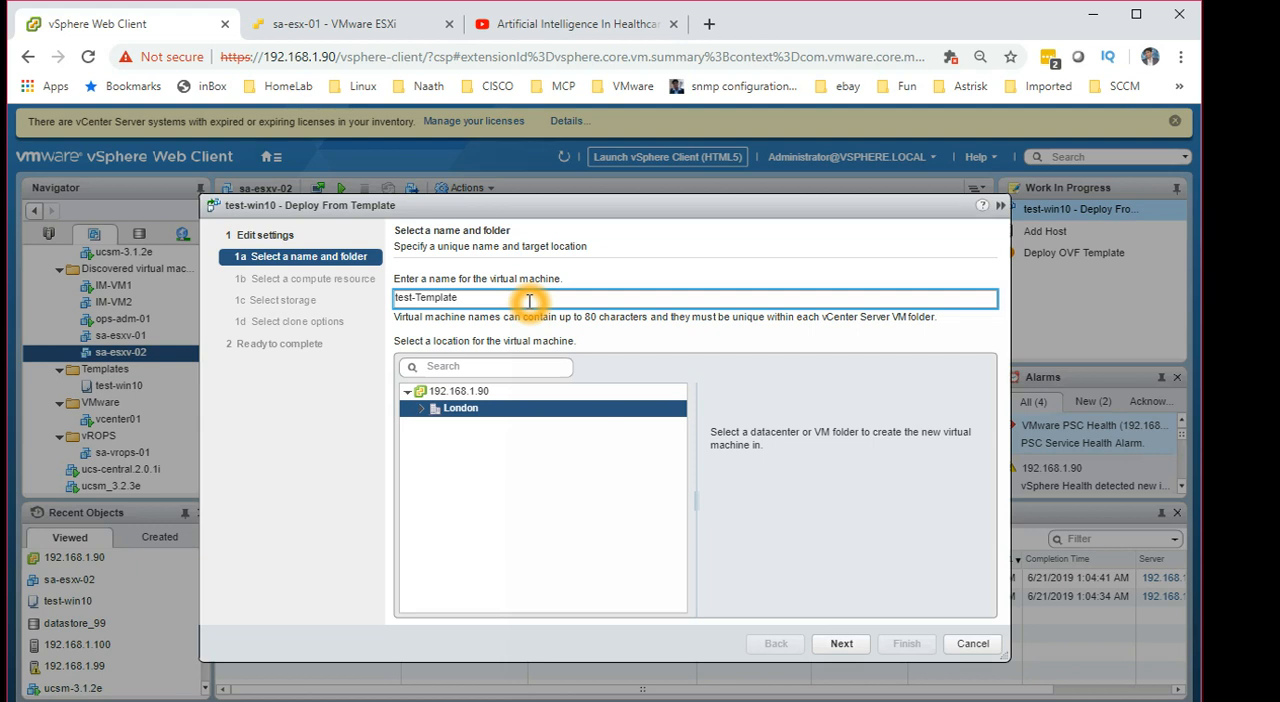
text(-vm)
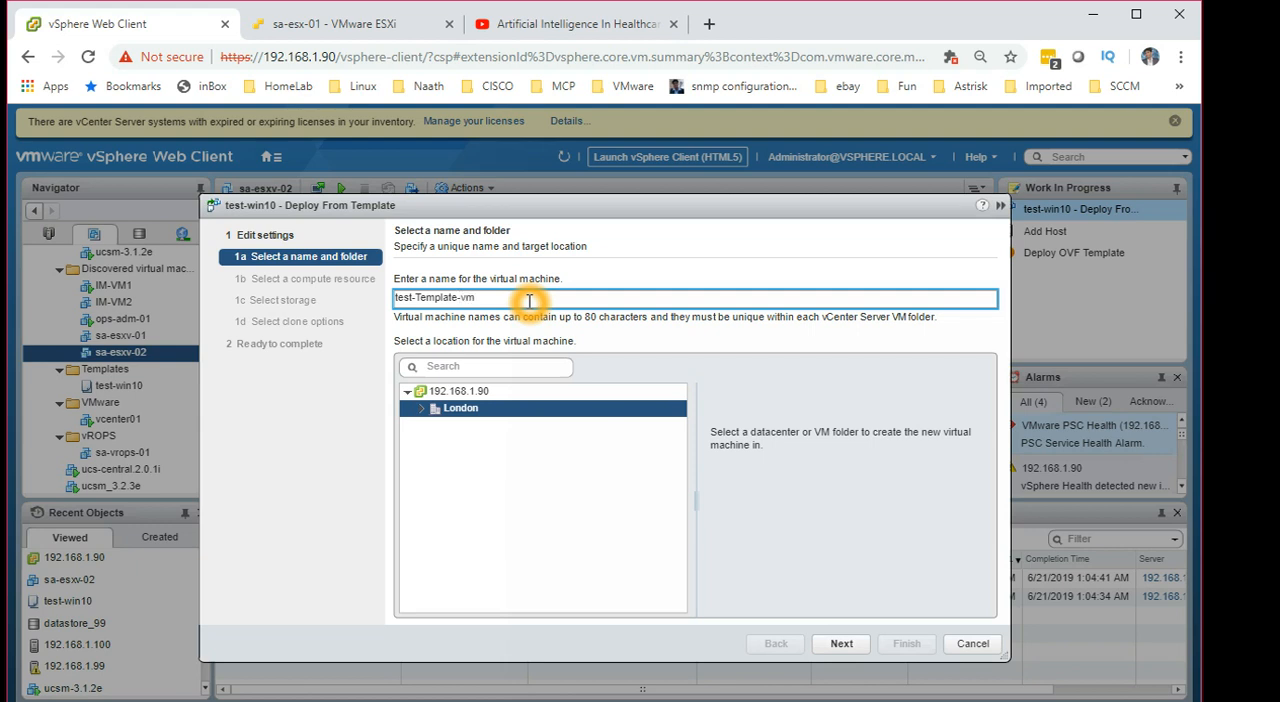
text(01)
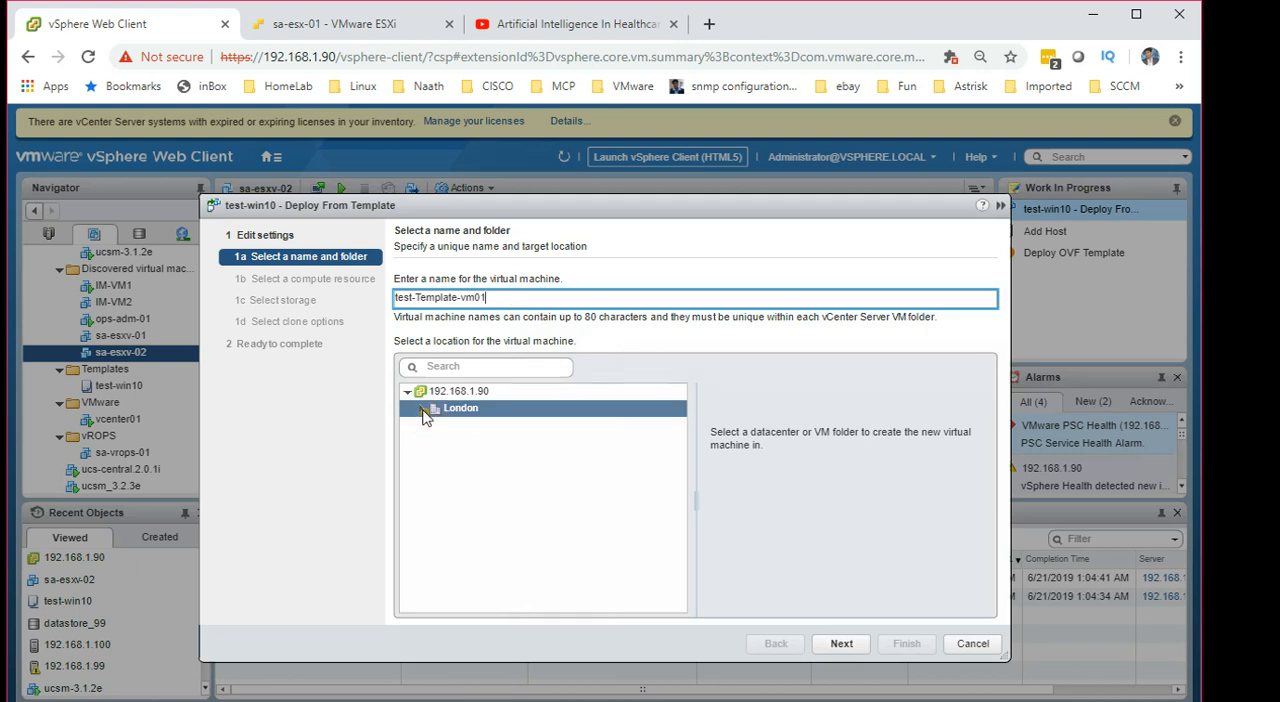
Place the new VM in London's Discovered virtual machine folder and continue to compute resource
click(422, 408)
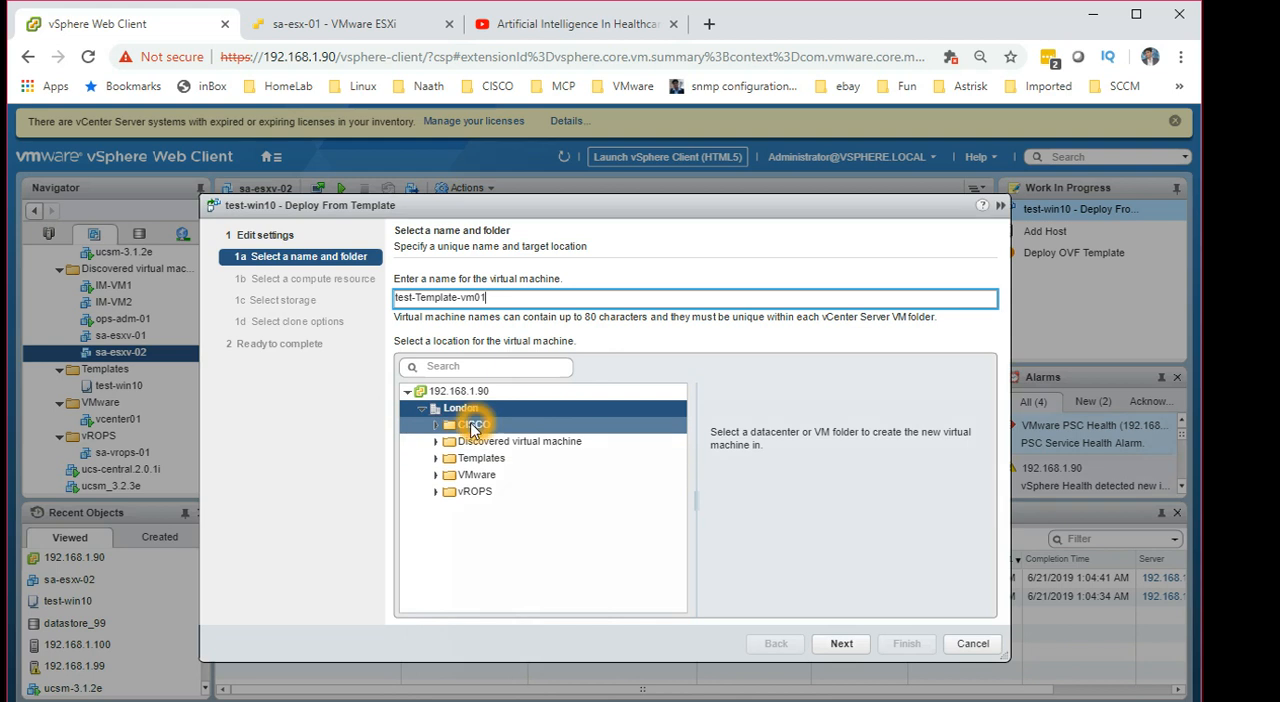
click(476, 474)
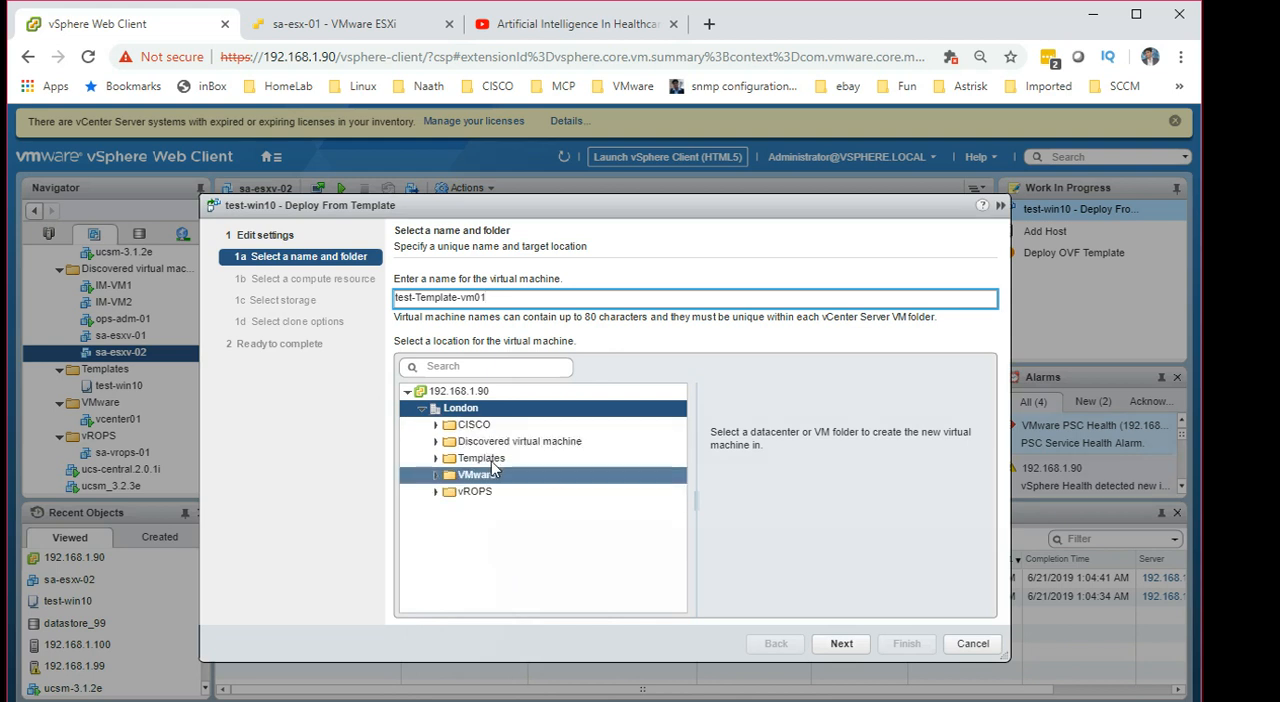
click(520, 440)
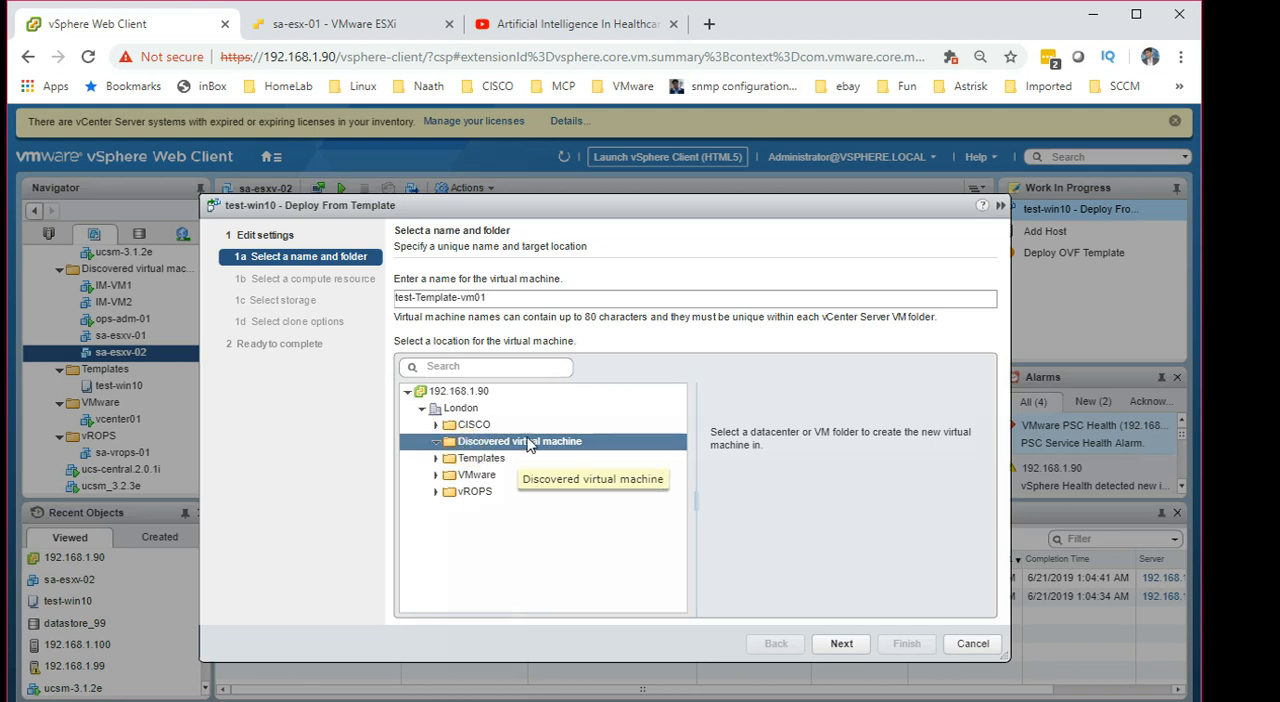
click(840, 644)
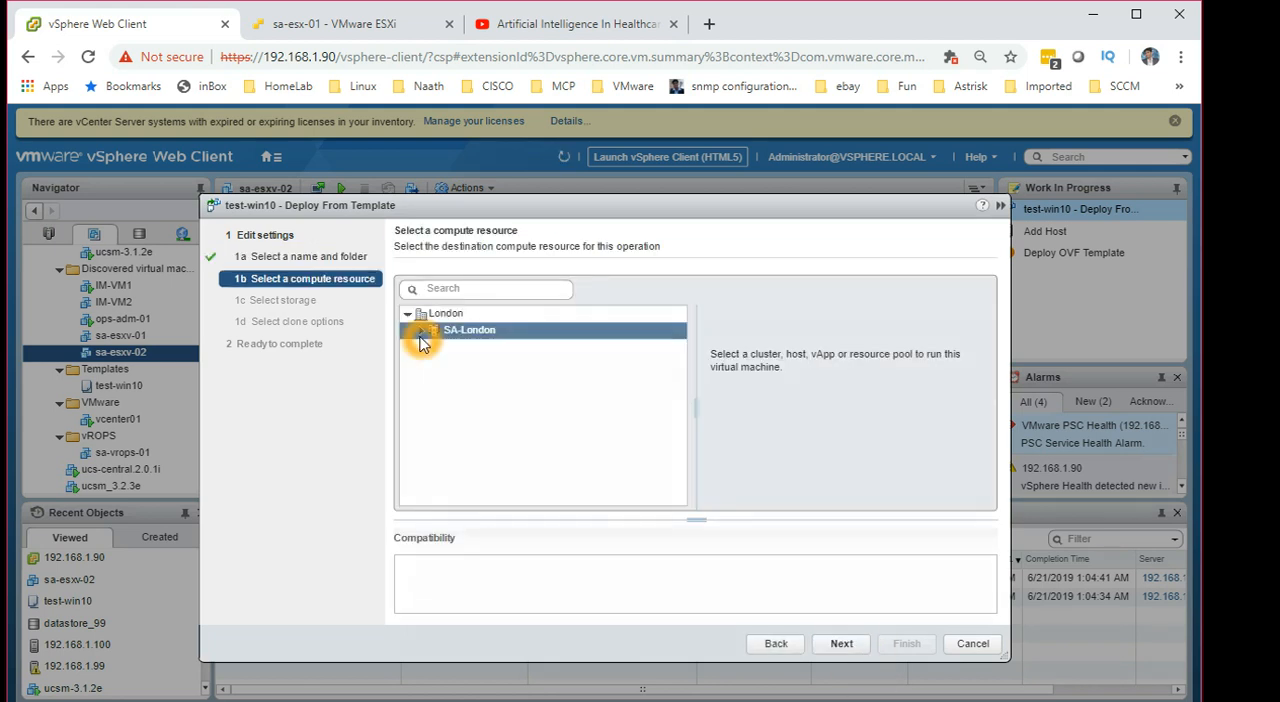
Choose host 192.168.1.99, Thin Provision on datastore_99, skip clone options and finish the deployment
click(424, 330)
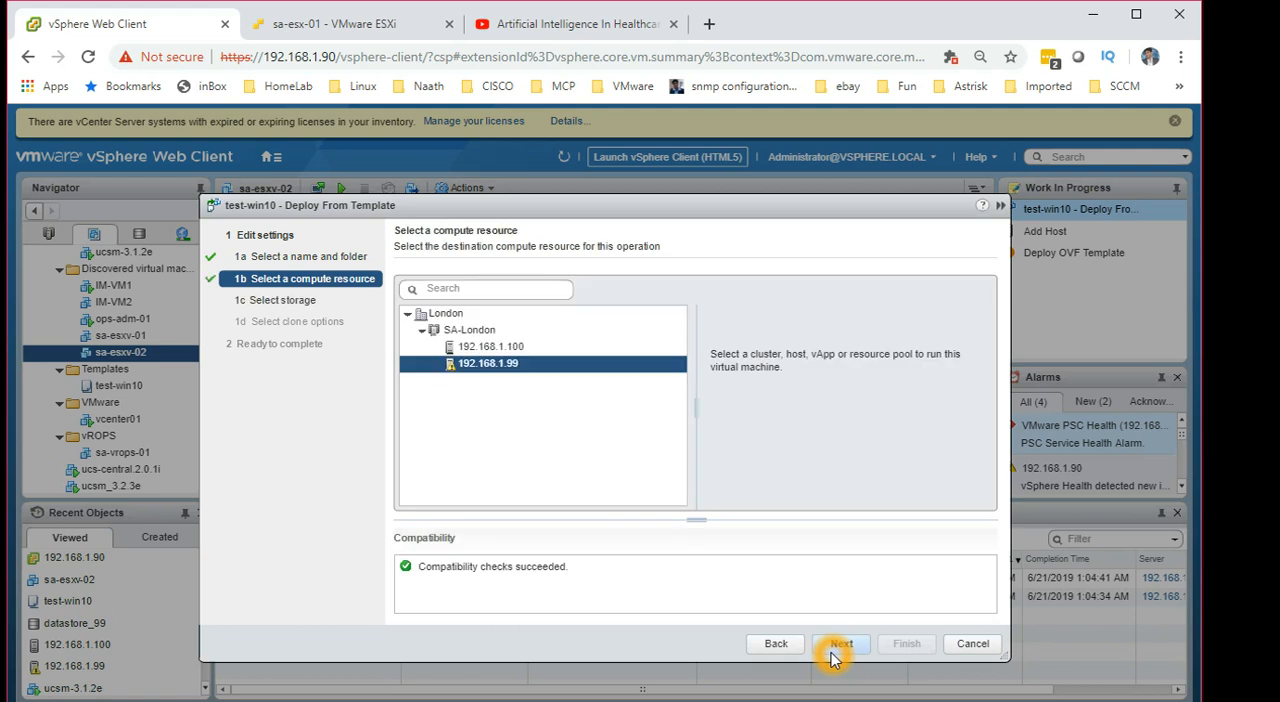
mouse_move(236, 536)
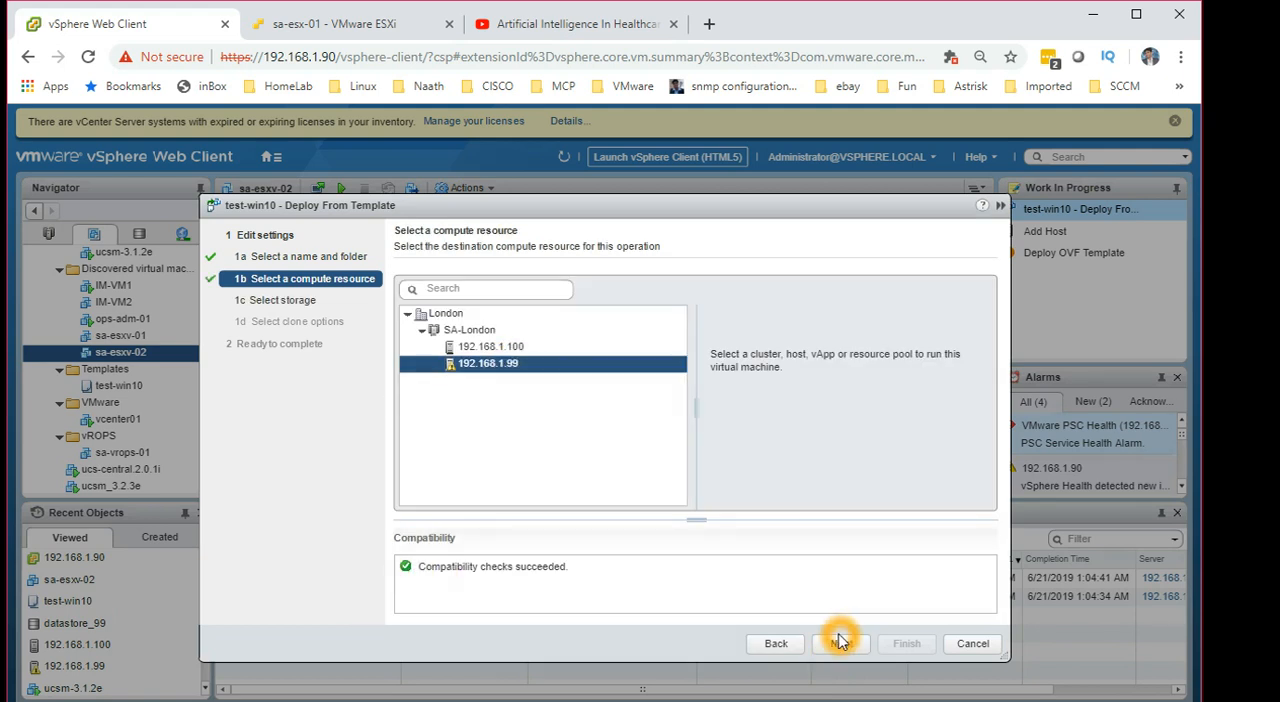
click(840, 644)
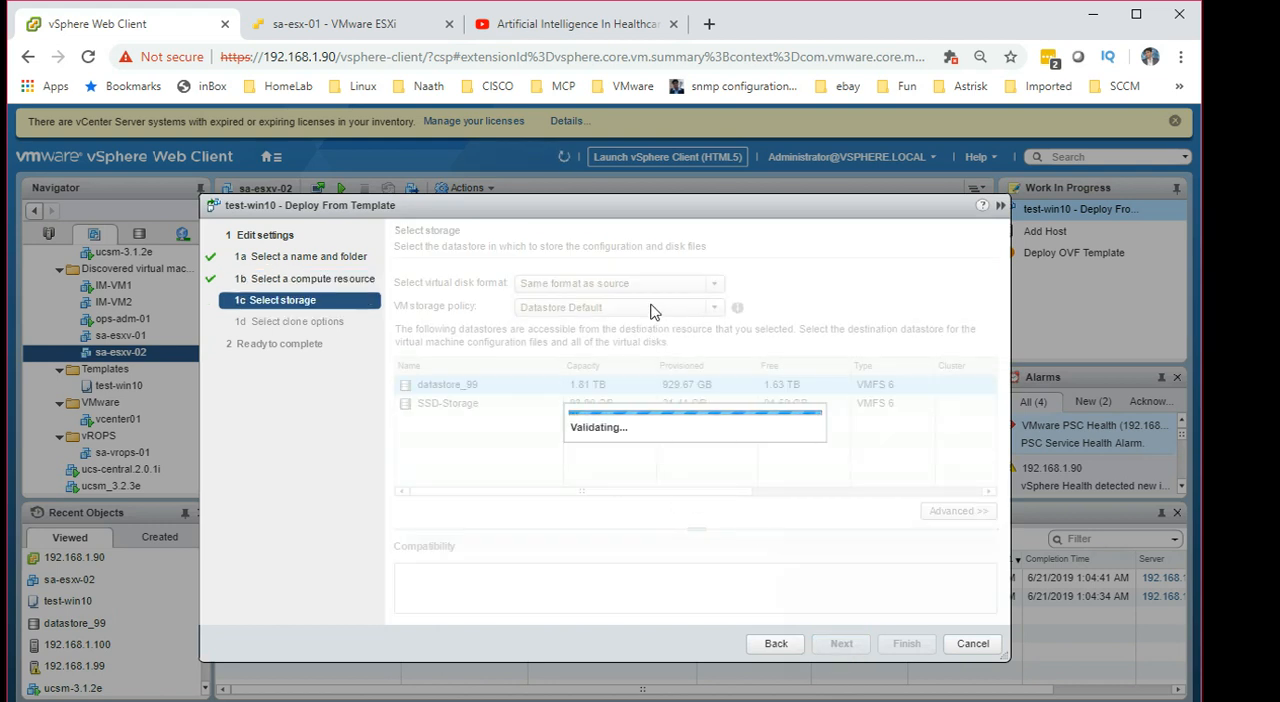
click(712, 284)
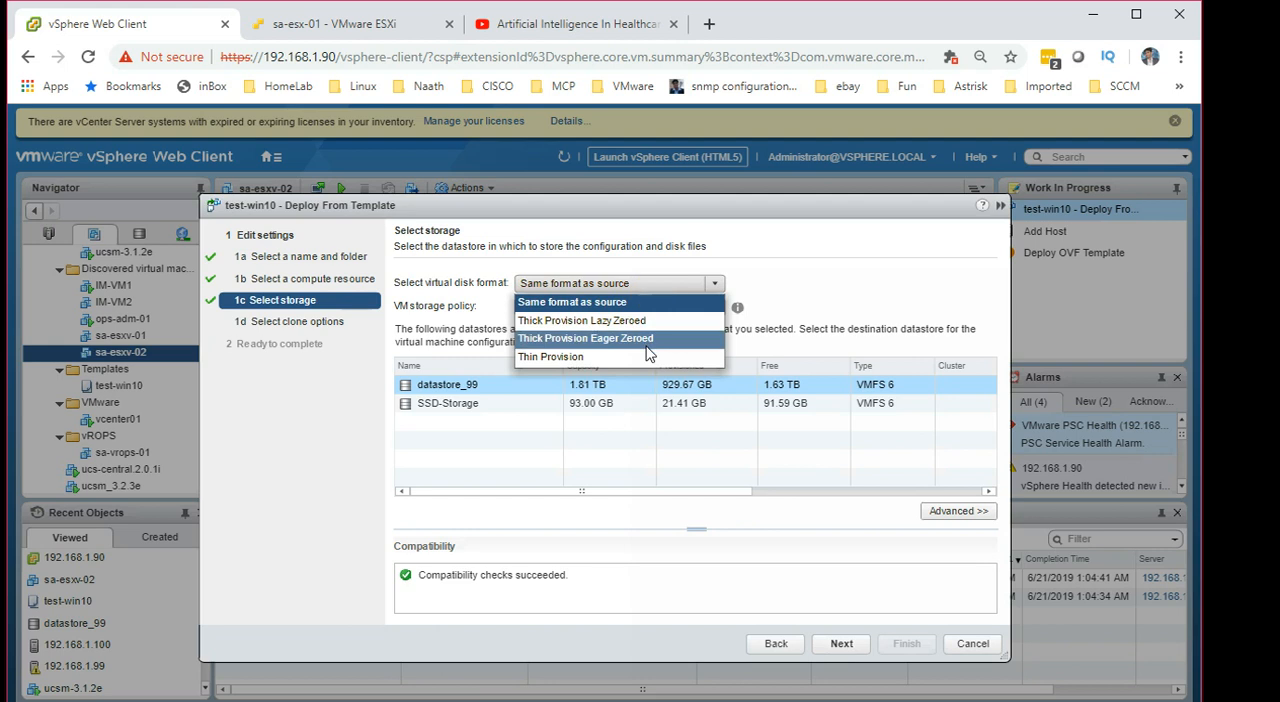
click(550, 356)
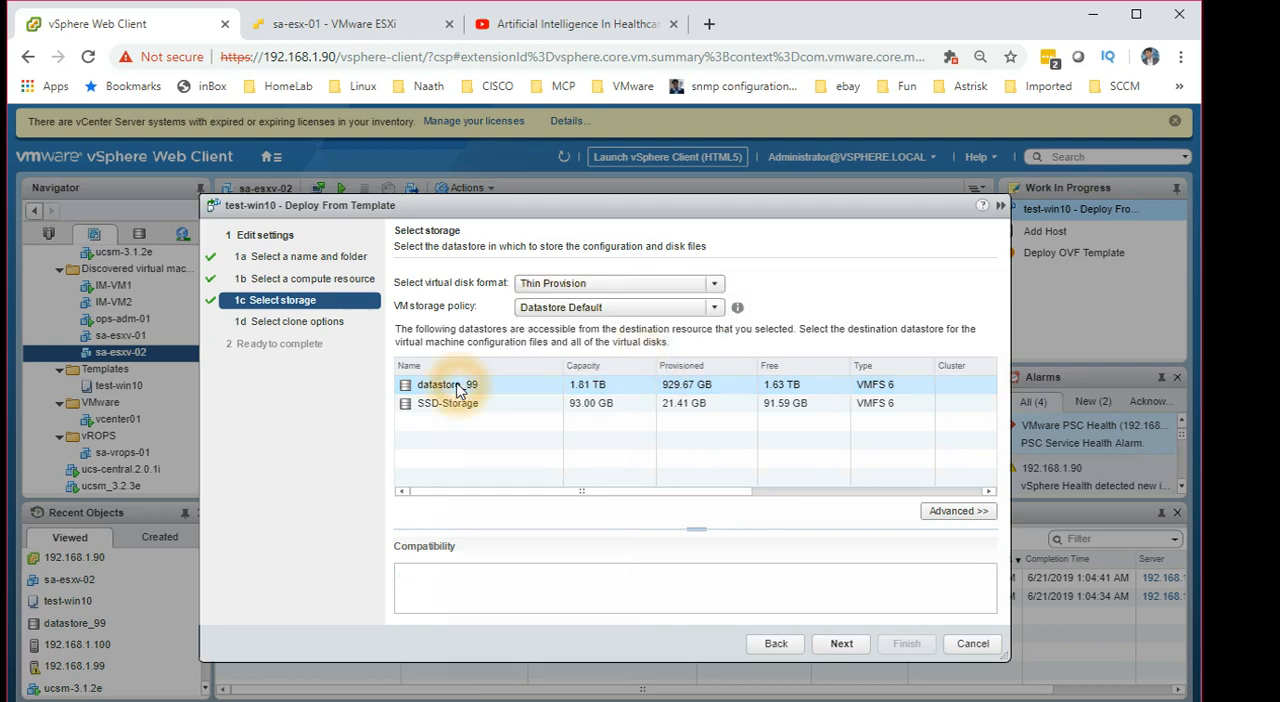
click(840, 644)
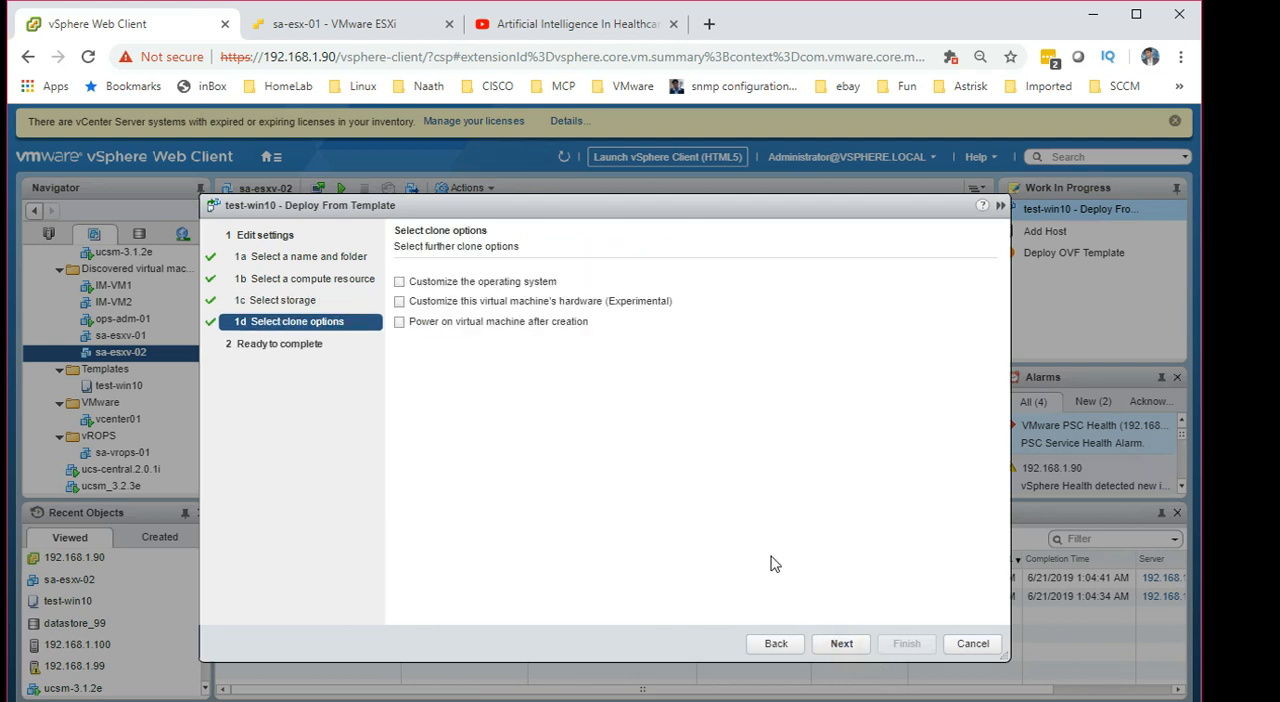
mouse_move(550, 378)
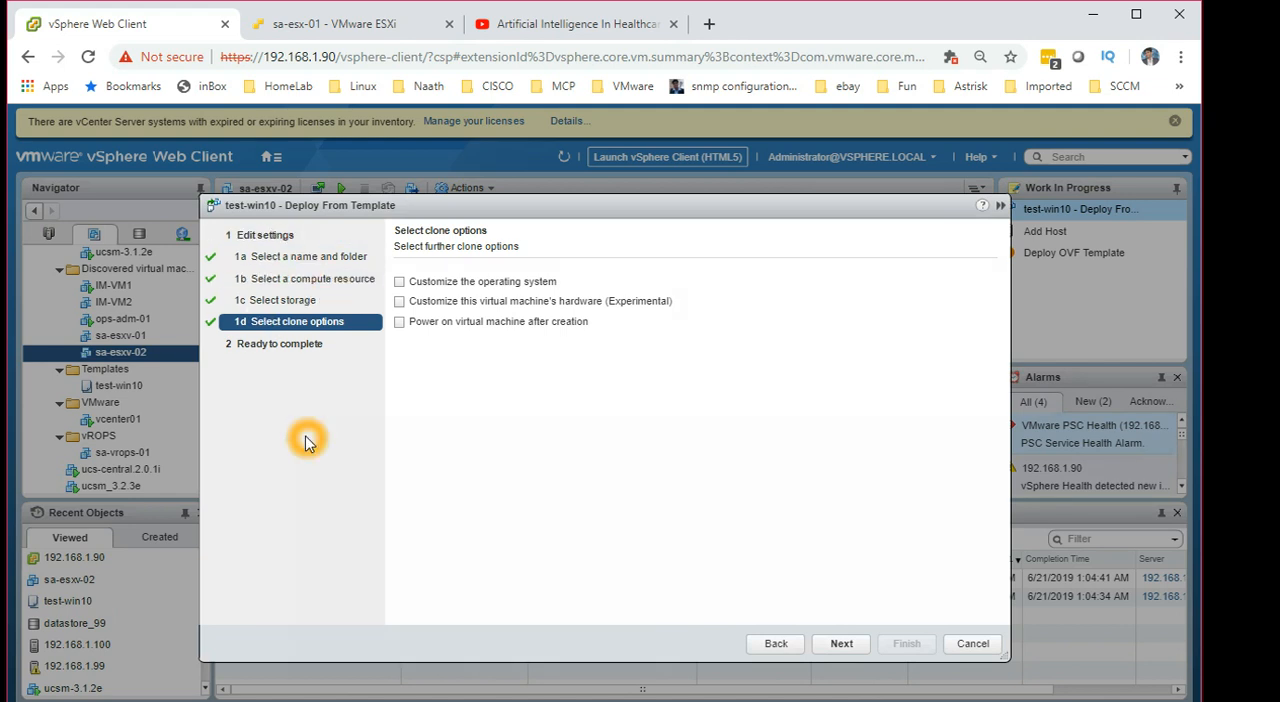
click(840, 644)
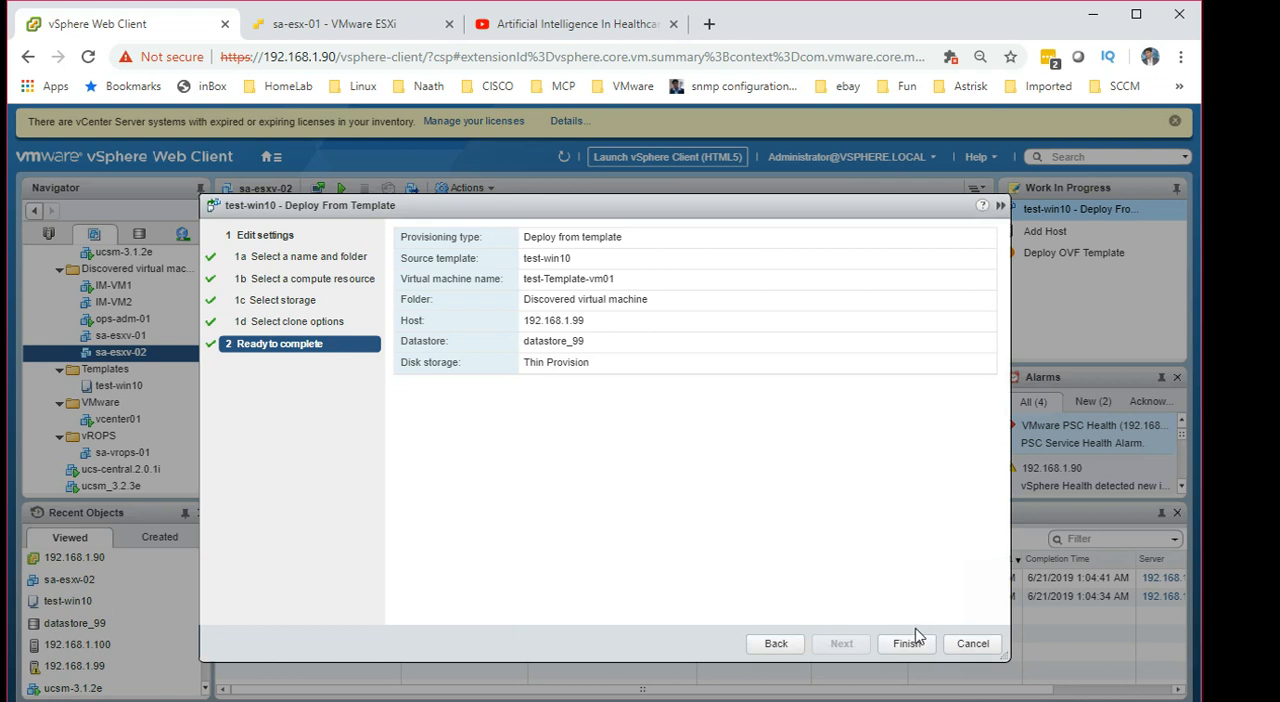
click(906, 644)
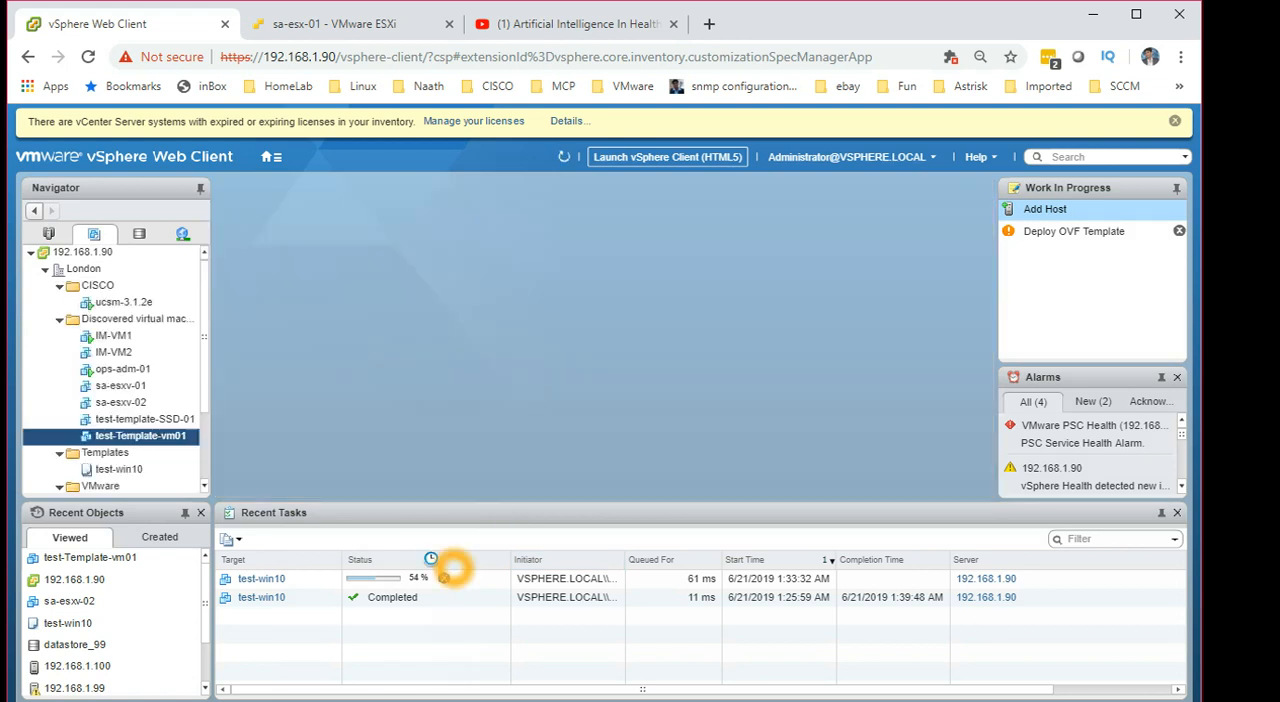
Select test-Template-vm01, show its summary and power it on from its actions
click(140, 436)
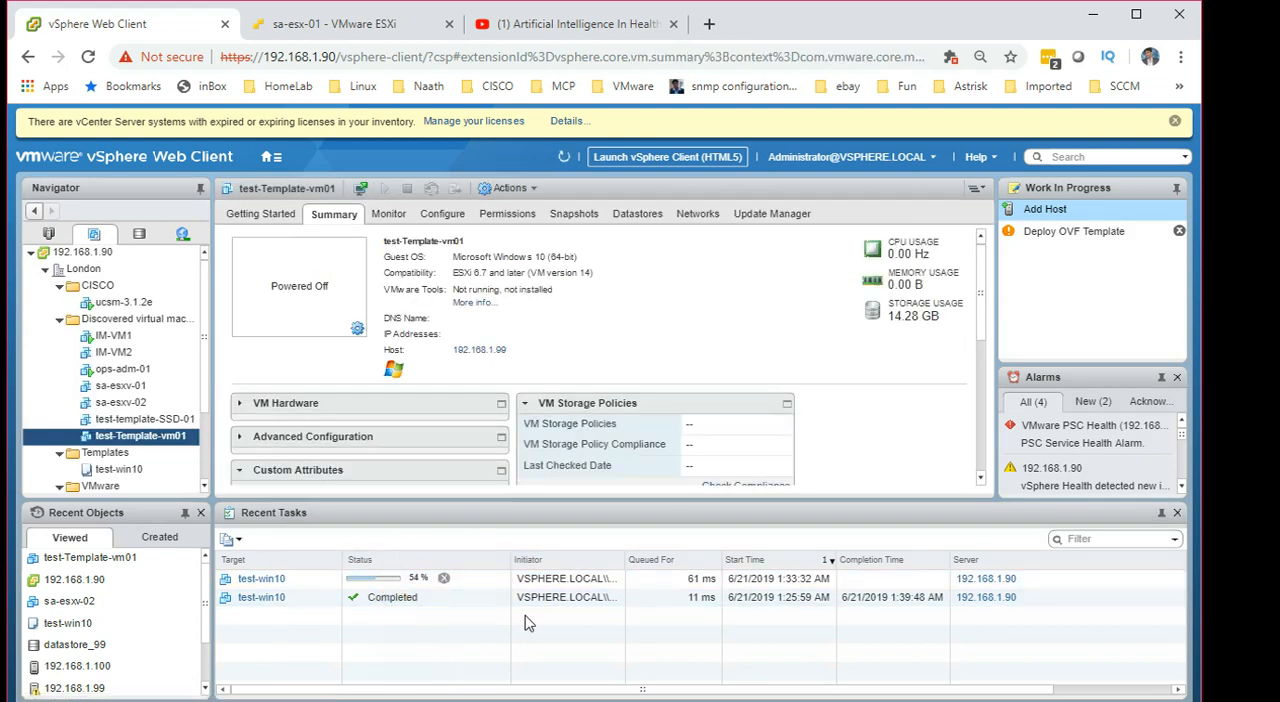
mouse_move(528, 620)
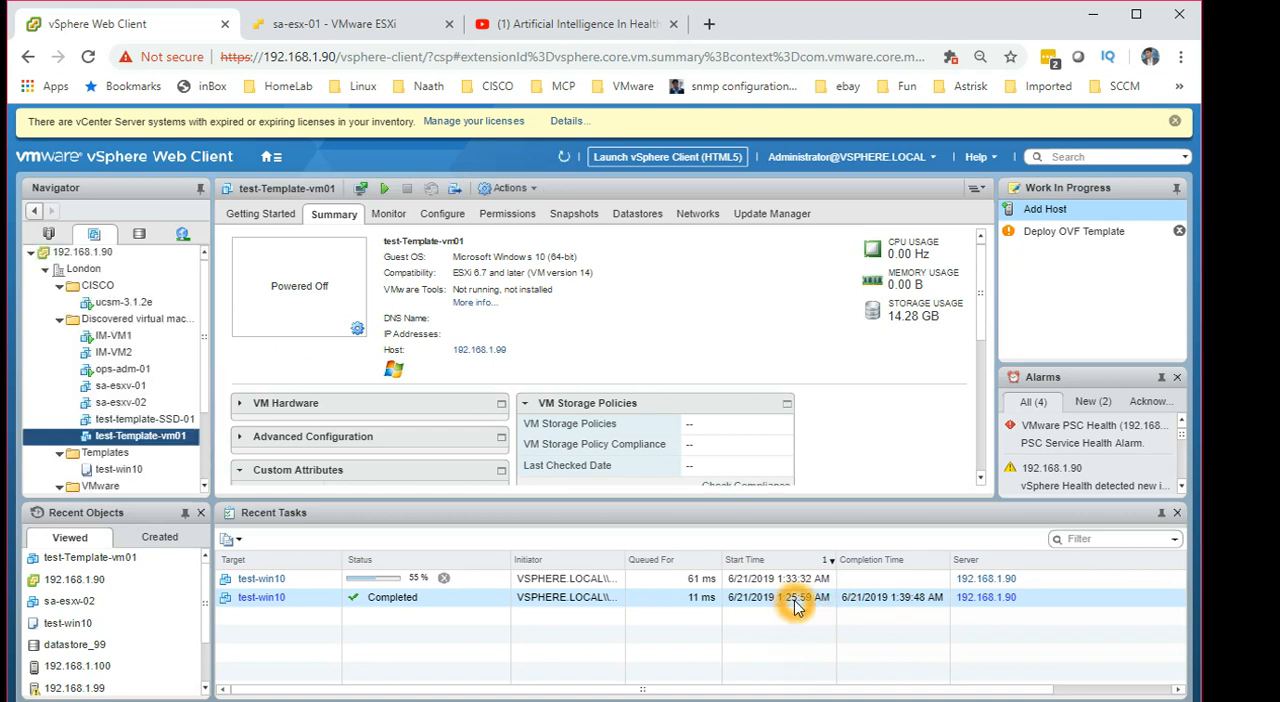
click(144, 418)
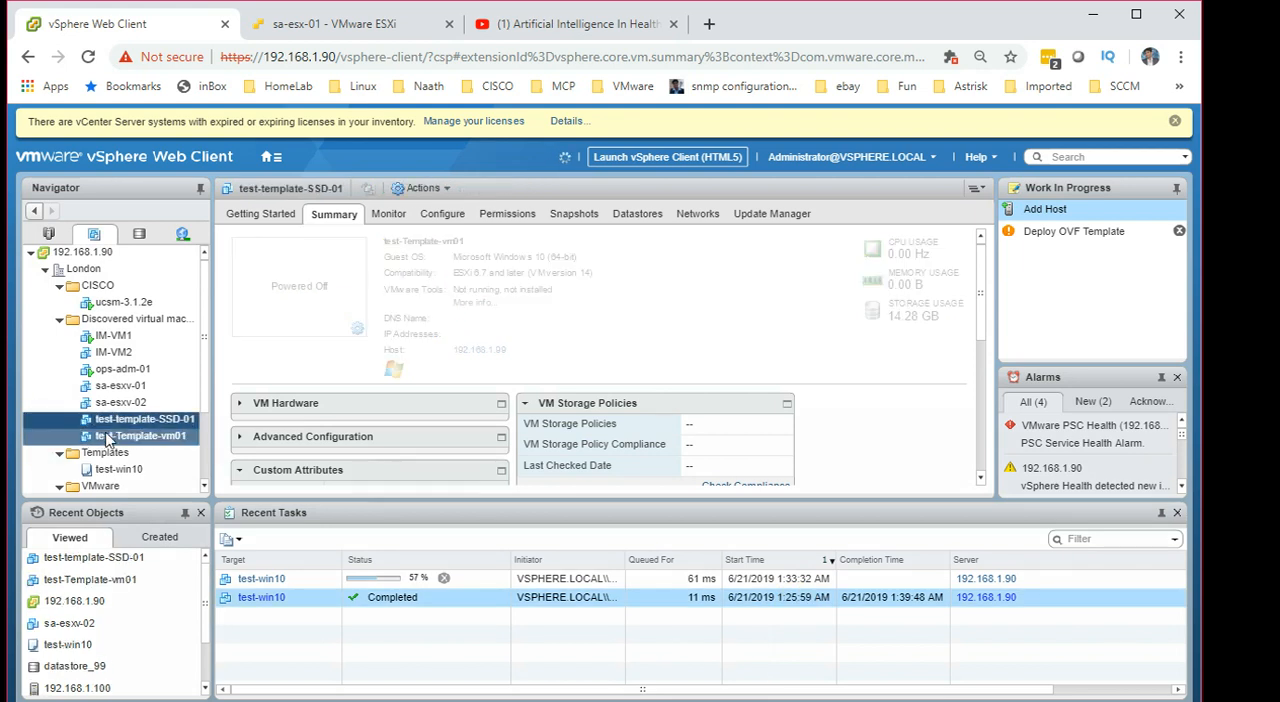
click(140, 436)
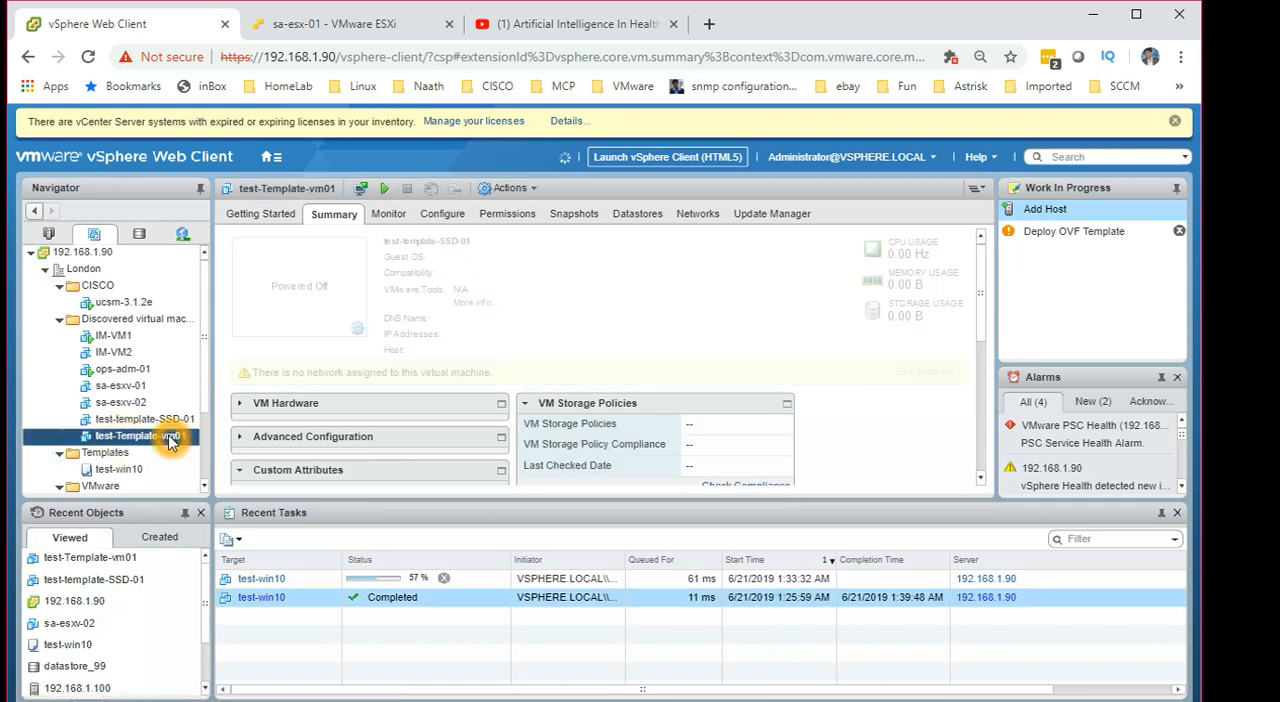
click(140, 436)
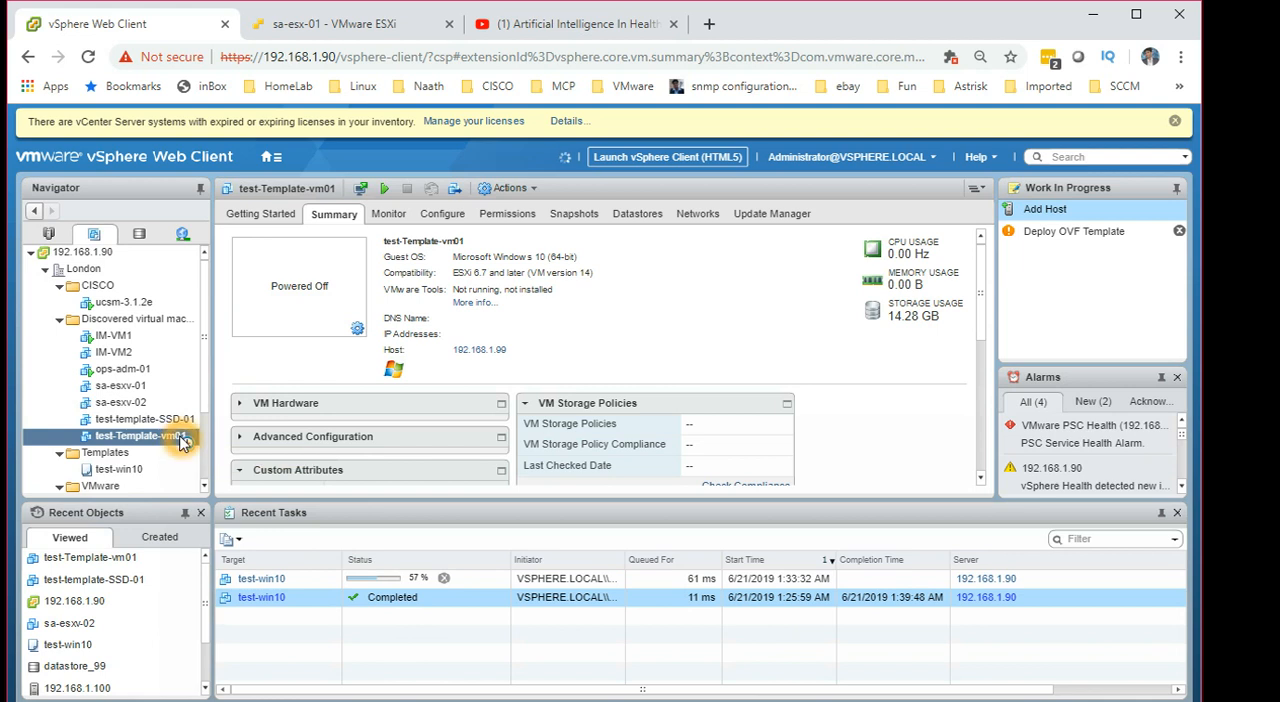
right_click(140, 436)
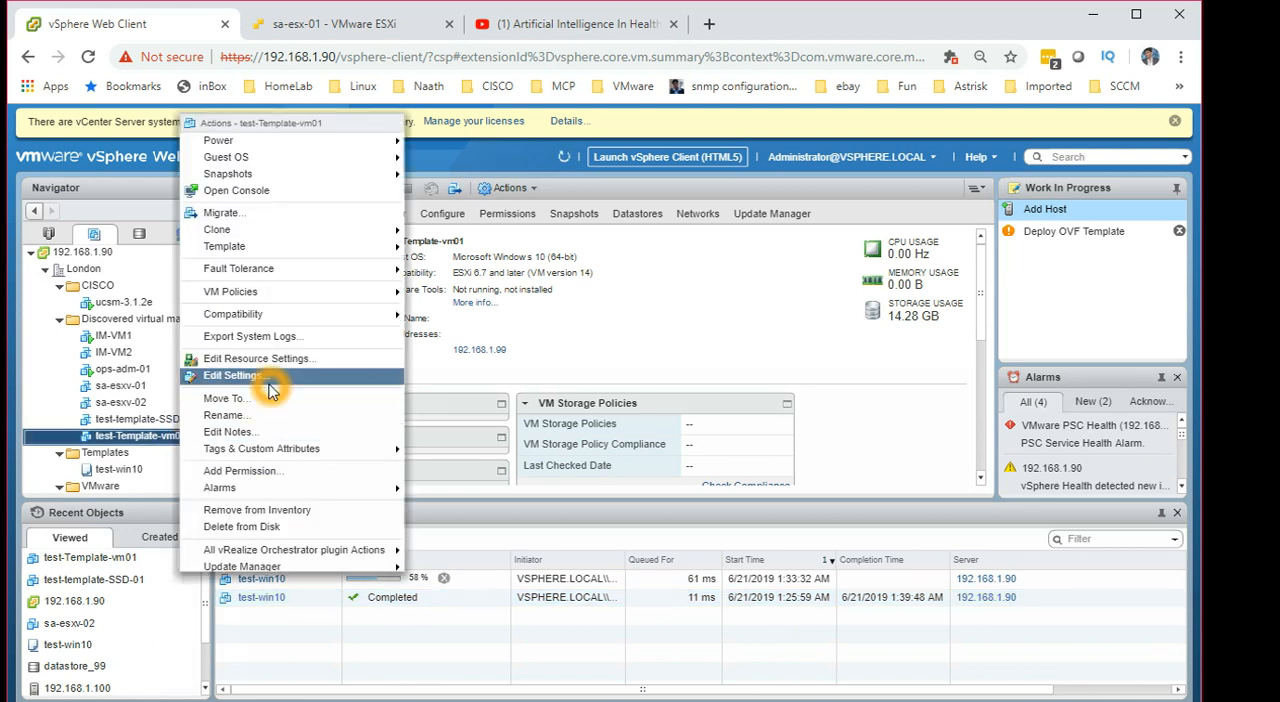
mouse_move(226, 156)
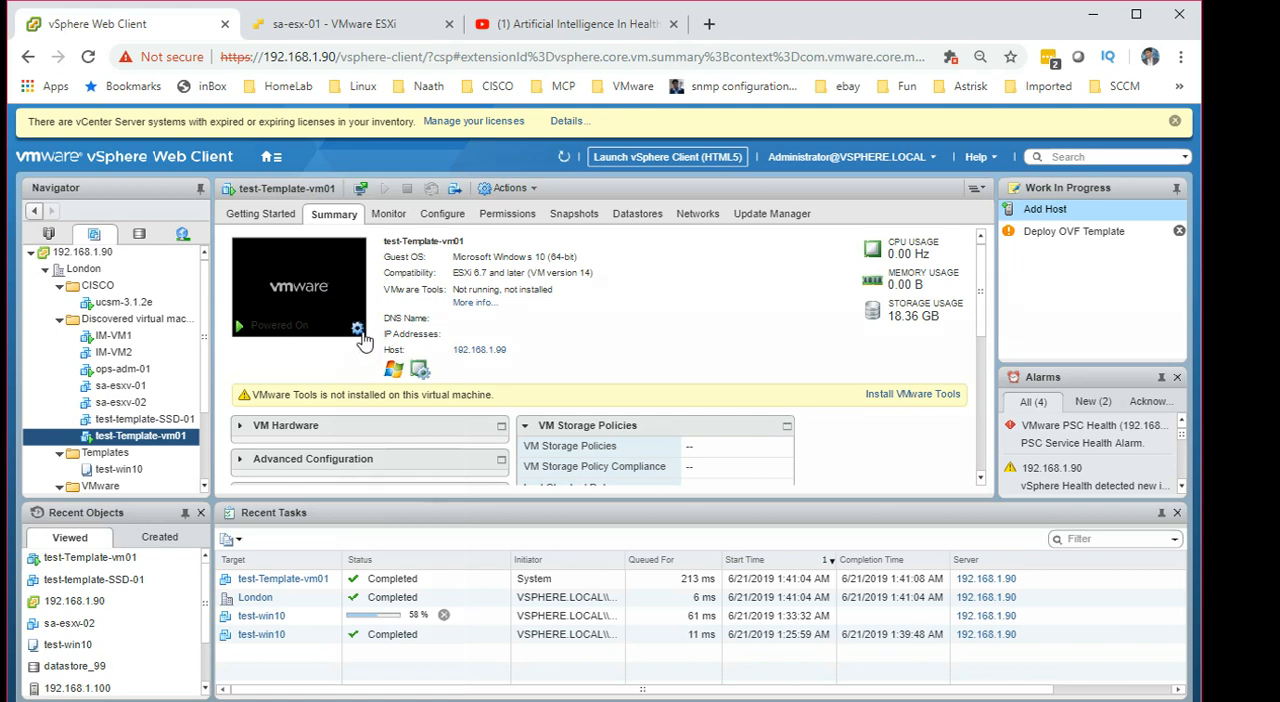
Launch the remote console for test-Template-vm01
click(356, 328)
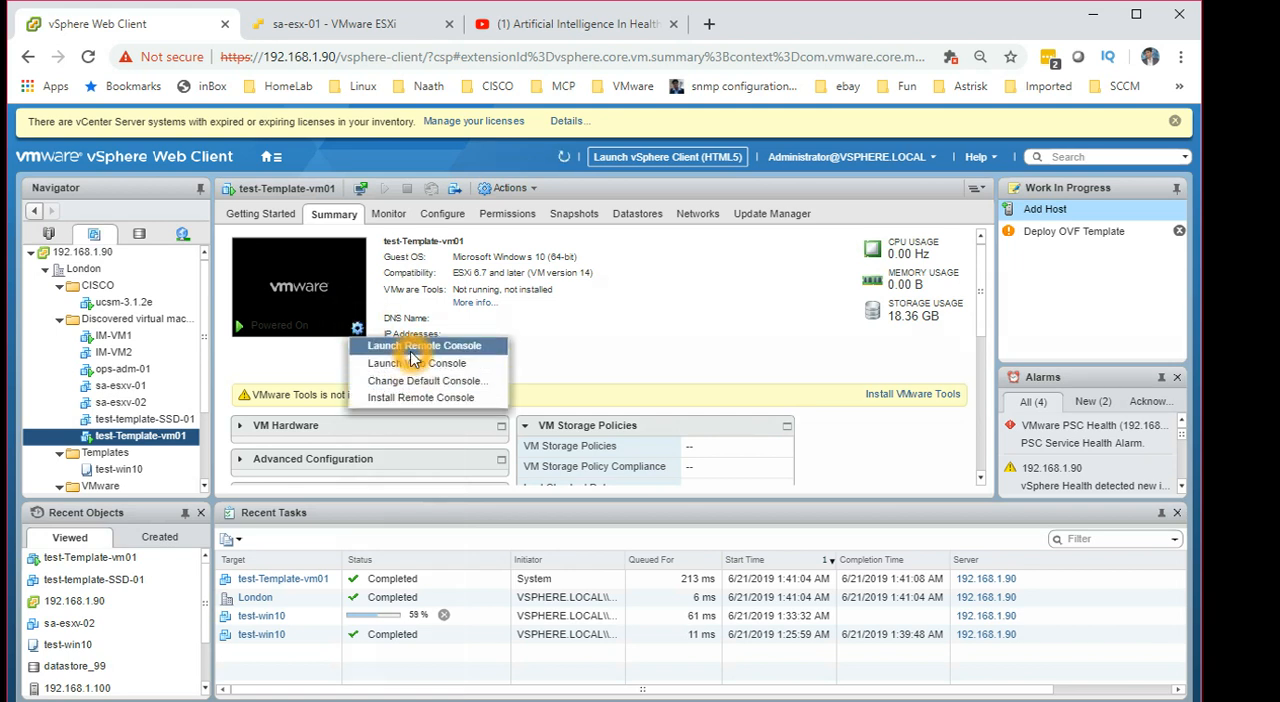
click(428, 344)
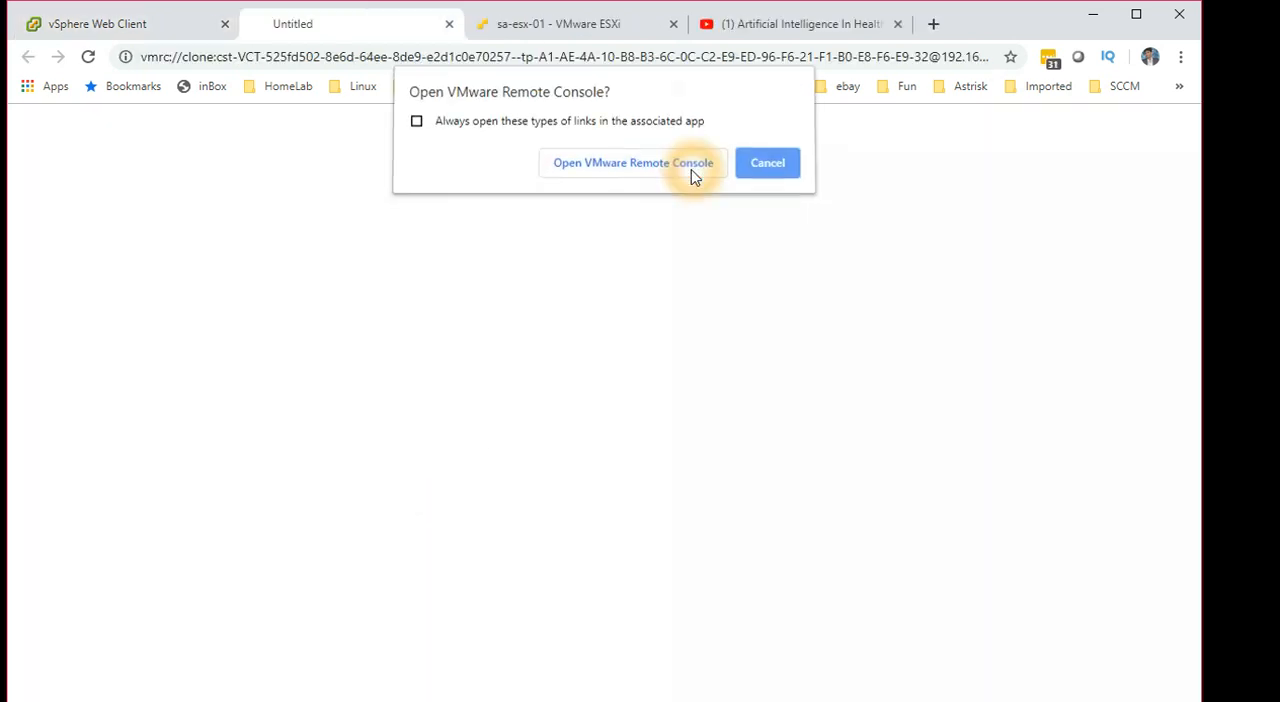
Open VMware Remote Console on test-Template-vm01 showing Windows booting, then return to vSphere Web Client
click(632, 162)
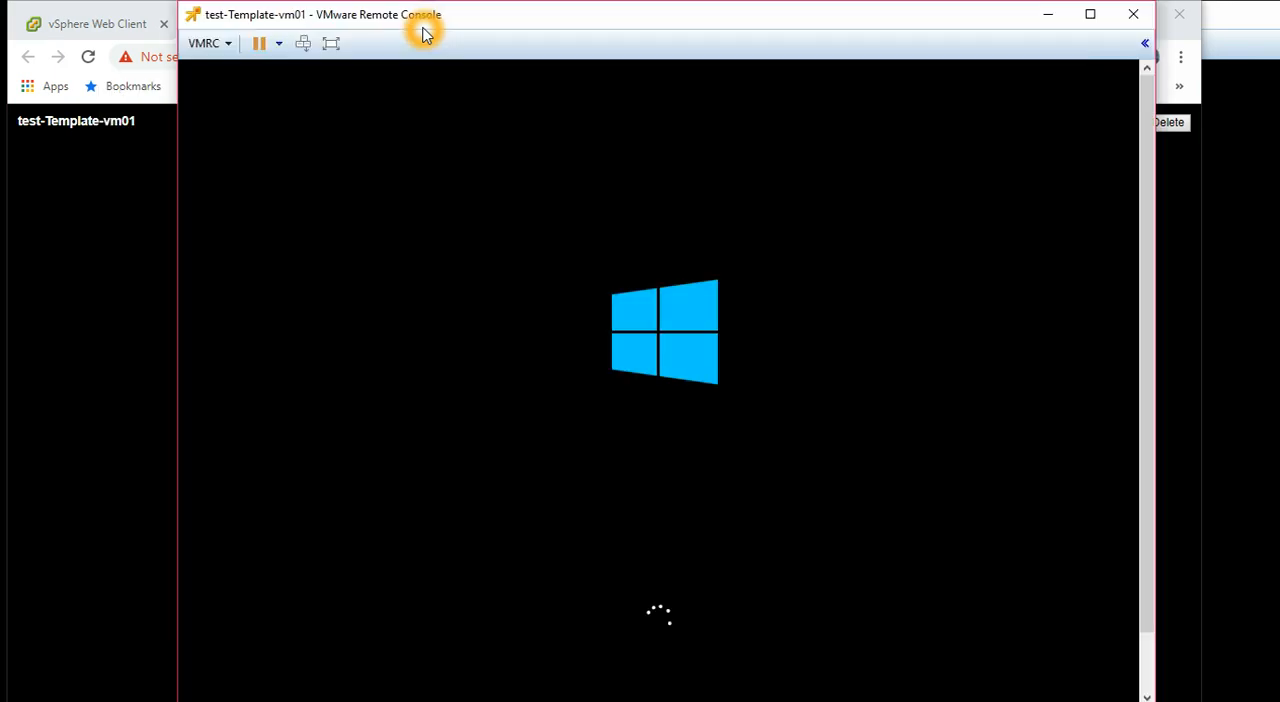
mouse_move(612, 220)
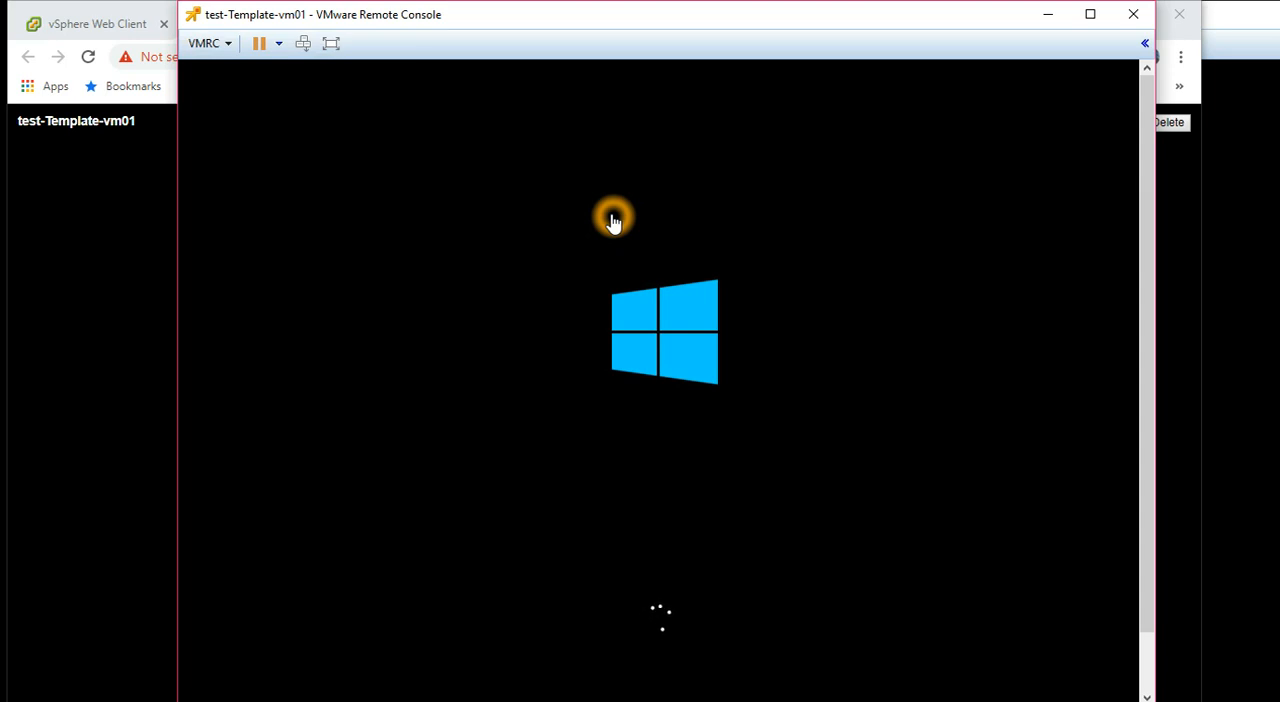
mouse_move(620, 312)
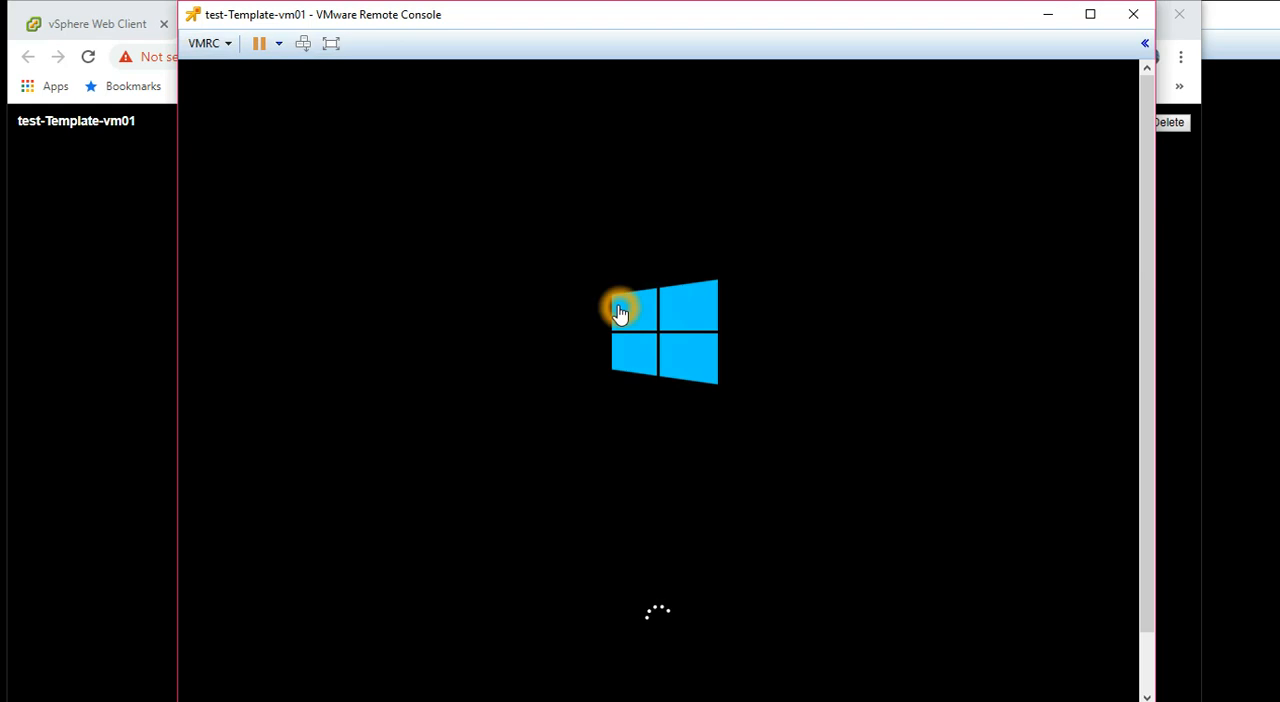
mouse_move(508, 252)
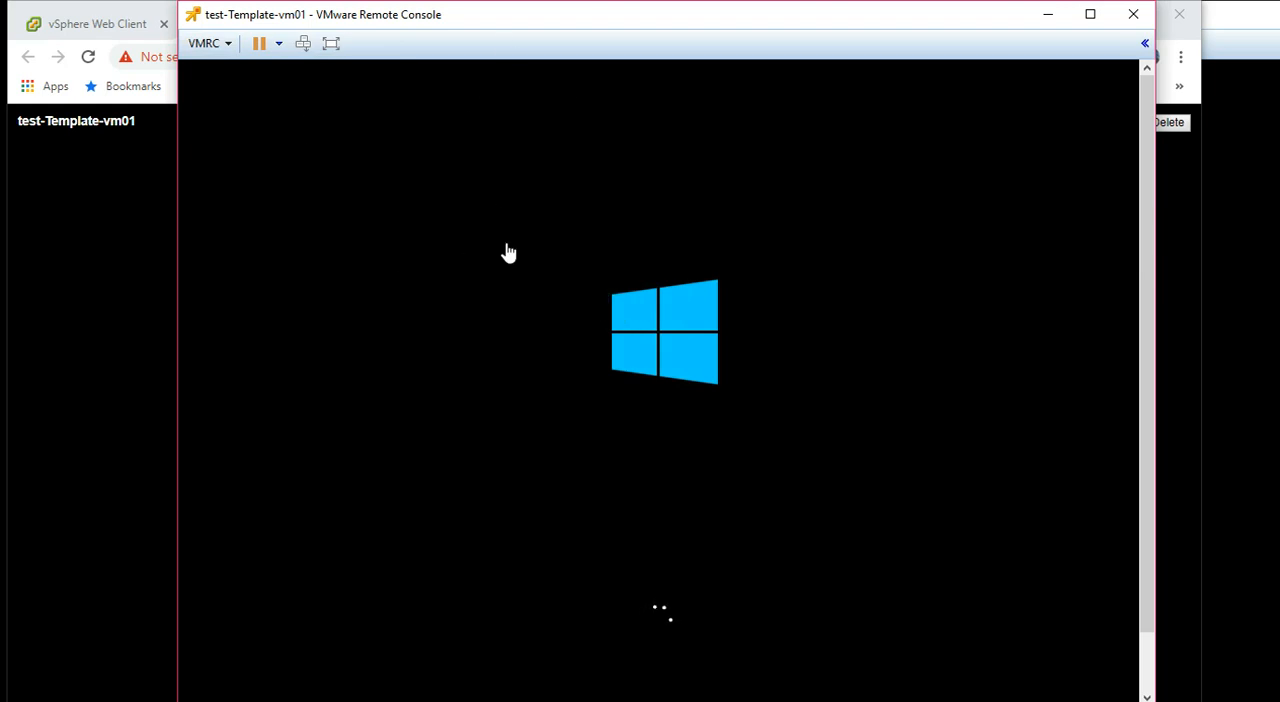
click(552, 292)
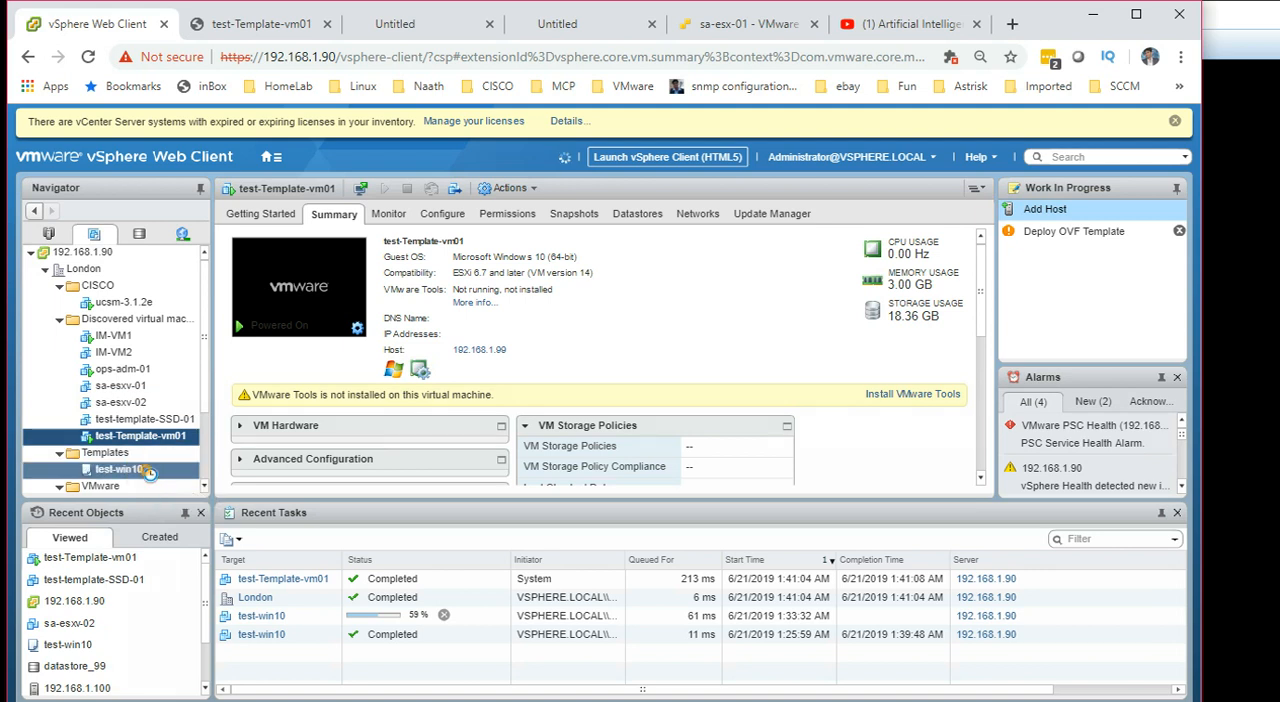
Show the test-win10 template's actions, including New VM from This Template
right_click(116, 468)
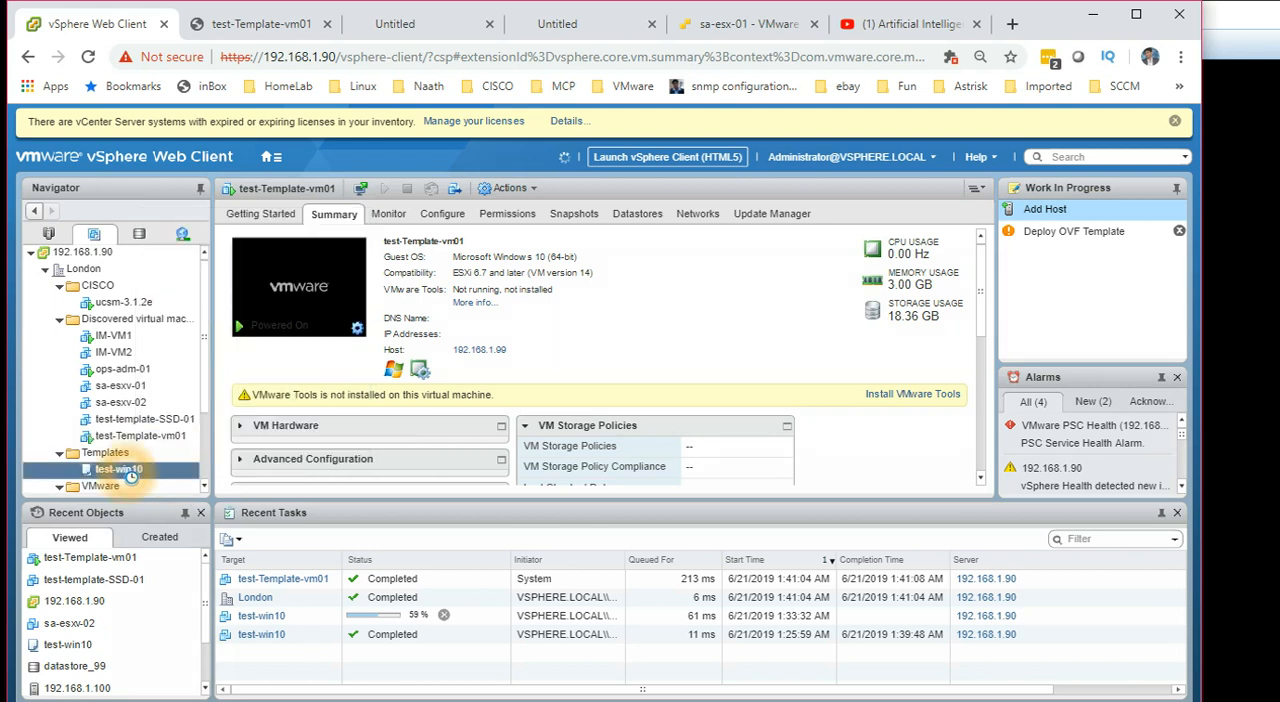
right_click(118, 468)
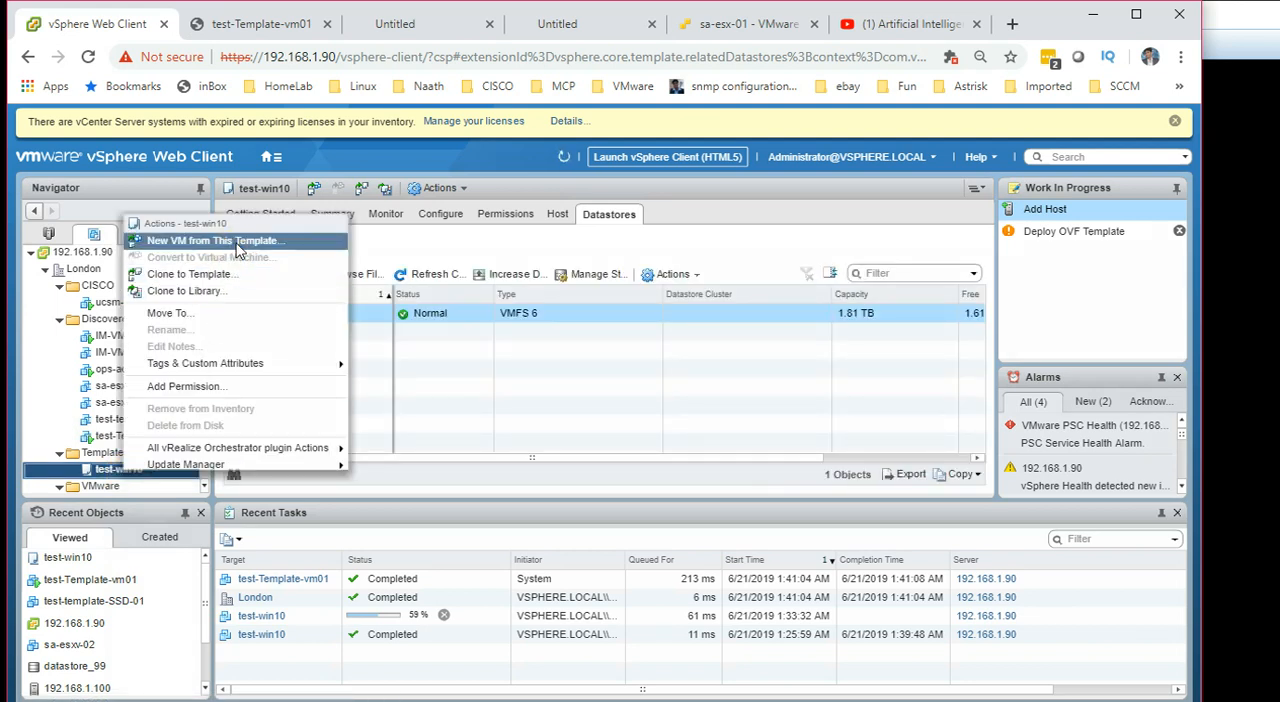
mouse_move(236, 292)
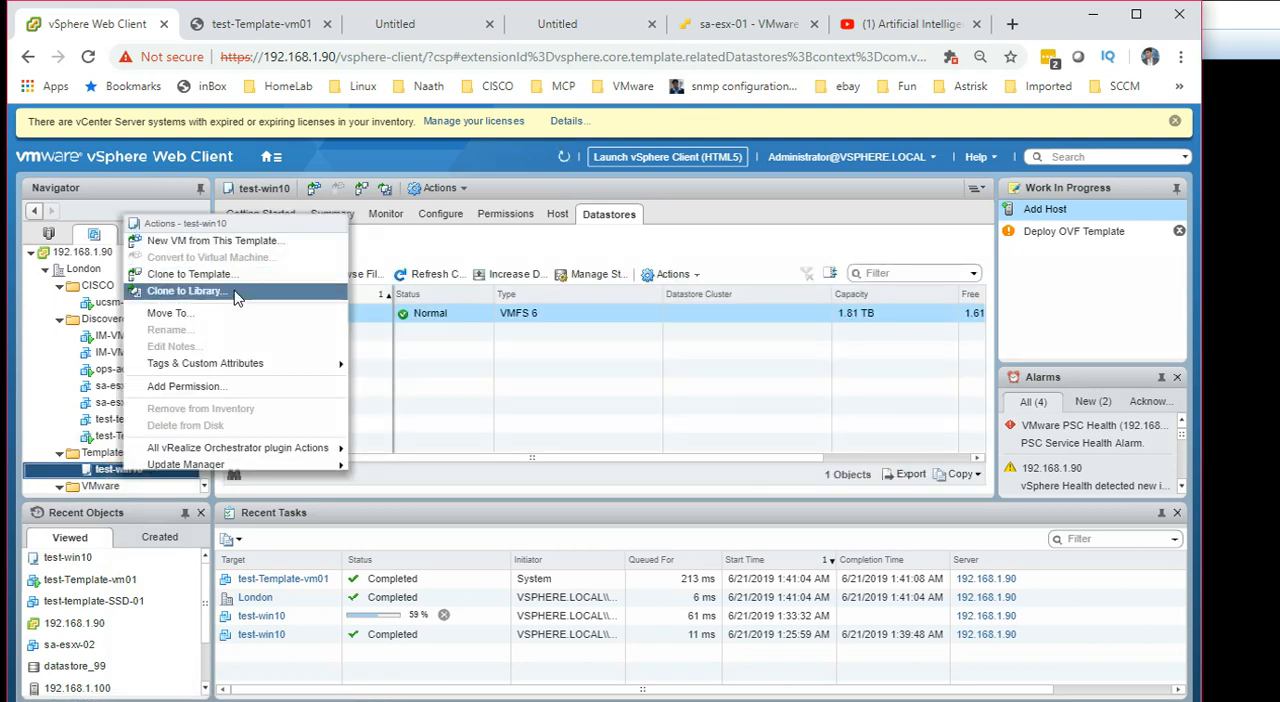
mouse_move(236, 304)
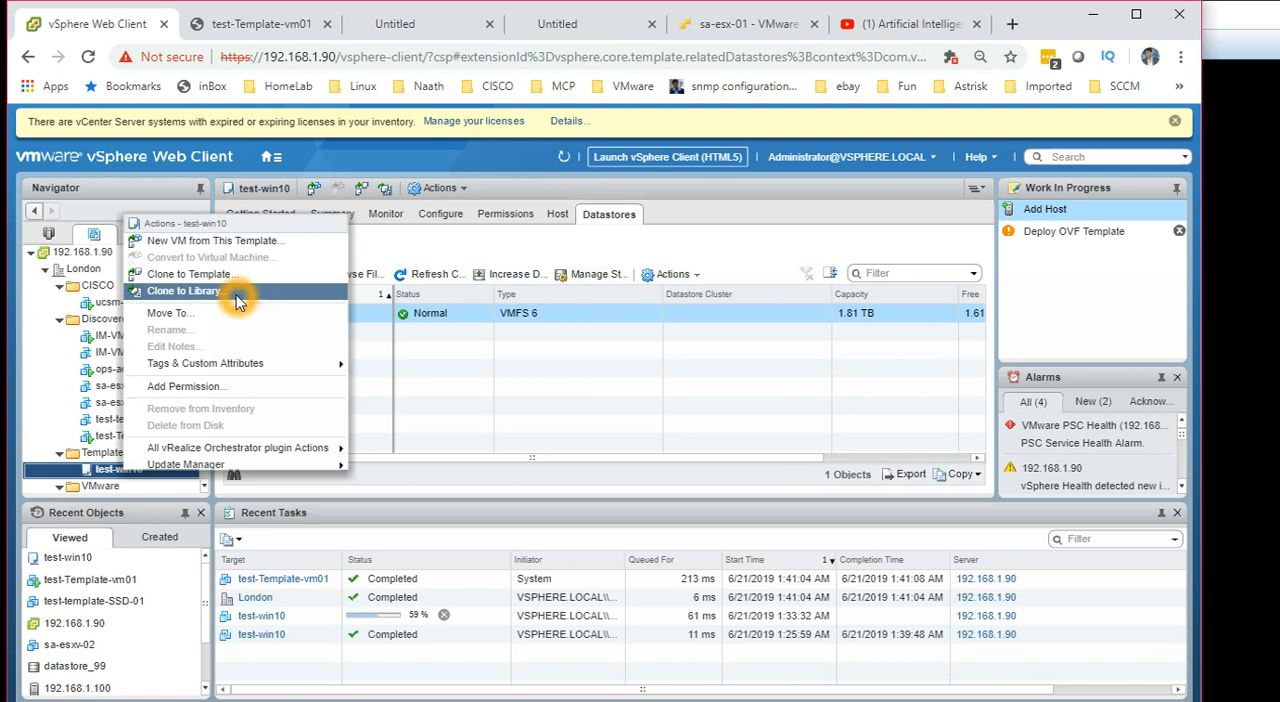
mouse_move(190, 274)
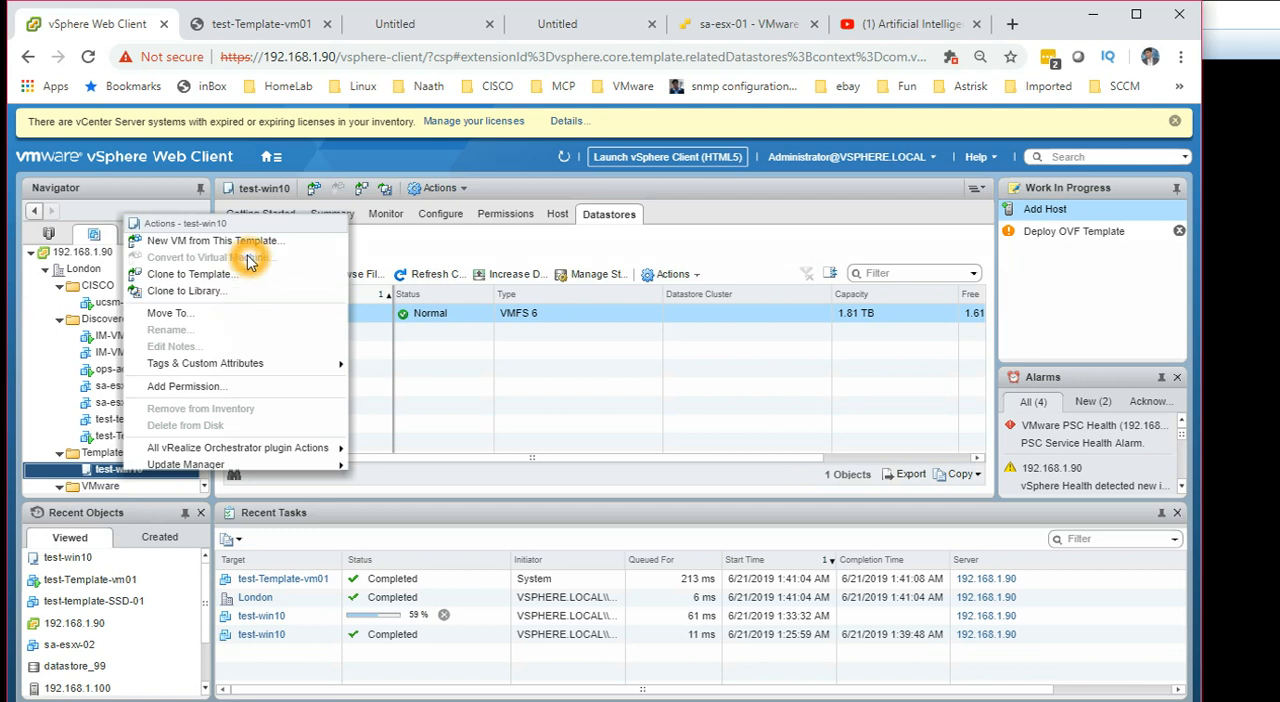
mouse_move(248, 262)
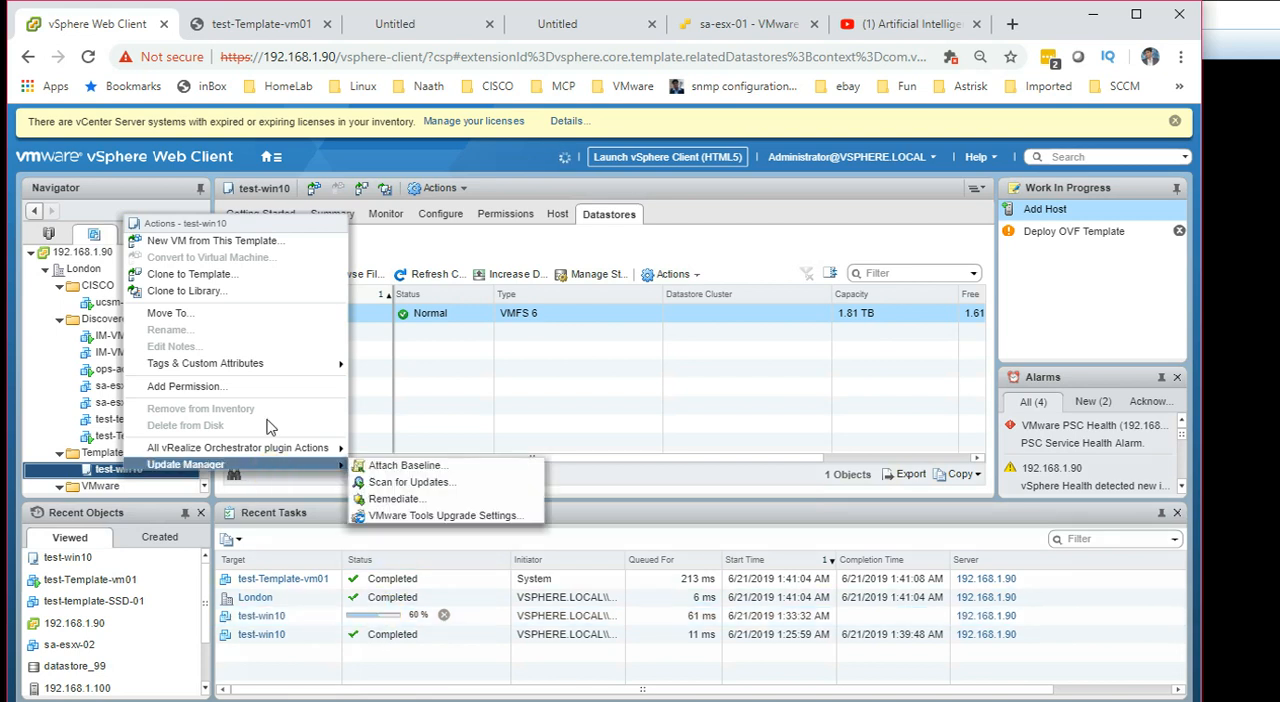
mouse_move(256, 272)
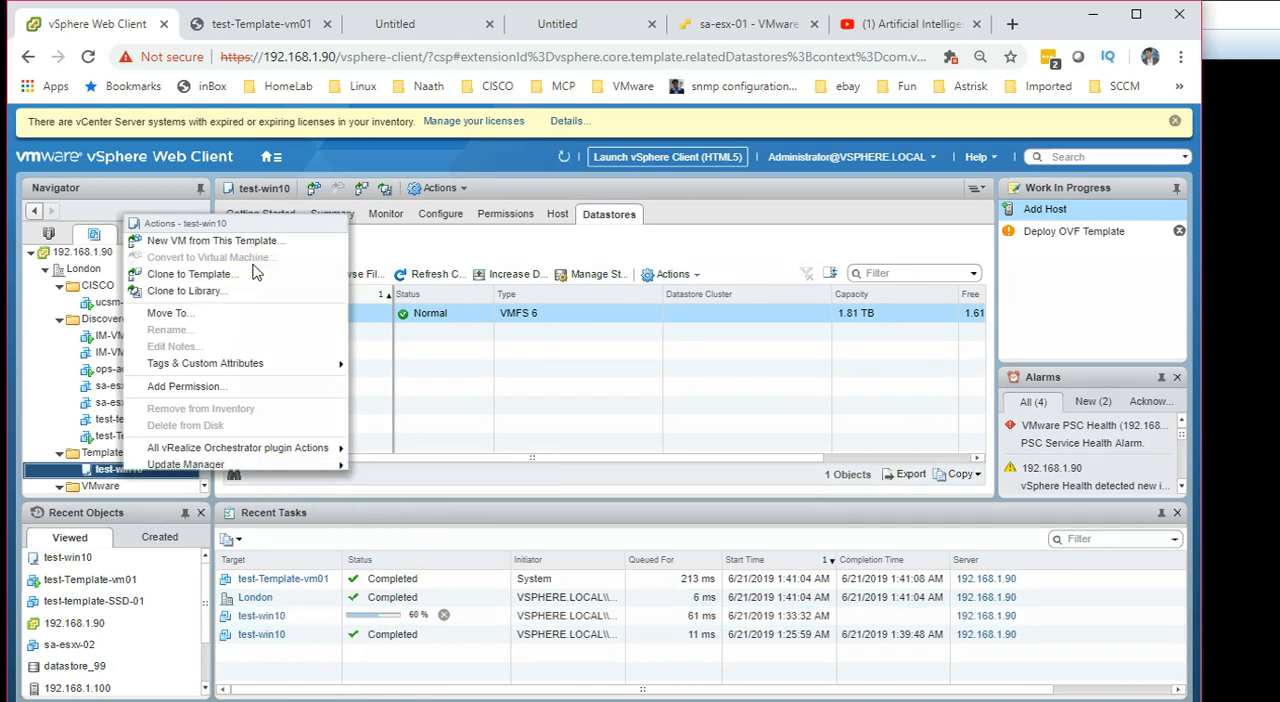
mouse_move(252, 260)
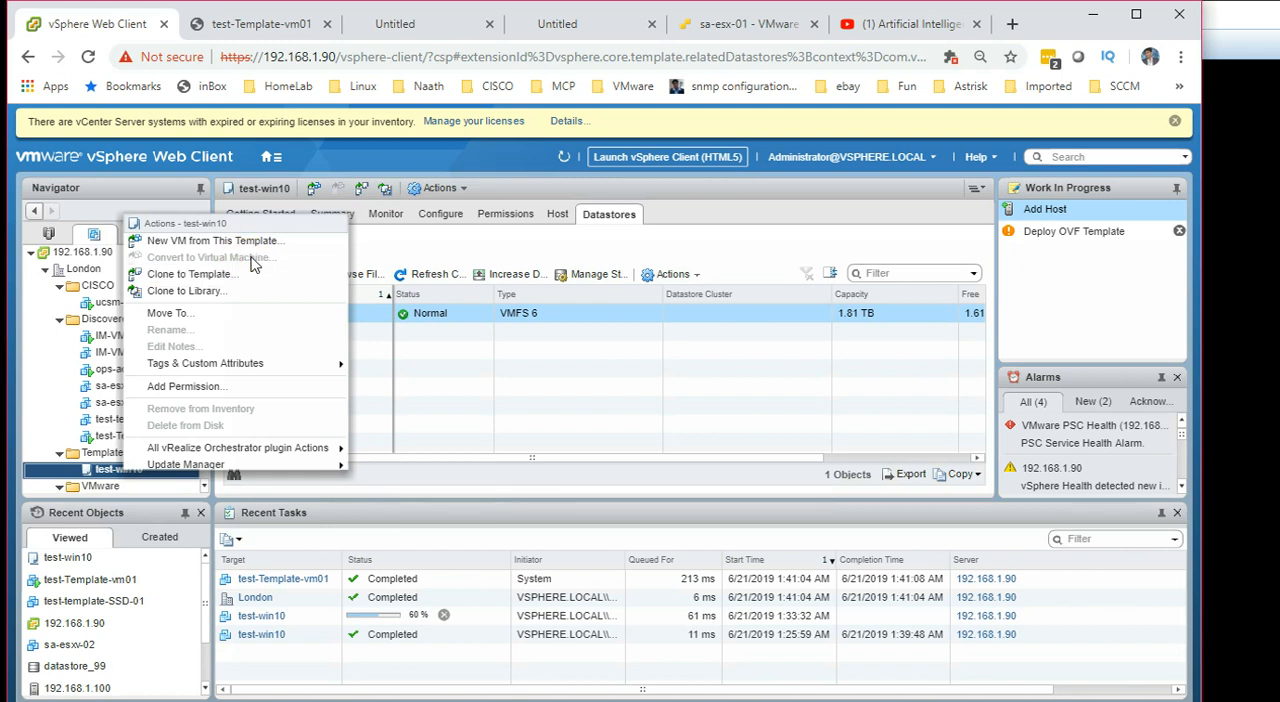